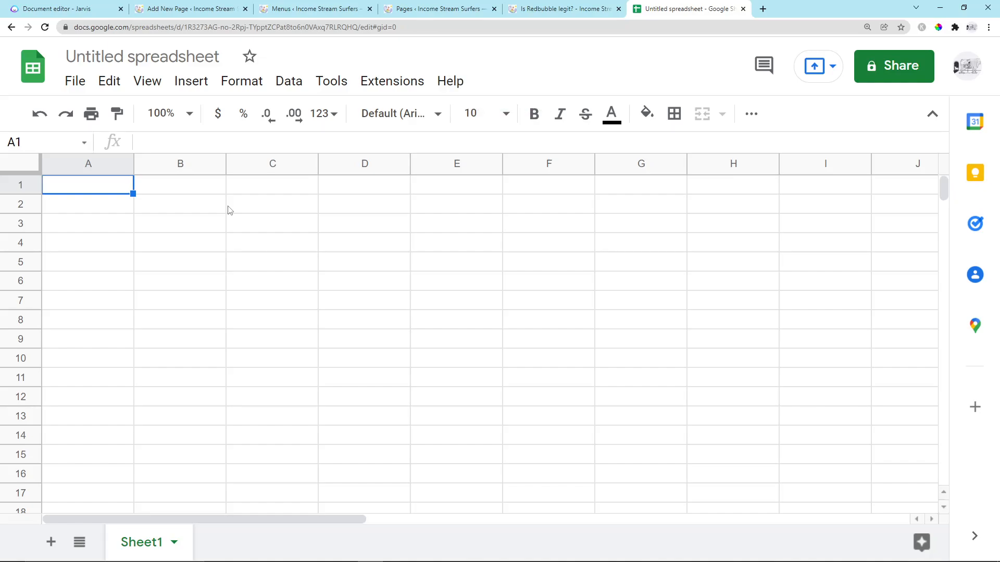
mouse_move(238, 149)
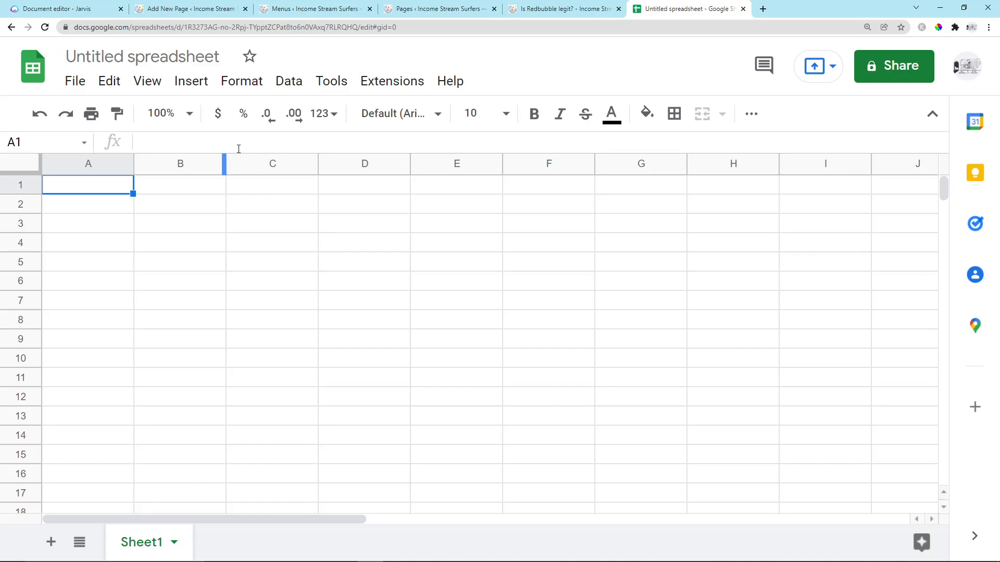
mouse_move(564, 8)
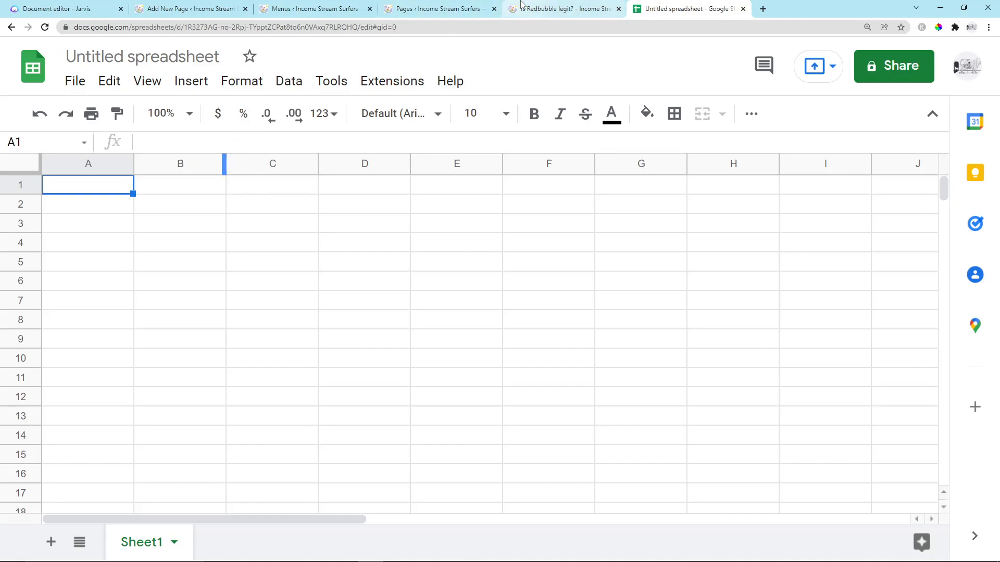
- Check the parent slug redbubble-questions in WordPress Pages and note Redbubble Questions in cell A1
click(563, 9)
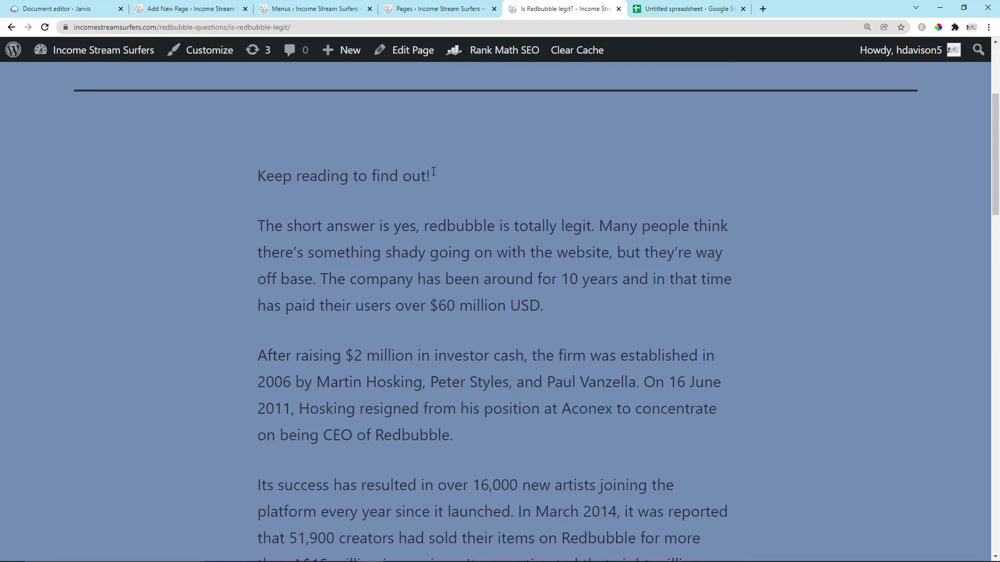
scroll(up, 3)
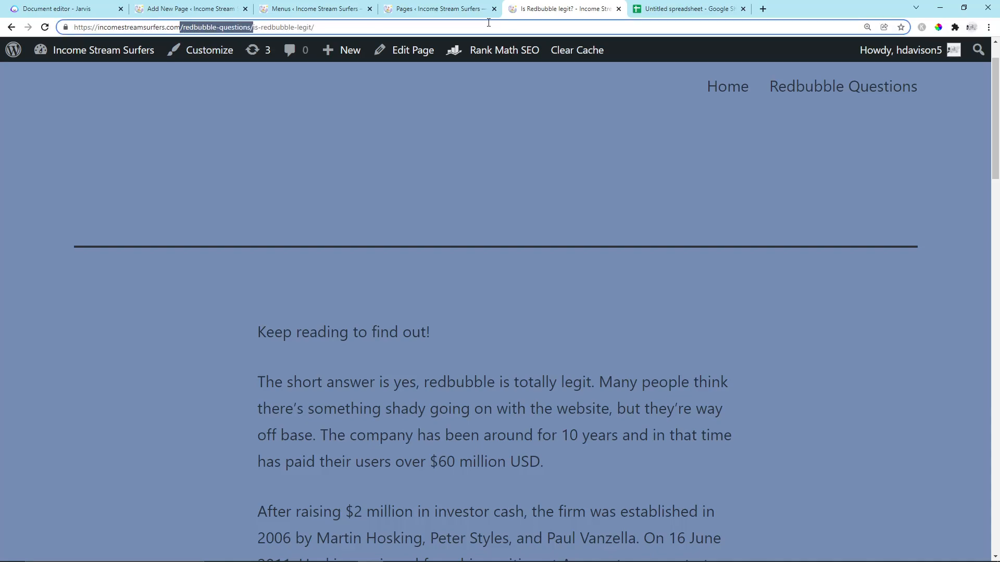
click(686, 9)
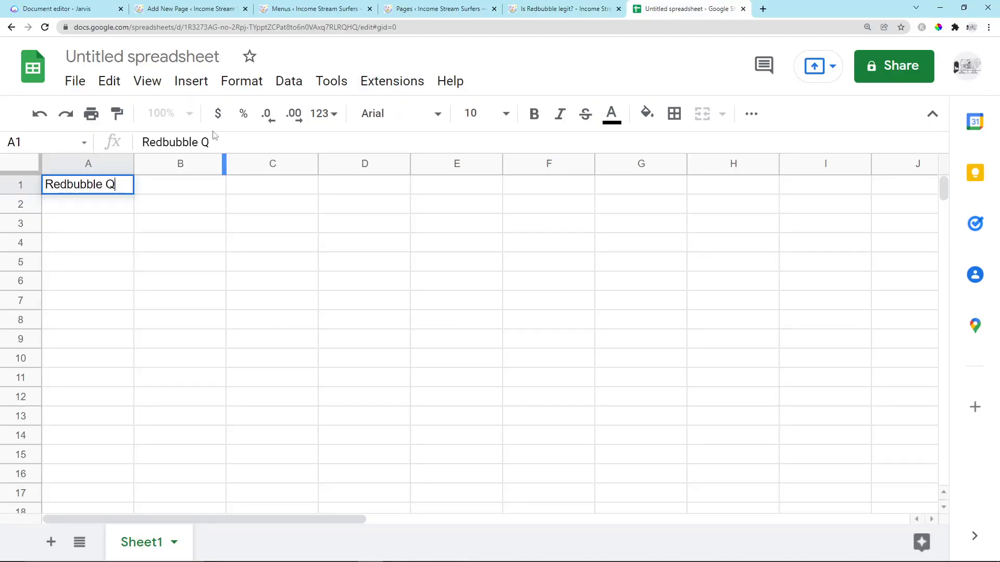
click(438, 8)
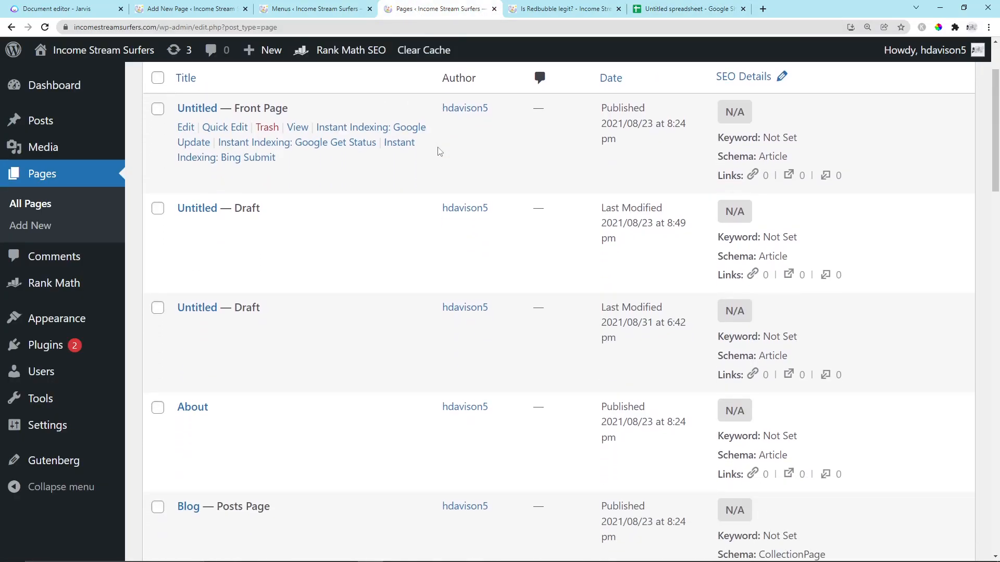
scroll(down, 3)
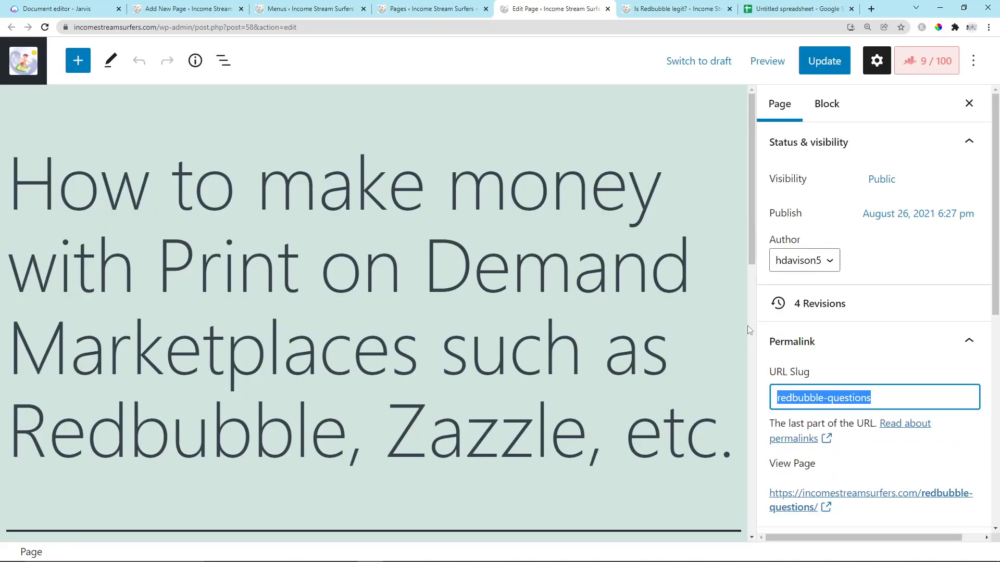
scroll(down, 3)
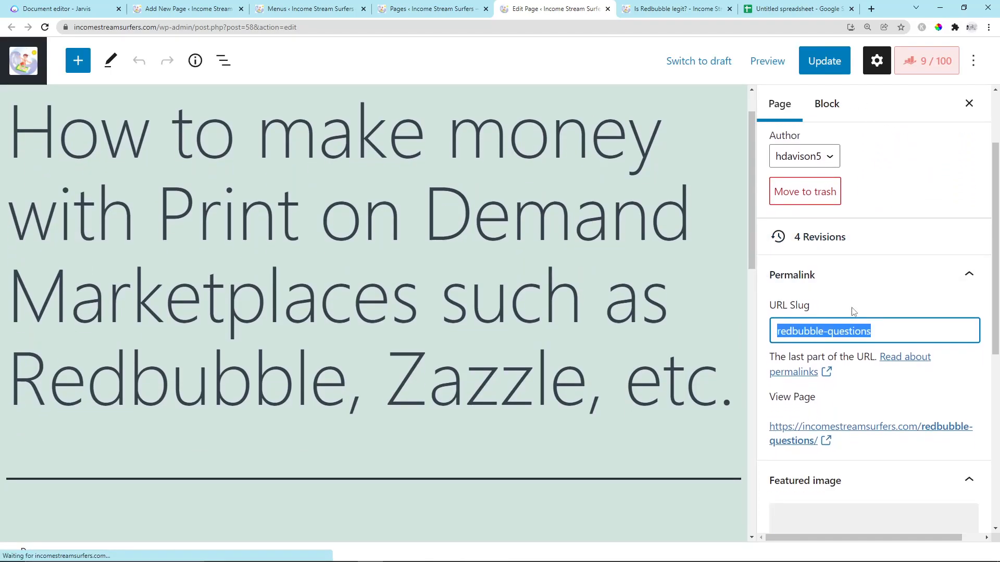
click(795, 8)
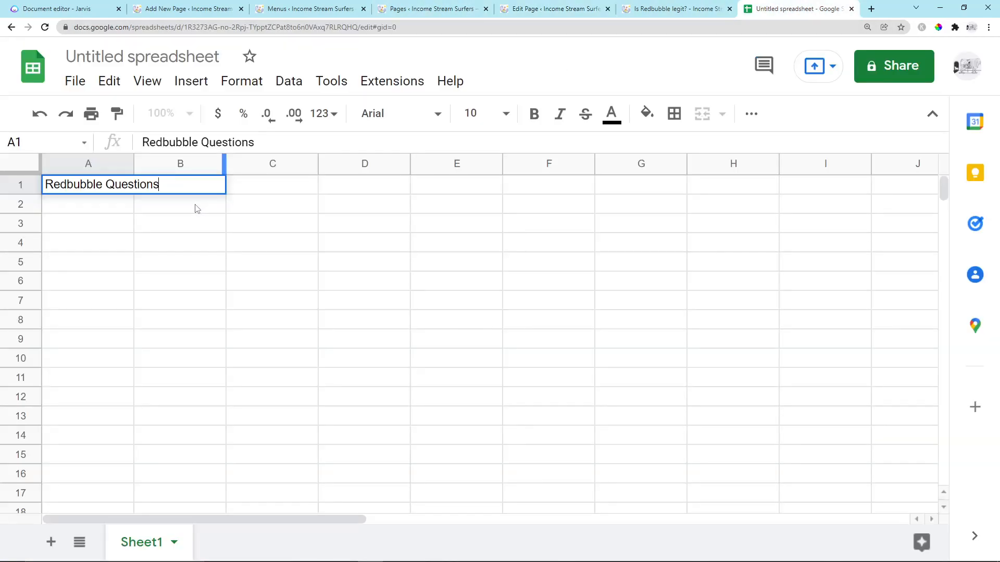
- Widen column A and replace A1 with a 'Parent Pages' header above Redbubble Questions
click(181, 222)
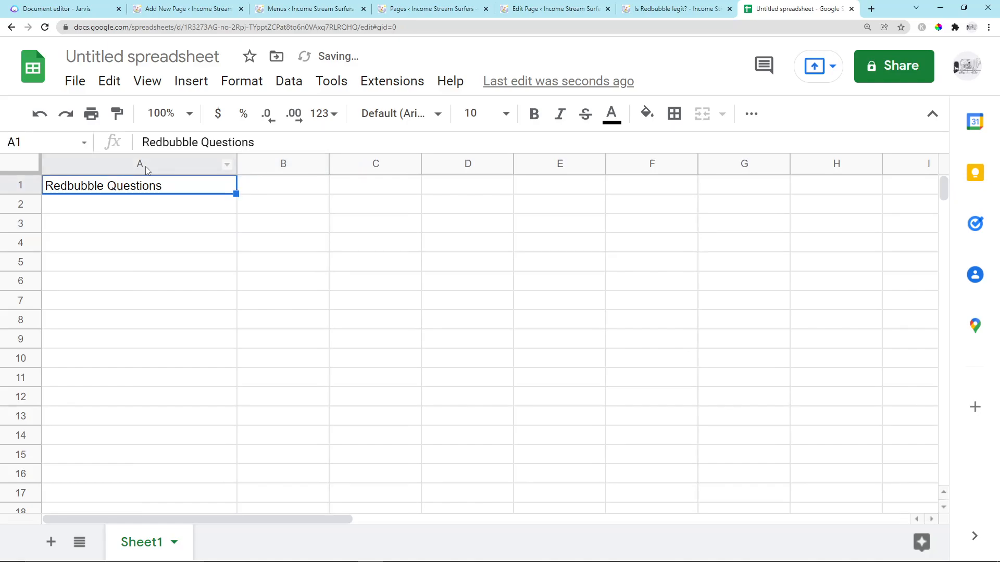
key(Delete)
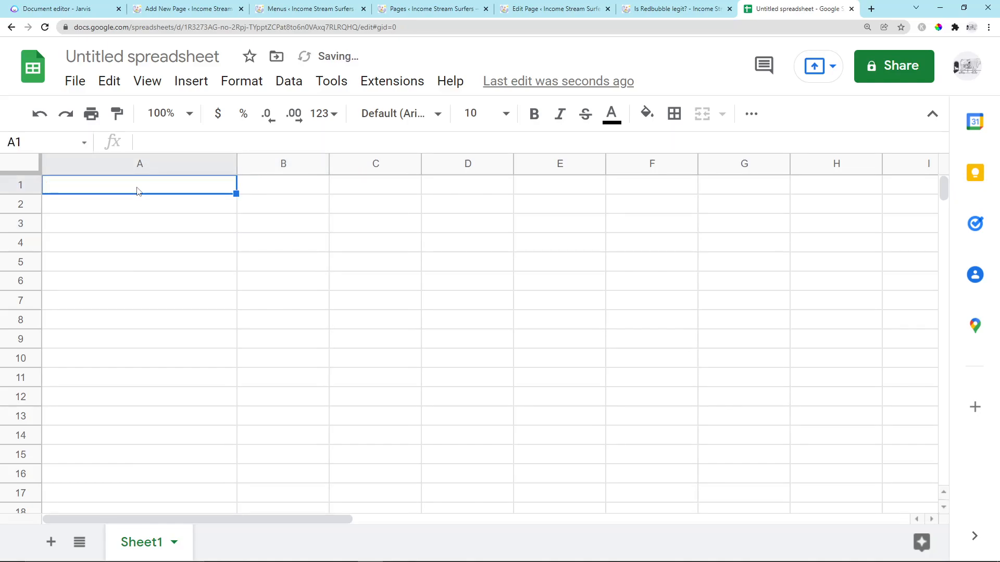
text(Parent Pages)
click(138, 204)
text(Redbubble Questions)
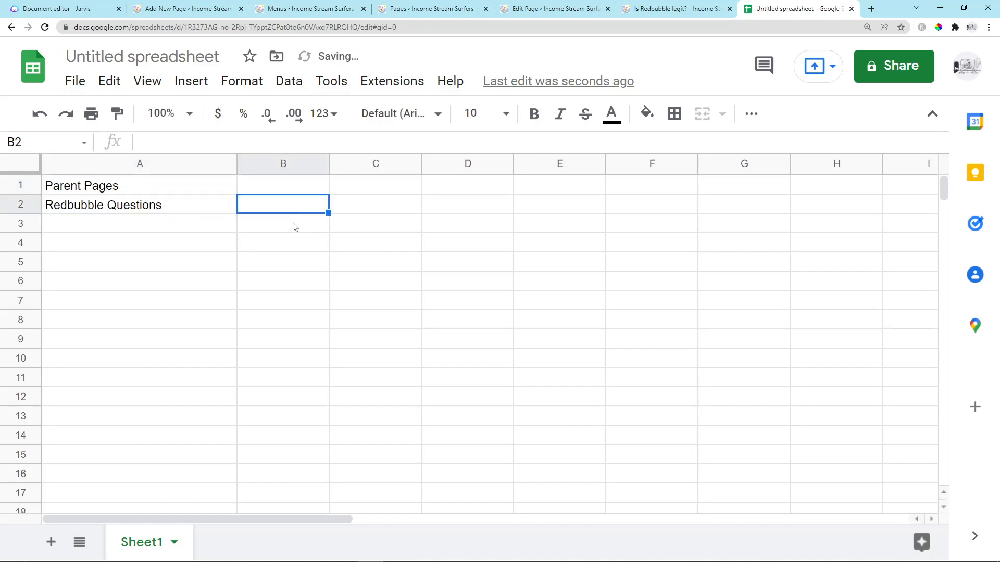
mouse_move(440, 24)
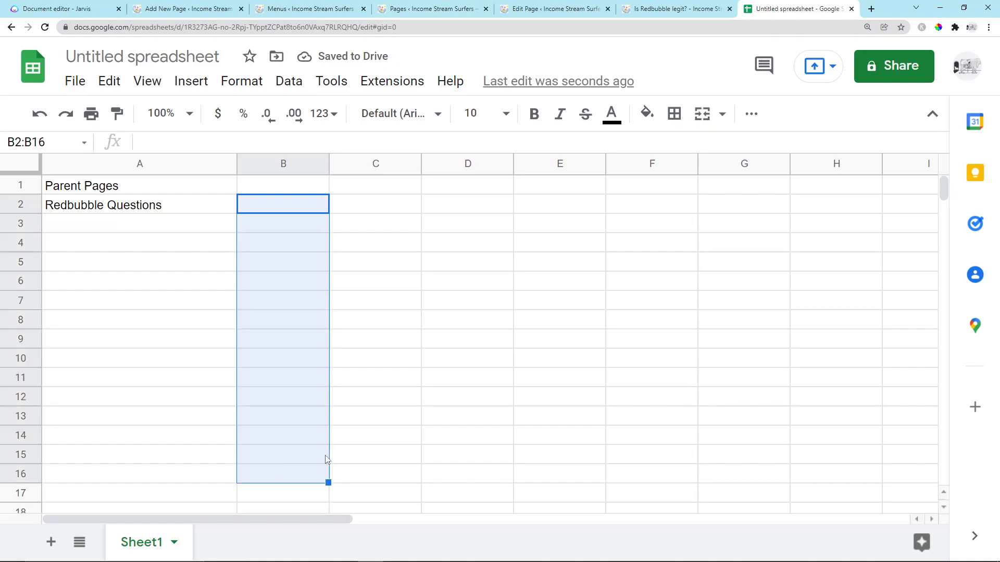
click(138, 223)
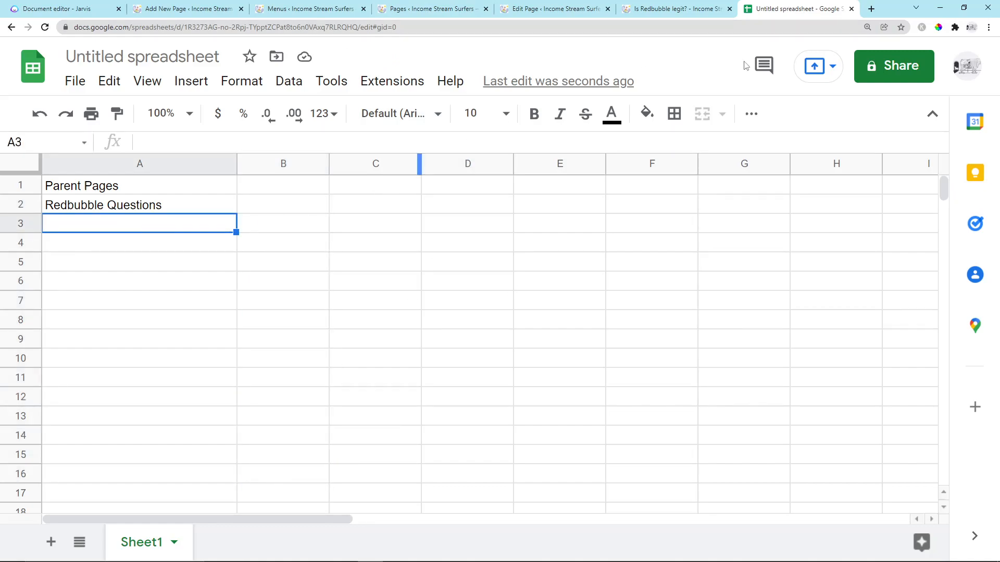
mouse_move(331, 81)
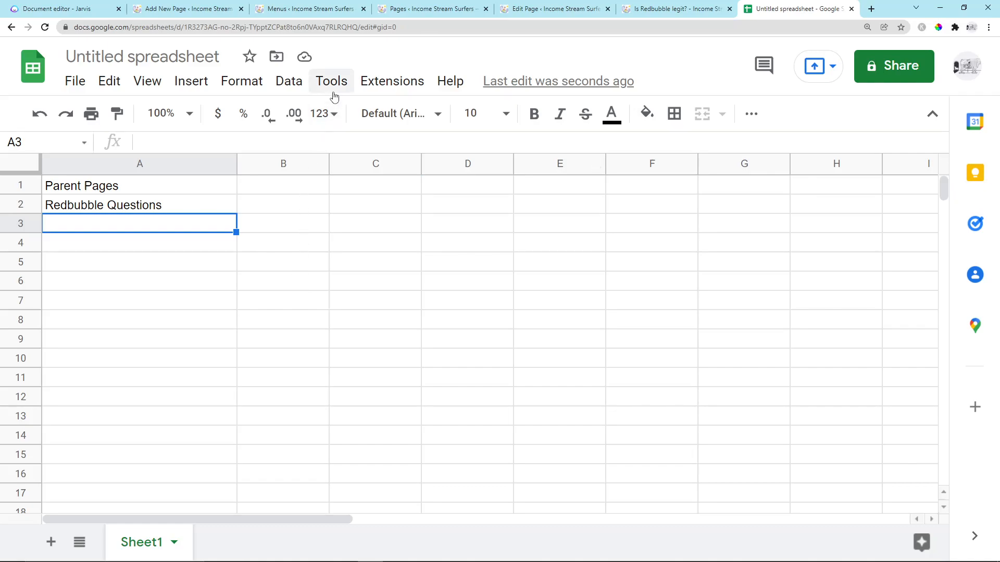
mouse_move(553, 9)
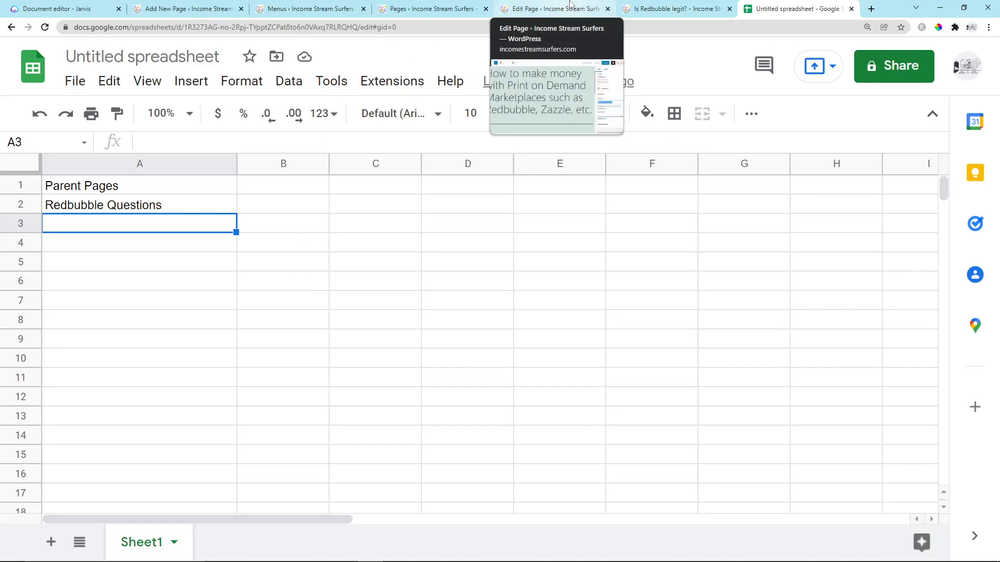
click(282, 223)
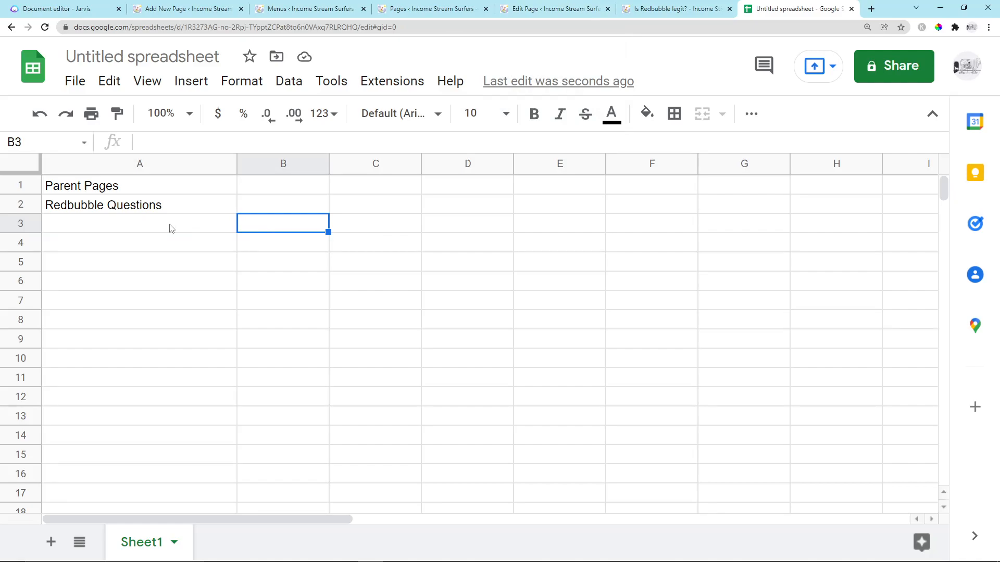
- List Merch By Amazon, Zazzle and Making money online down column A, then revisit the Merch By Amazon entry
text(Merc)
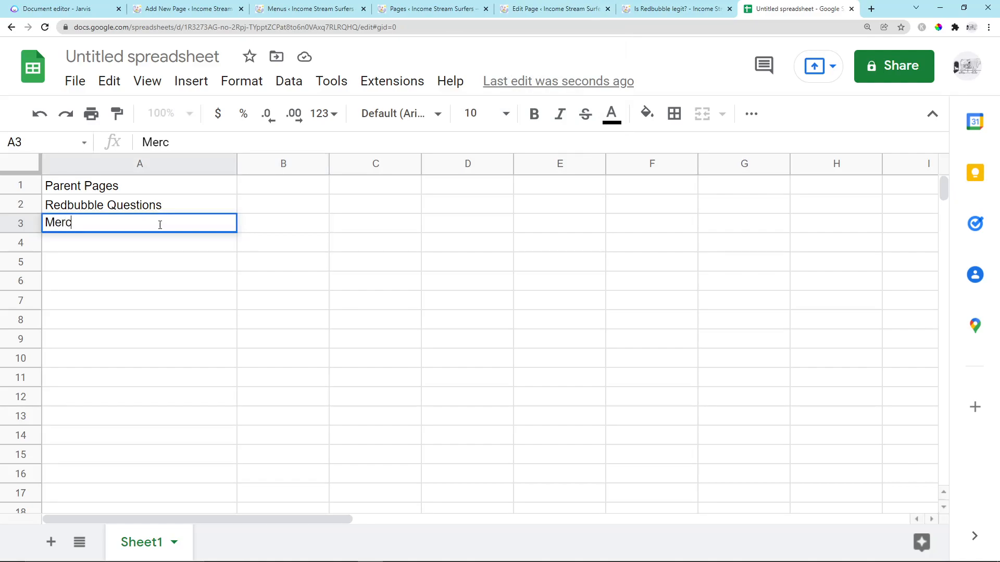
text(h By AmA)
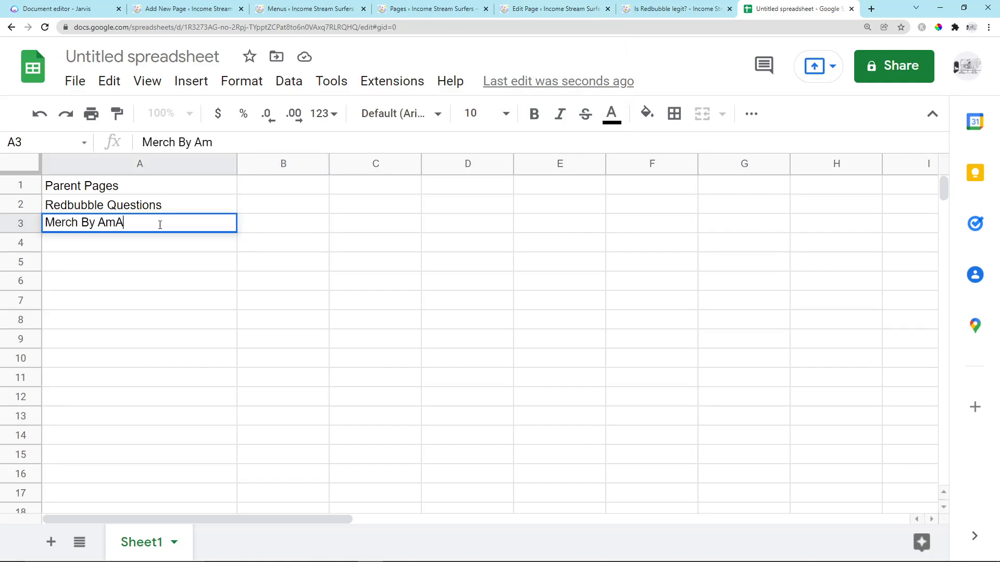
key(Enter)
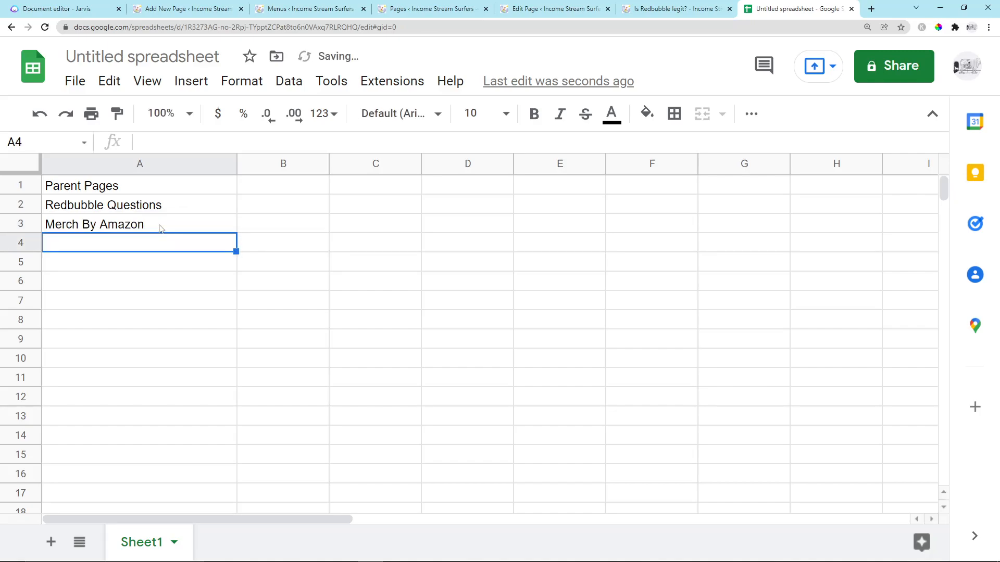
text(Zazzle)
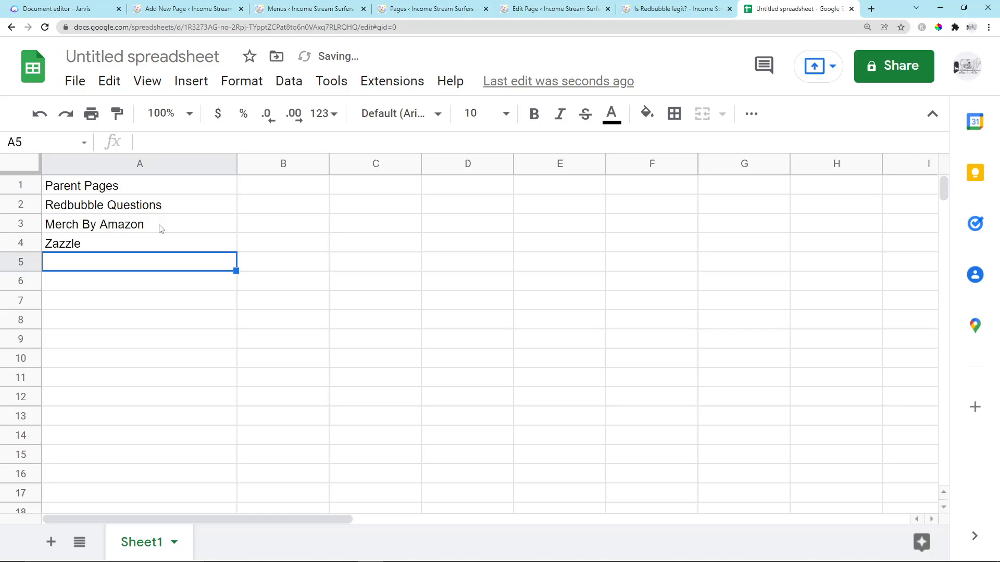
text(Money)
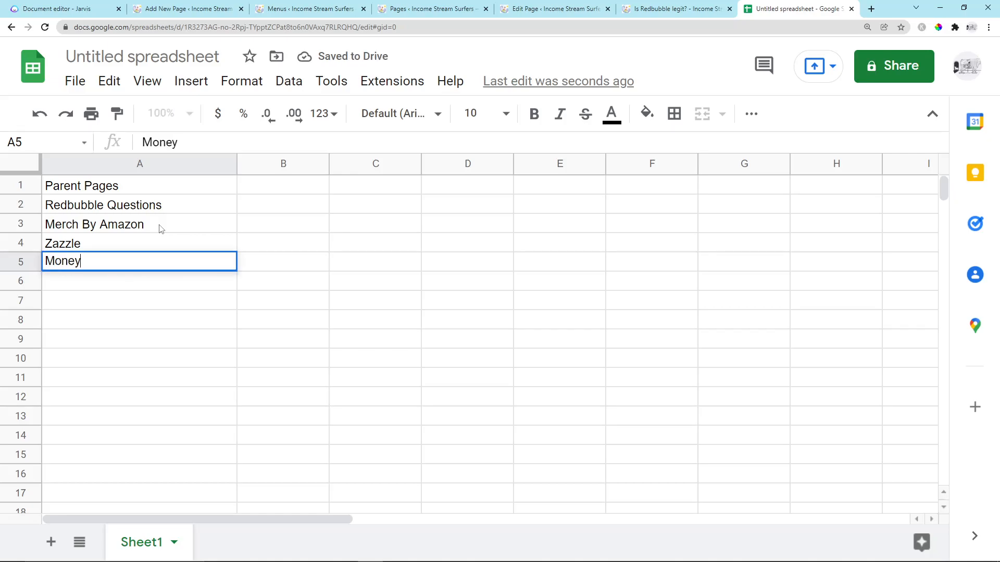
text(Making money online)
click(139, 281)
text(SEO)
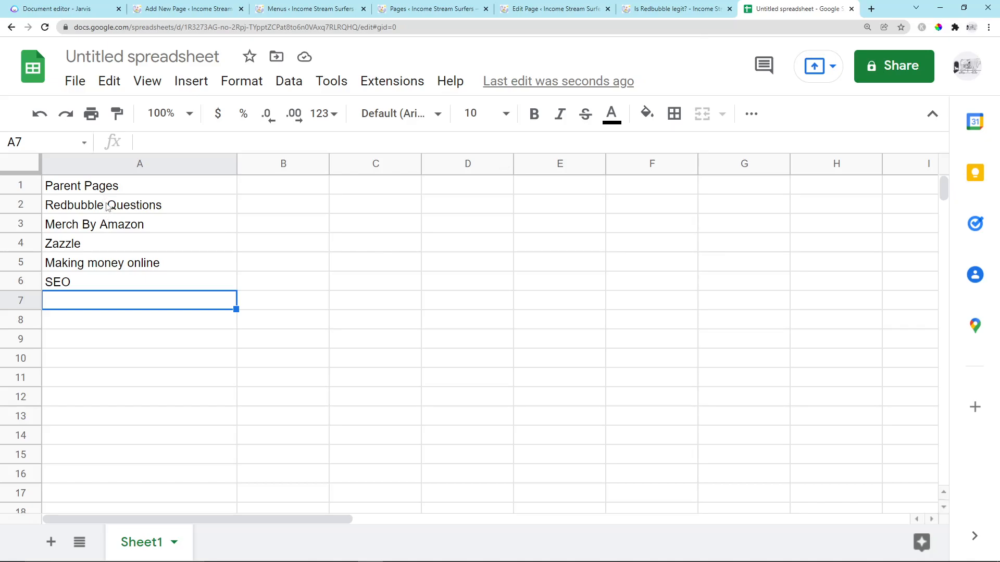
mouse_move(252, 292)
text(Design)
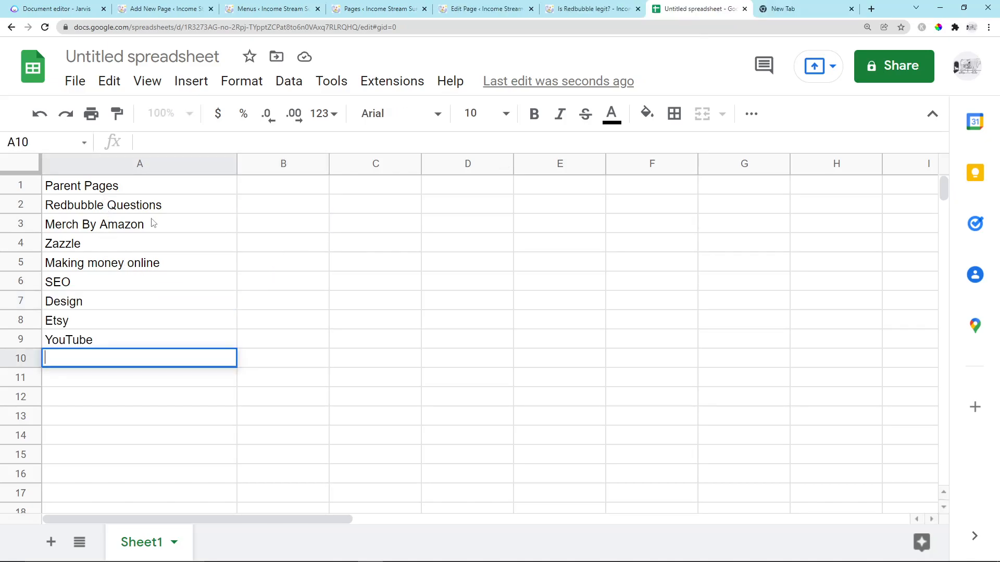
mouse_move(408, 192)
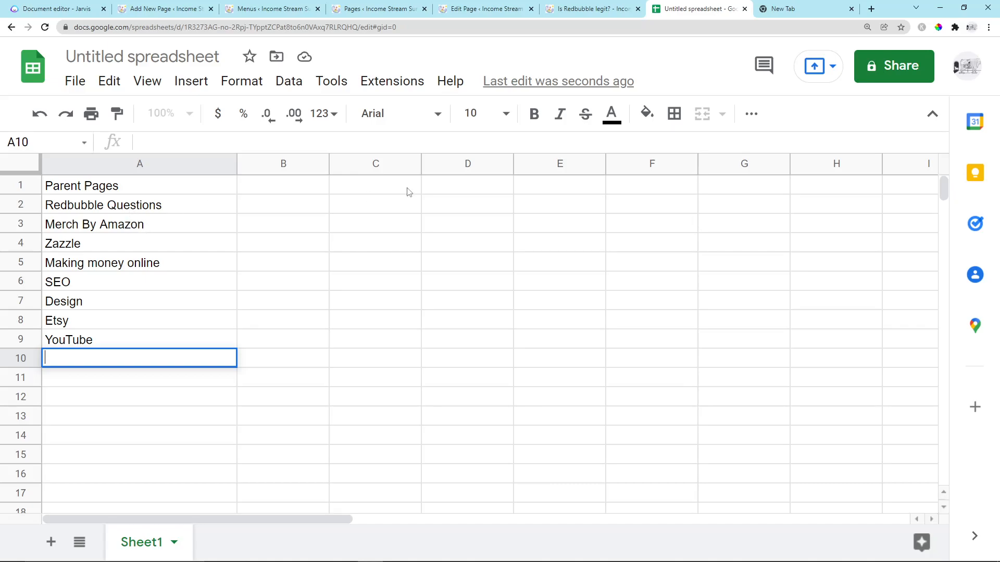
click(378, 8)
text( Questio)
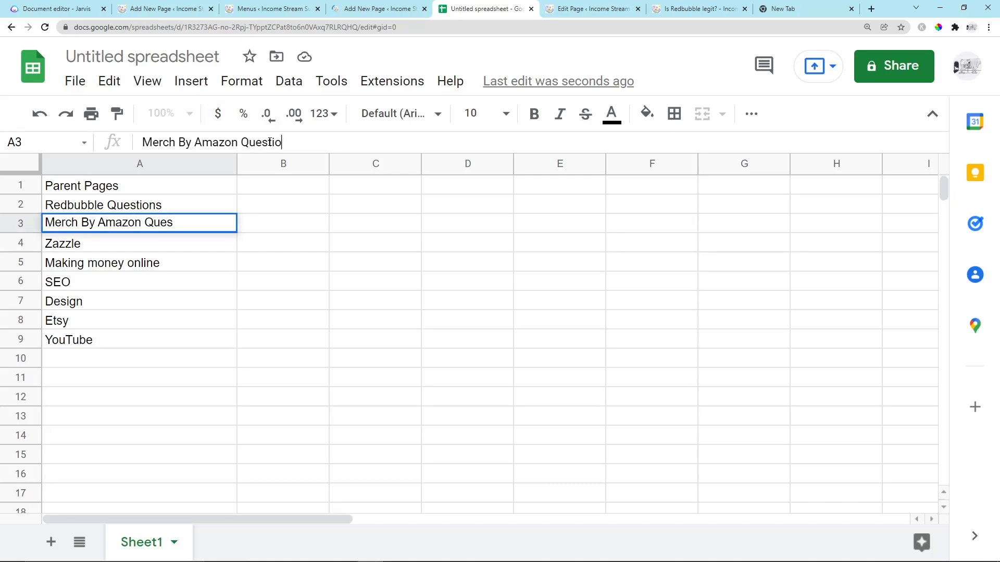
- Publish a new page titled Merch By Amazon Questions and return to the parent pages spreadsheet
click(376, 9)
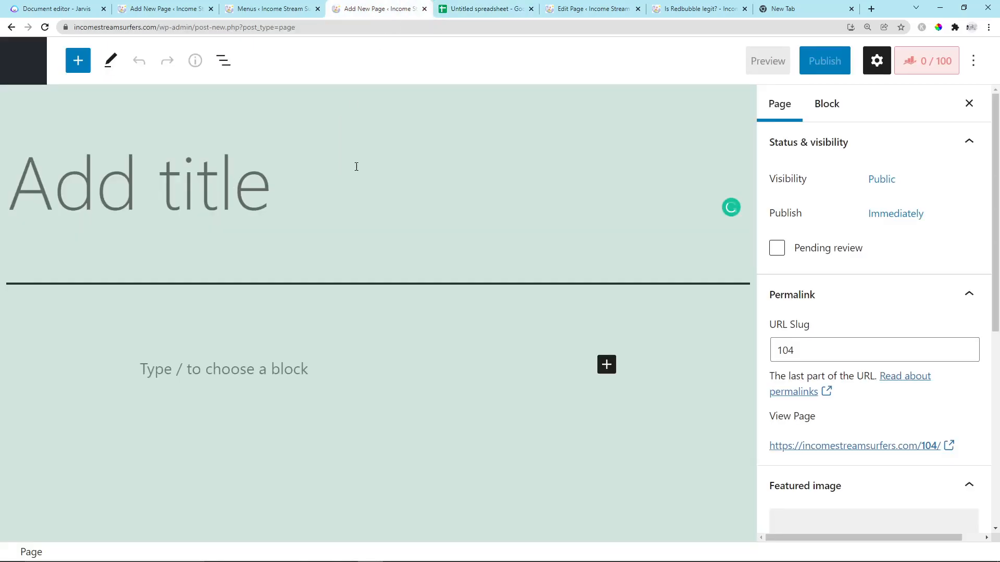
text(Merch By Amazon Questions)
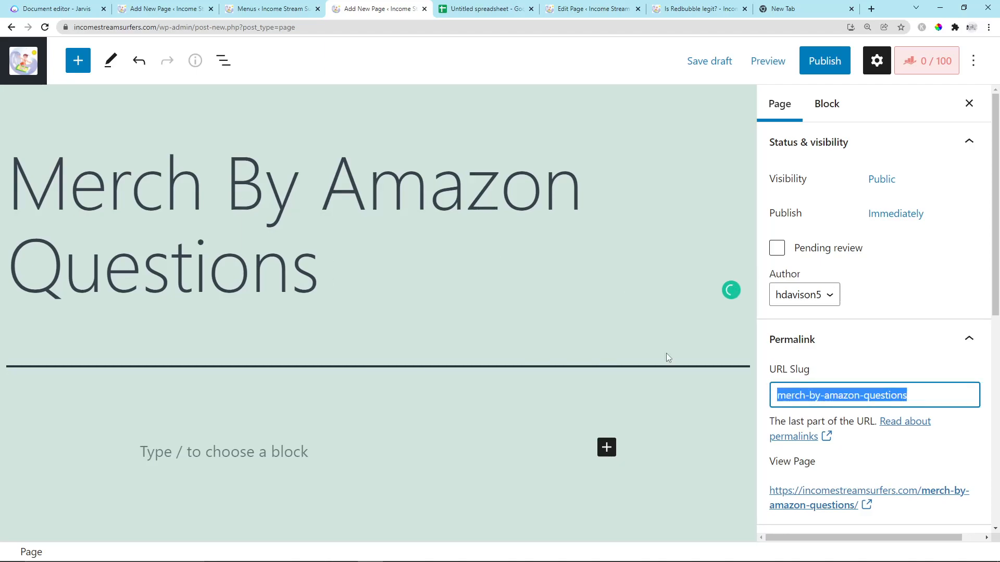
scroll(down, 3)
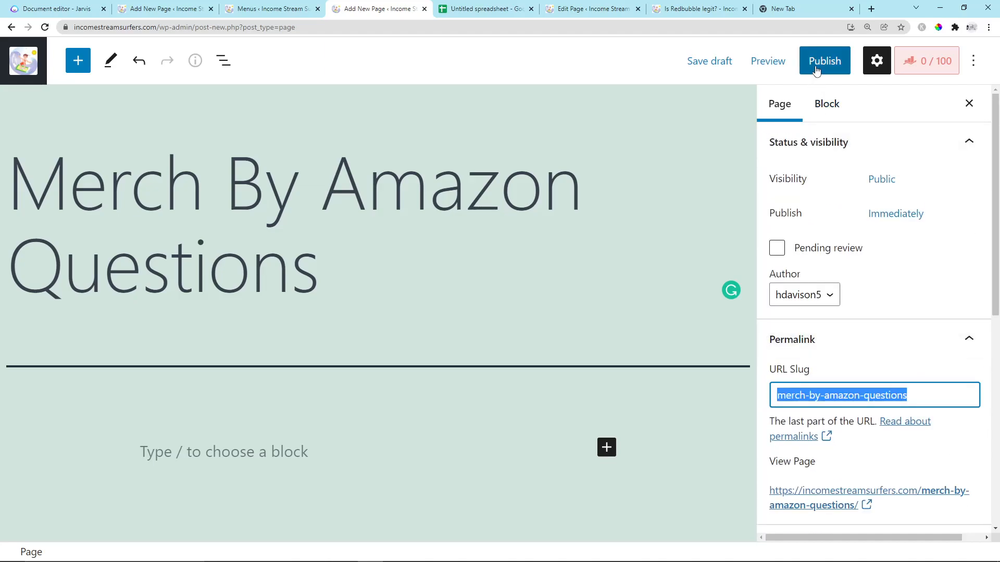
click(823, 60)
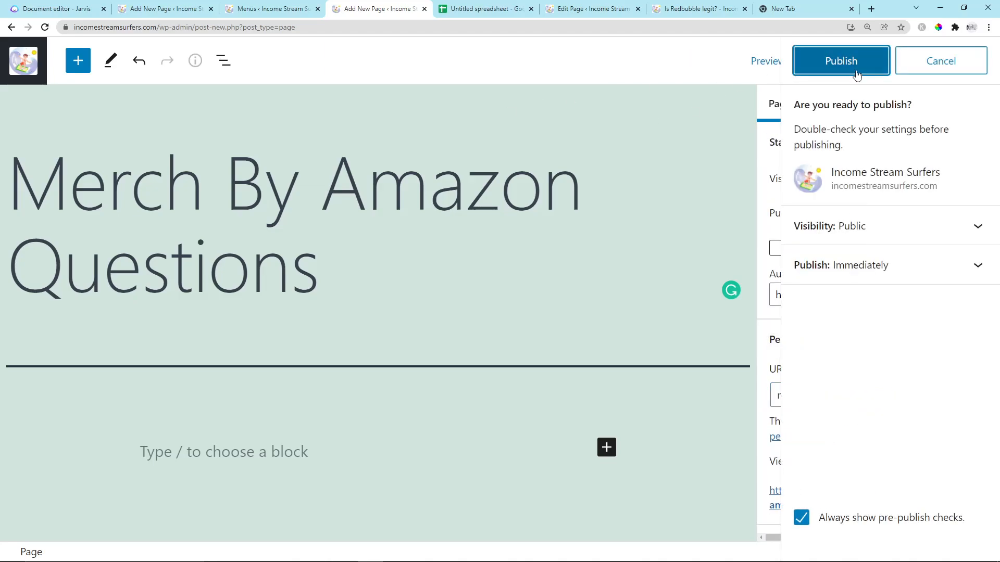
click(840, 61)
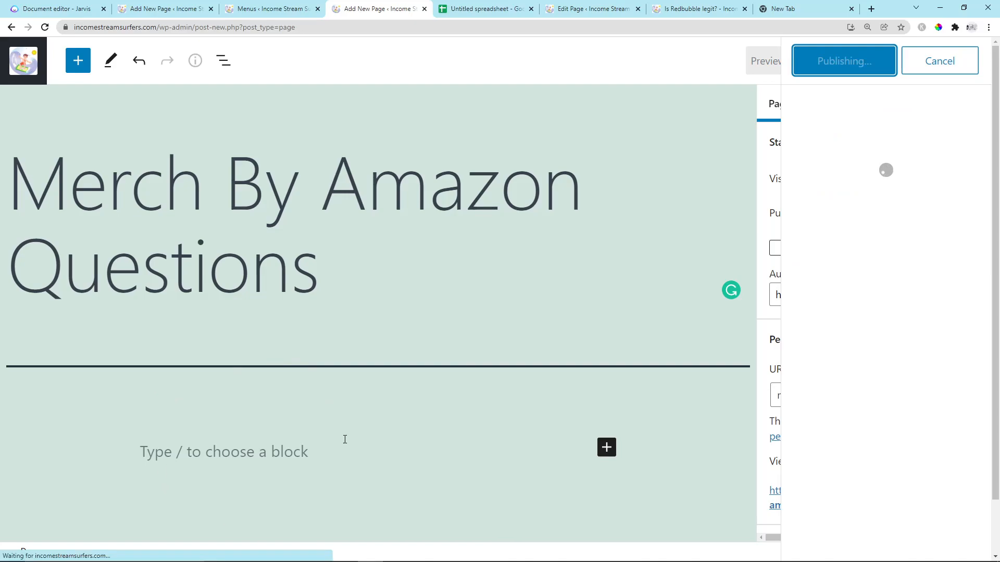
click(843, 60)
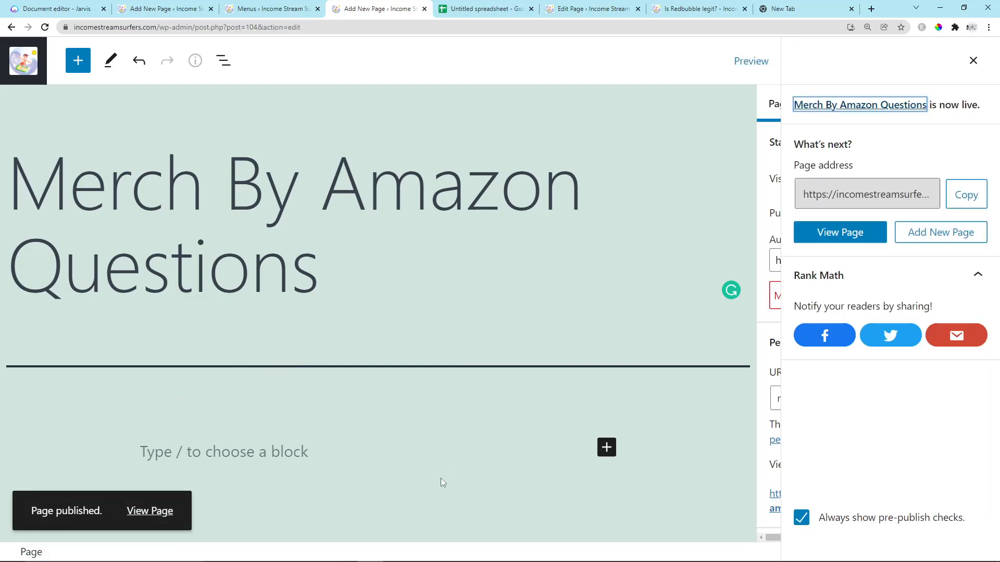
click(487, 8)
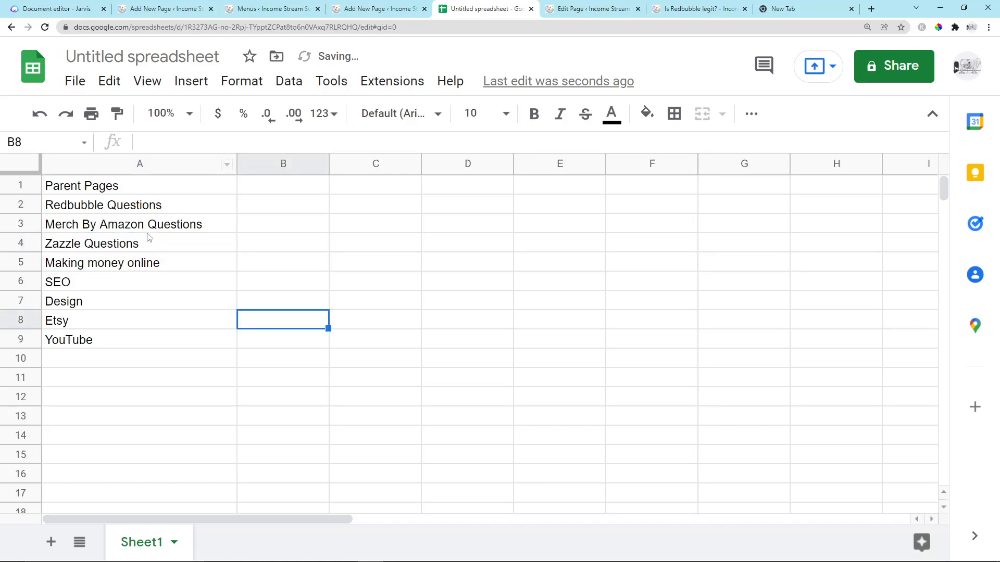
- Publish a new WordPress page titled Zazzle Questions
click(376, 8)
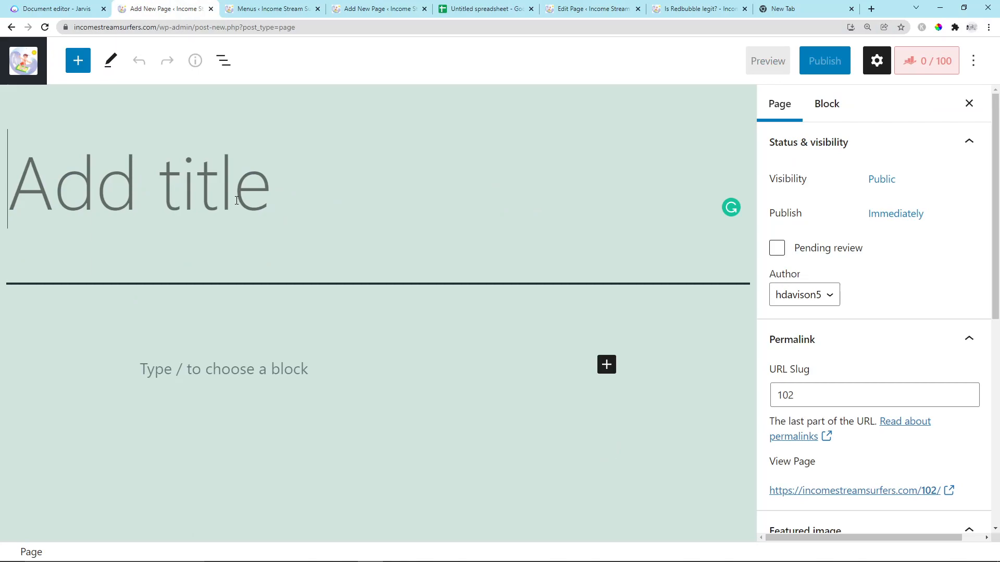
text(Zazzle Questions)
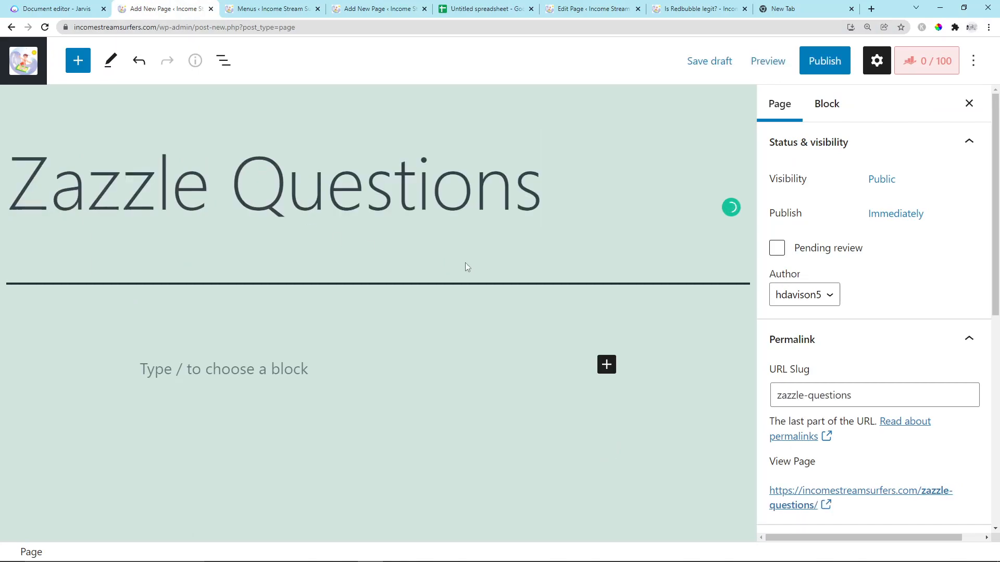
click(824, 60)
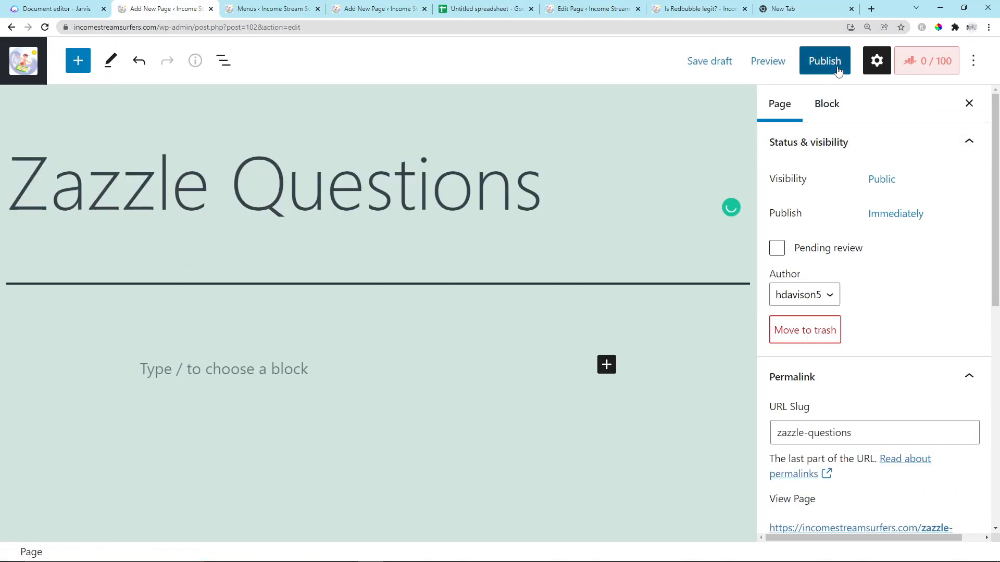
click(823, 61)
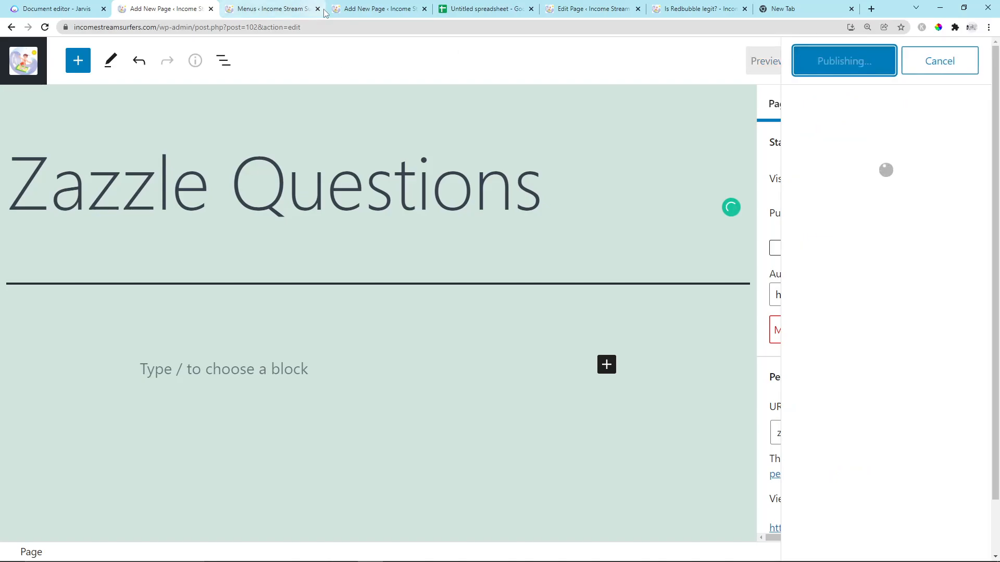
click(842, 60)
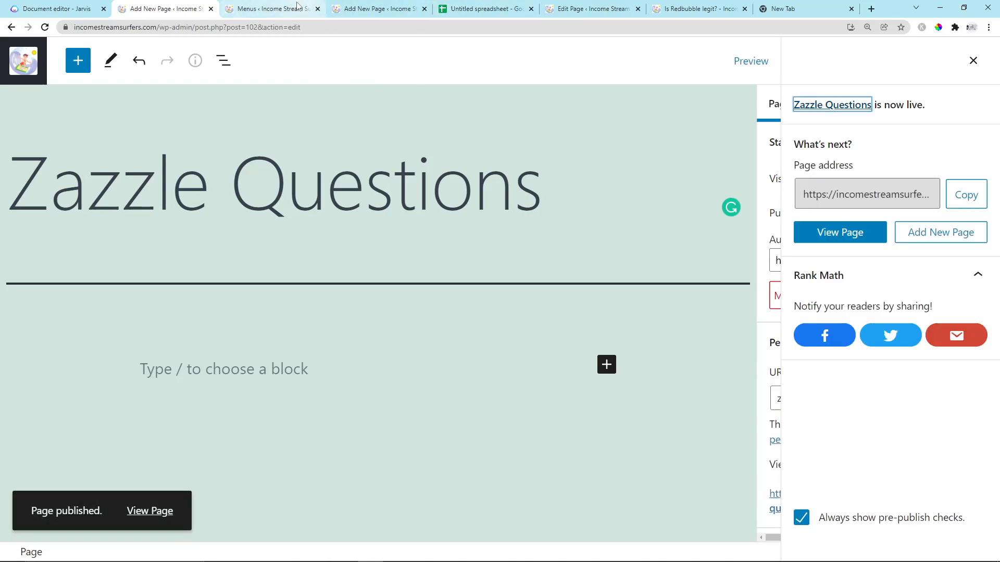
- Check the menu settings and spreadsheet, then leave the editor for the All Pages list
click(270, 9)
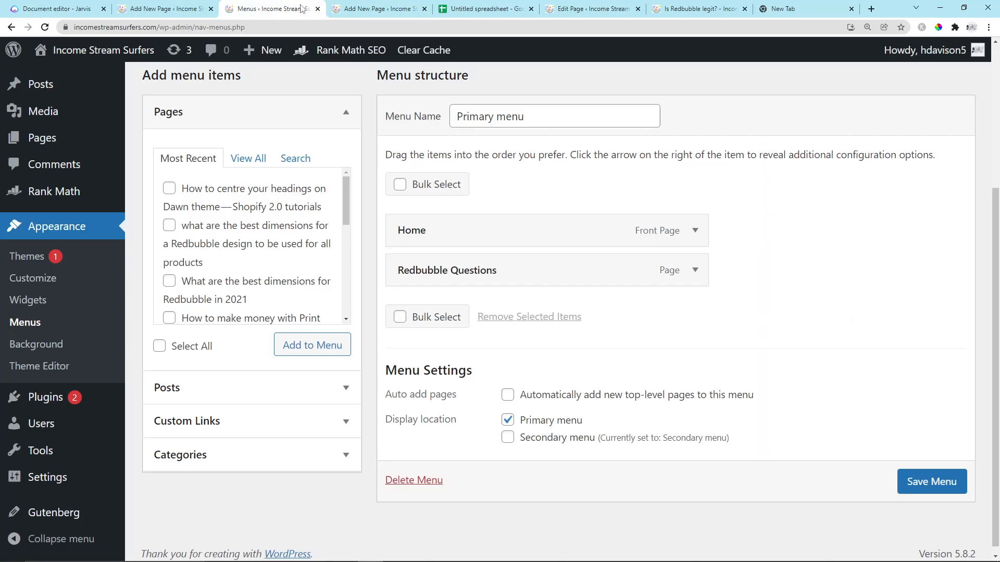
click(484, 8)
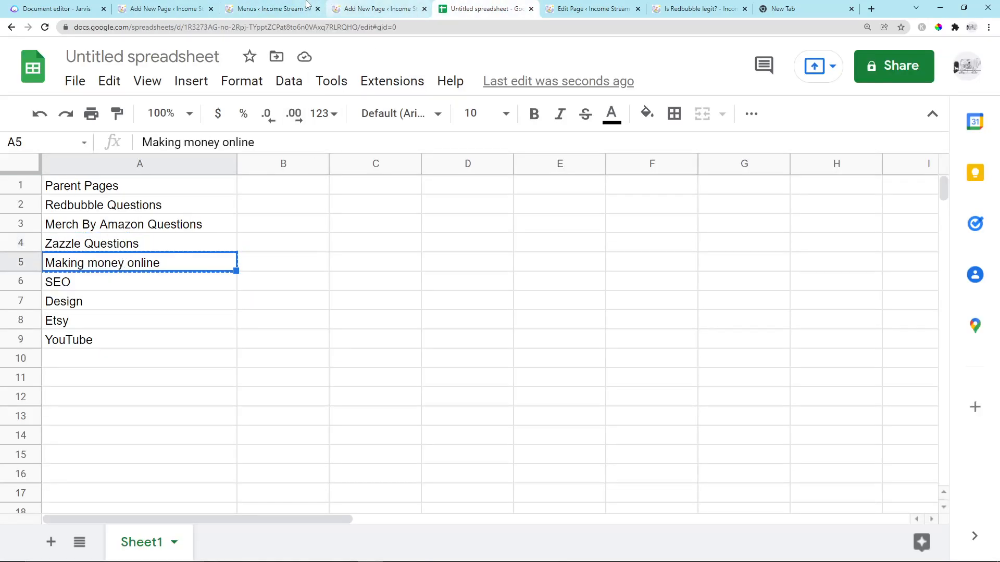
click(376, 10)
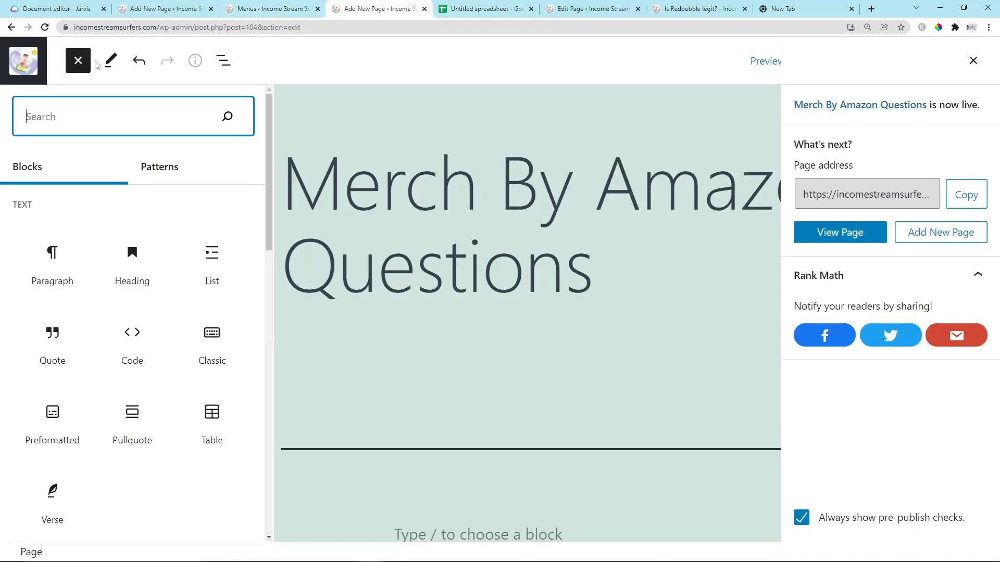
click(78, 60)
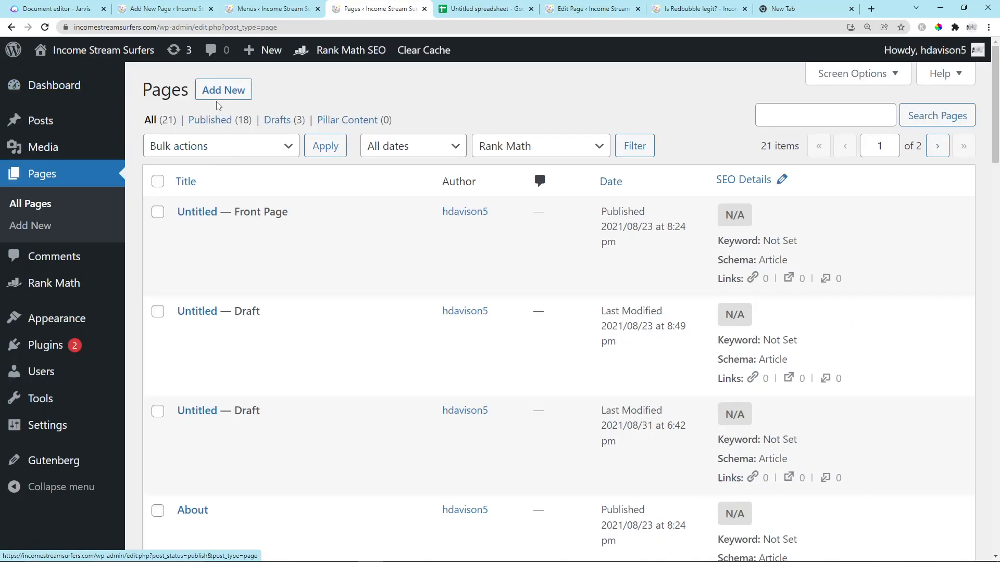
- Publish a new page titled Making money online and return to the primary menu settings
click(223, 89)
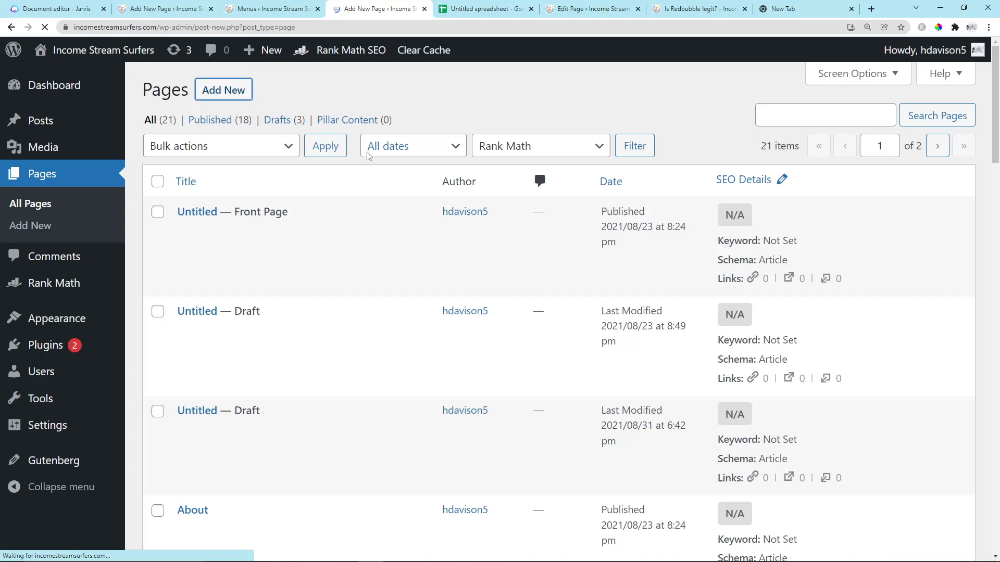
click(222, 90)
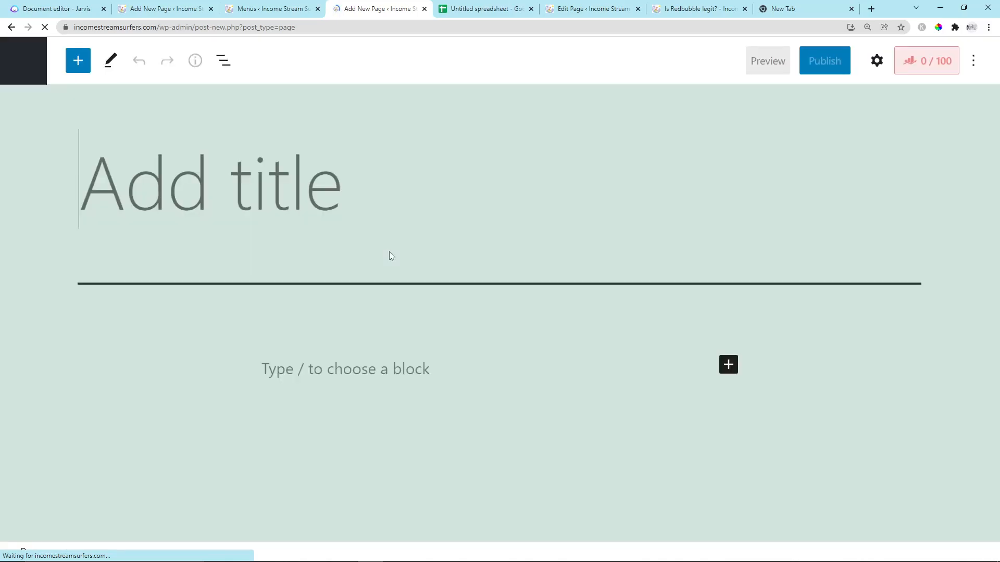
text(Making money online)
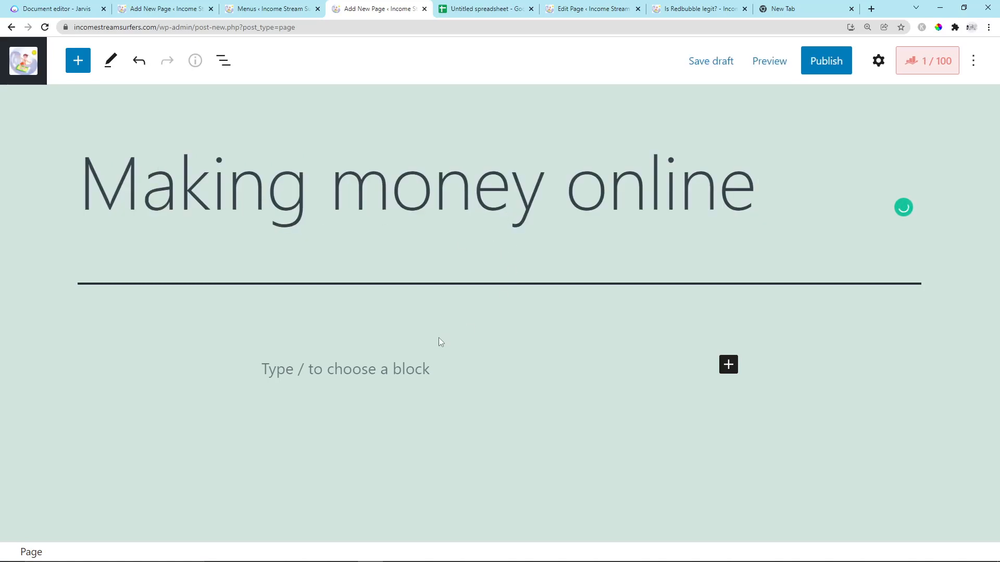
mouse_move(427, 326)
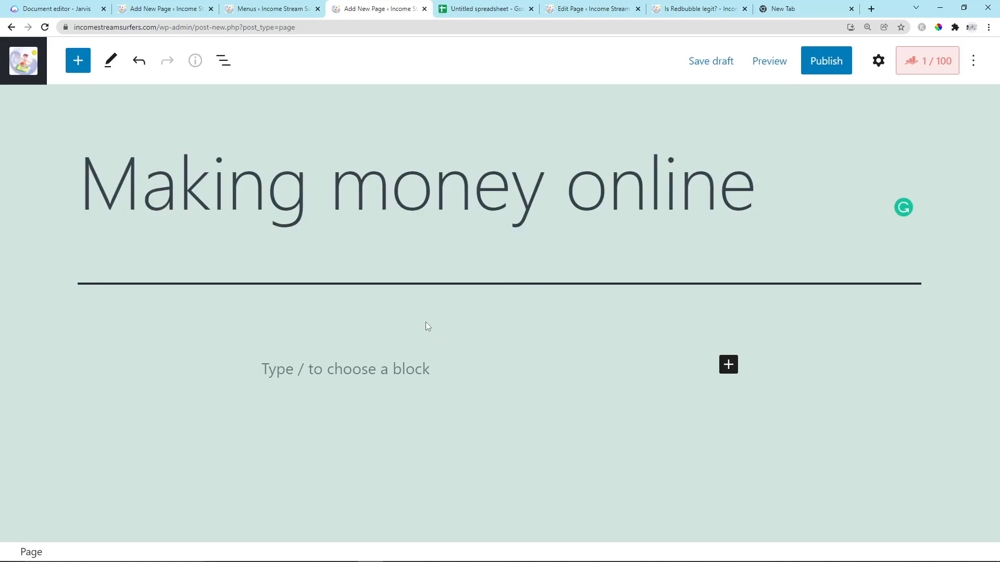
mouse_move(949, 68)
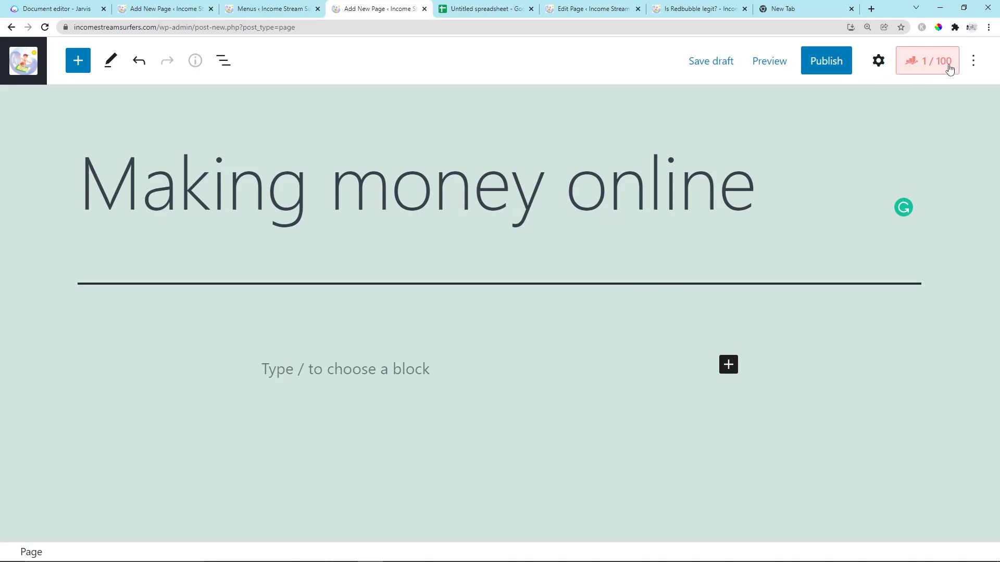
click(824, 61)
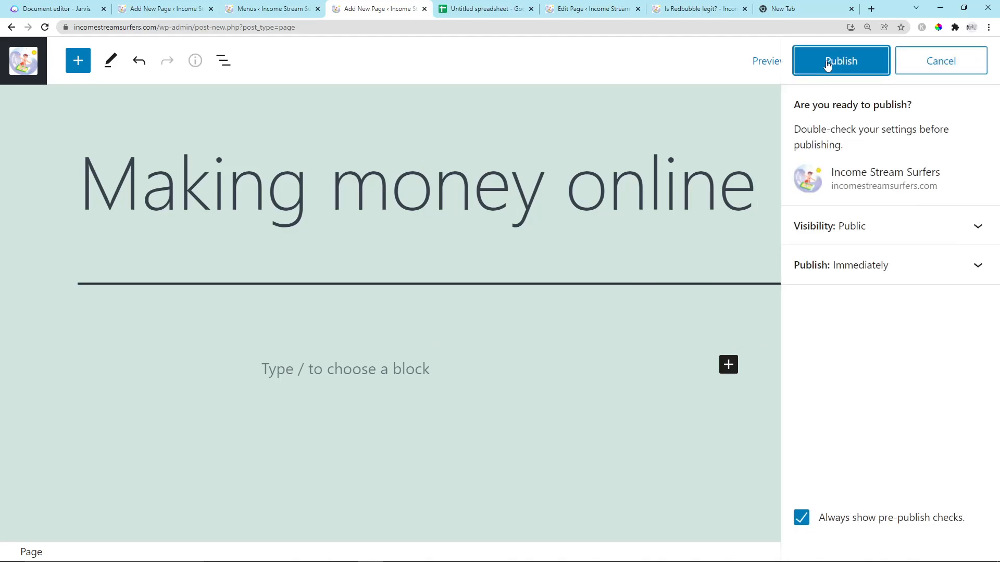
click(841, 61)
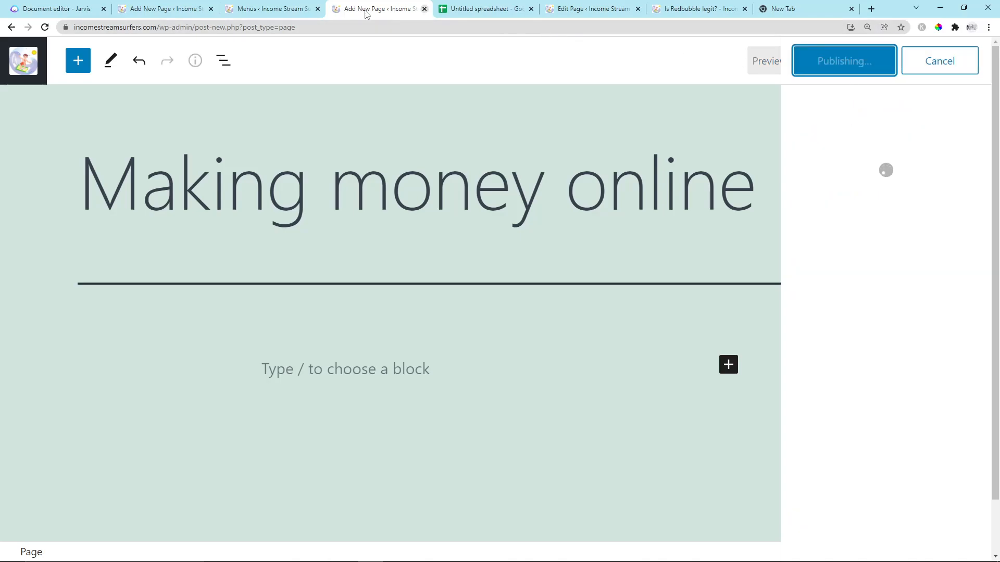
click(271, 8)
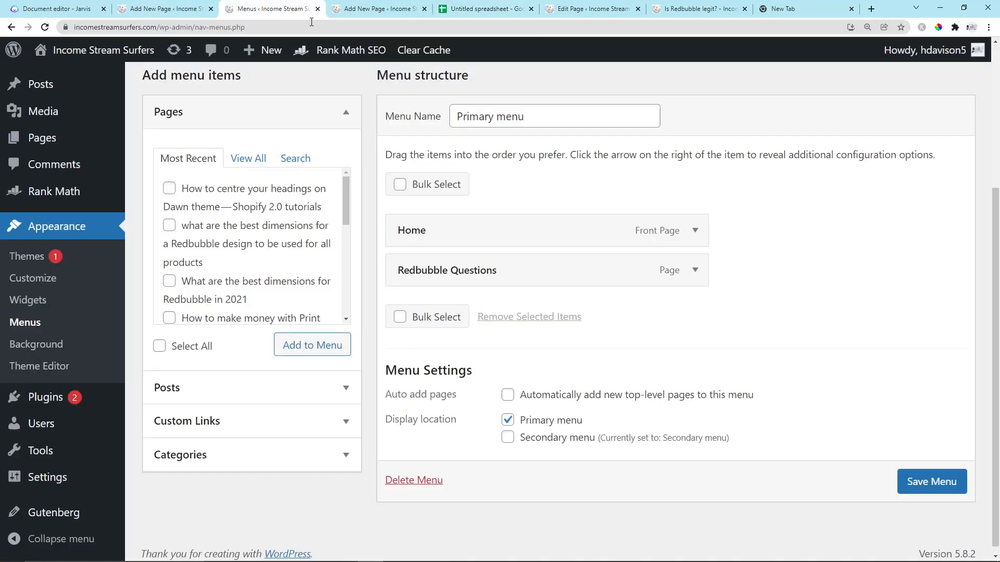
- Rename the SEO entry in column A to SEO Questions
click(484, 8)
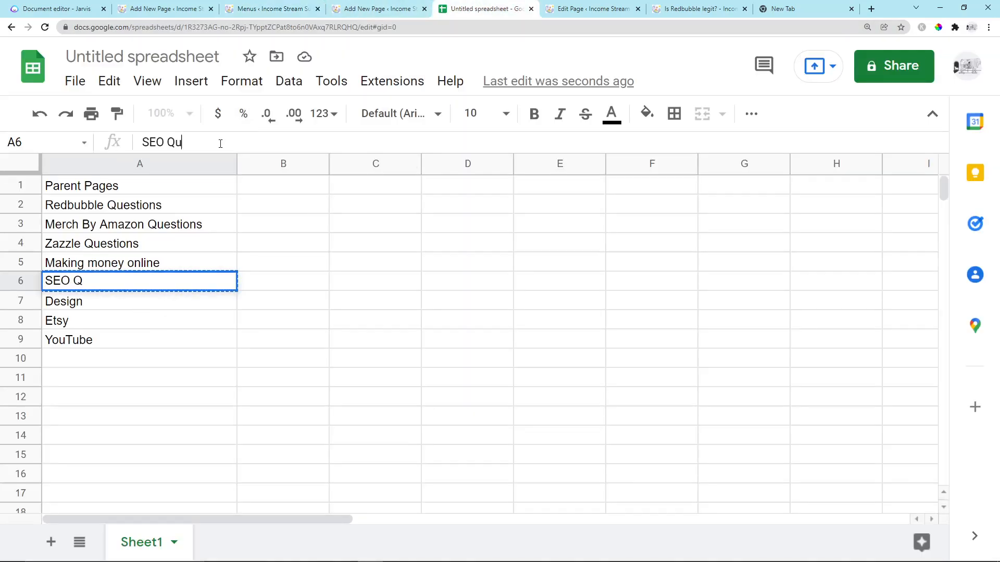
text(estions)
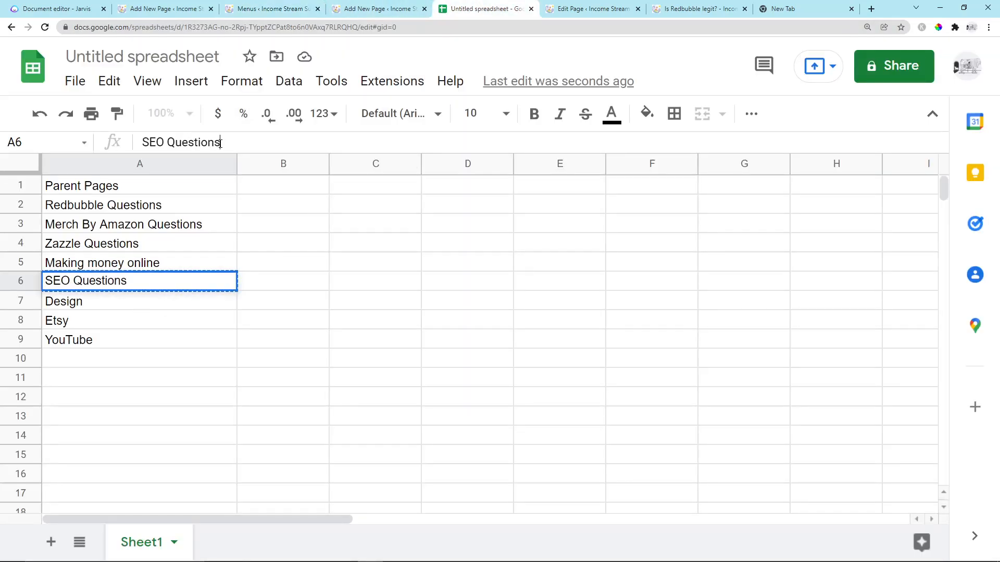
click(185, 8)
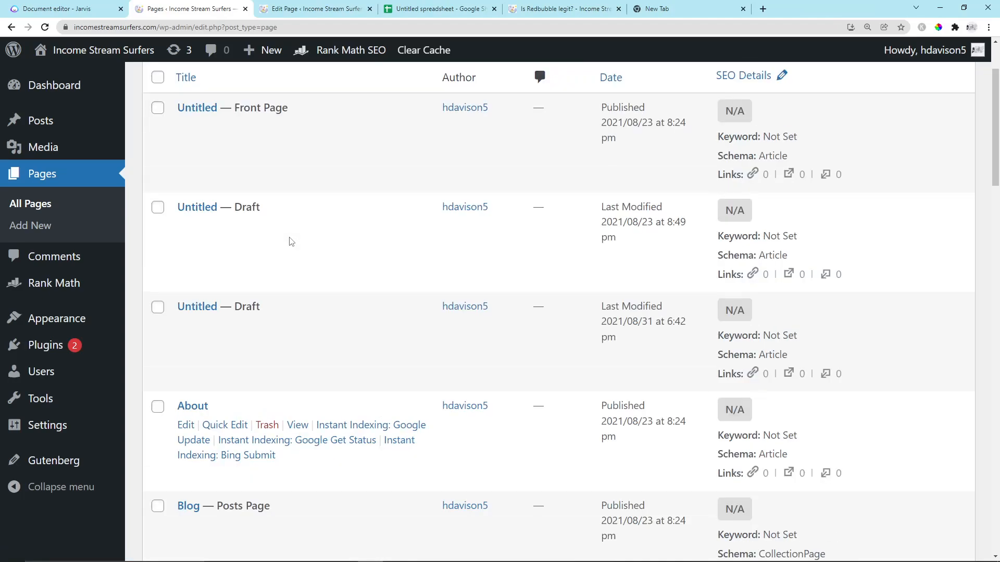
- Find Design techniques in the WordPress Pages list and open it for editing
scroll(down, 3)
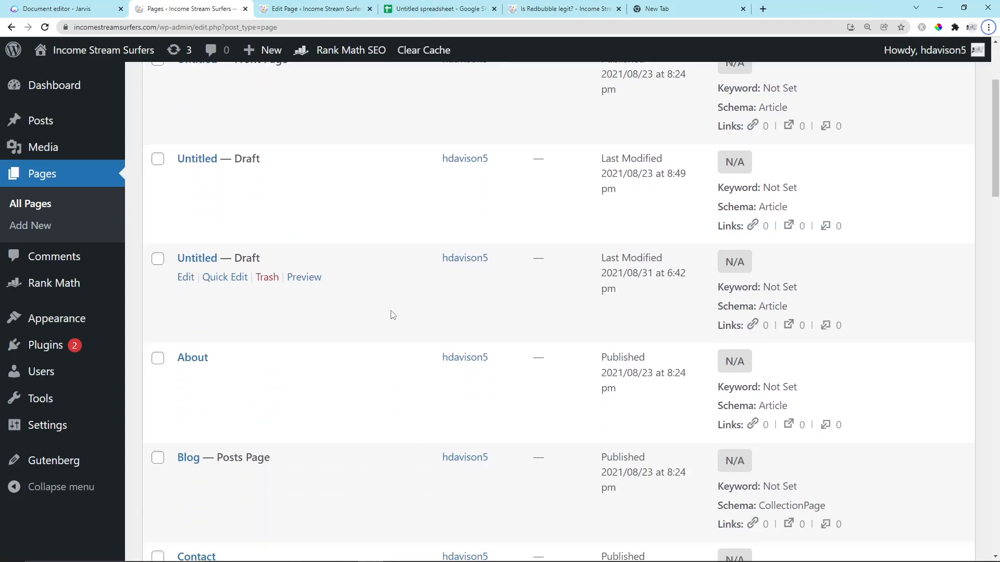
scroll(down, 3)
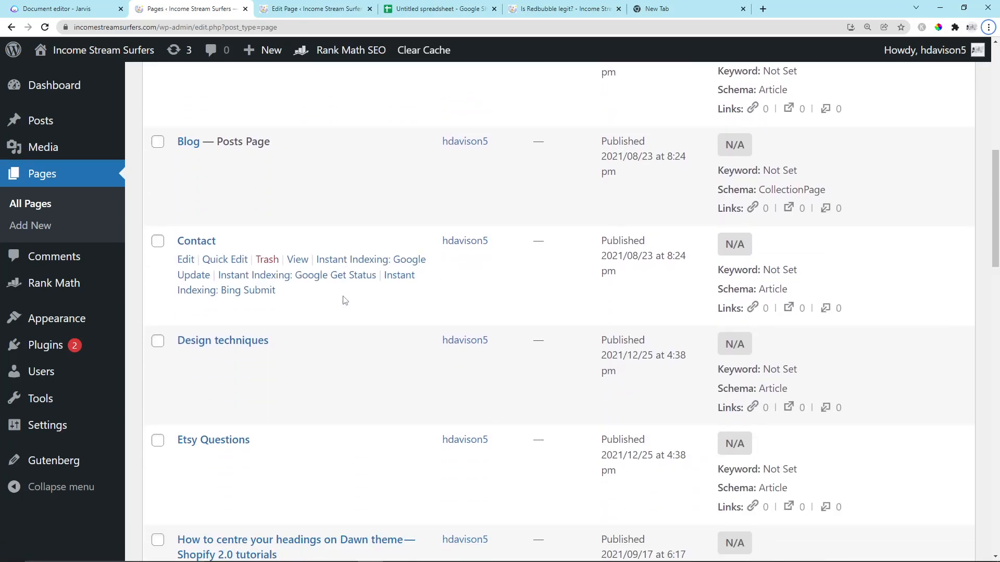
scroll(down, 3)
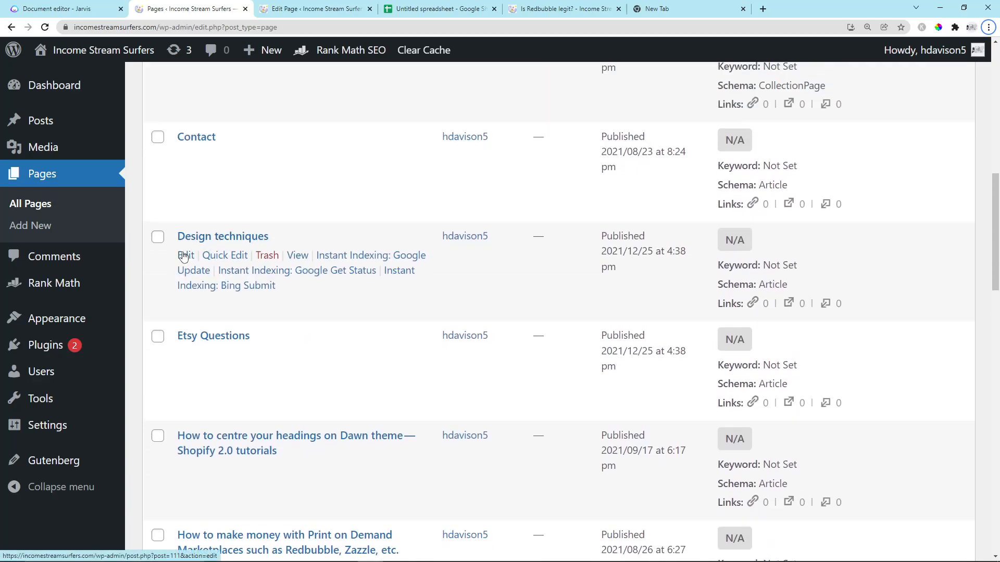
click(186, 255)
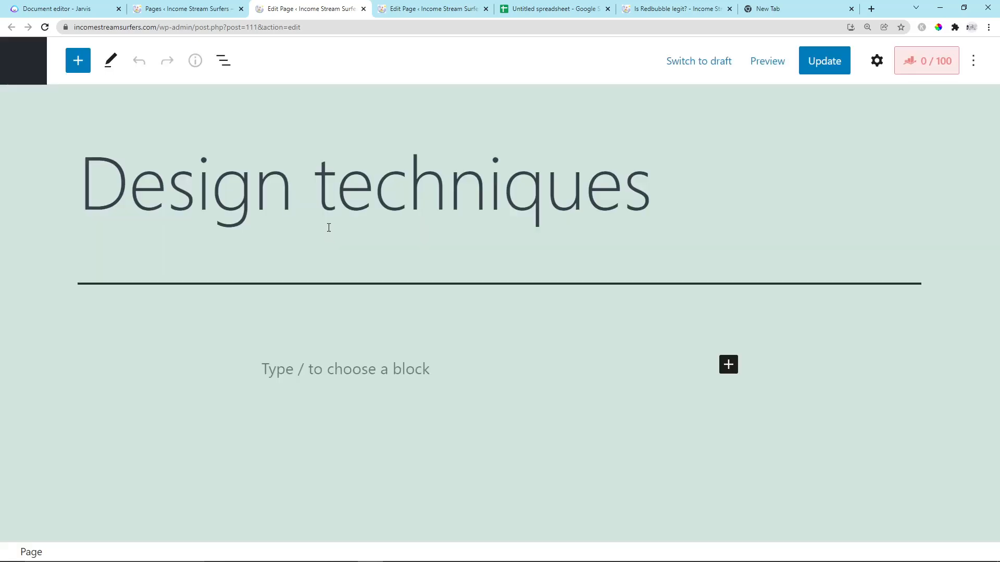
- Leave the empty page body, scan the All Pages list and load the live site's home page
click(345, 369)
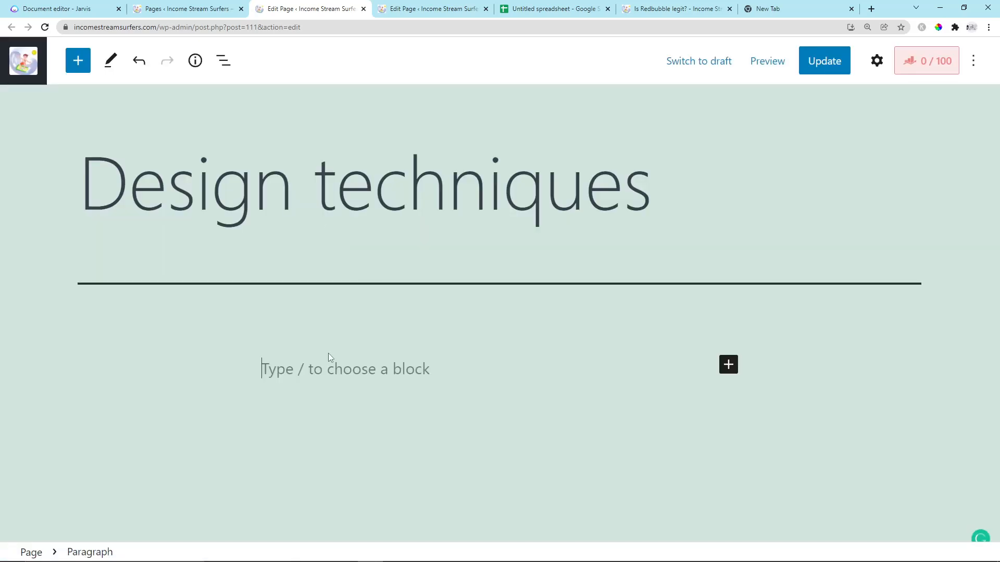
mouse_move(636, 371)
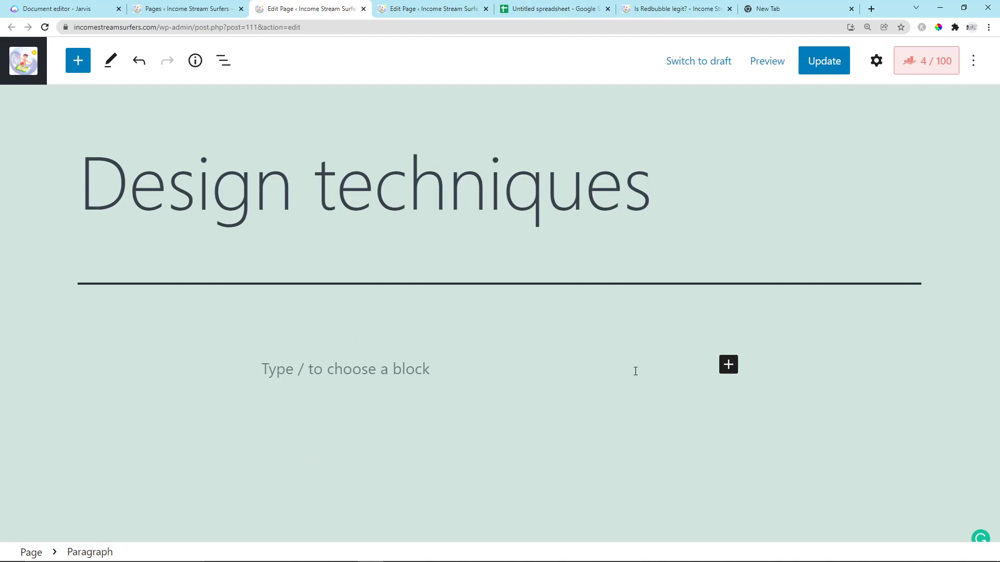
mouse_move(424, 379)
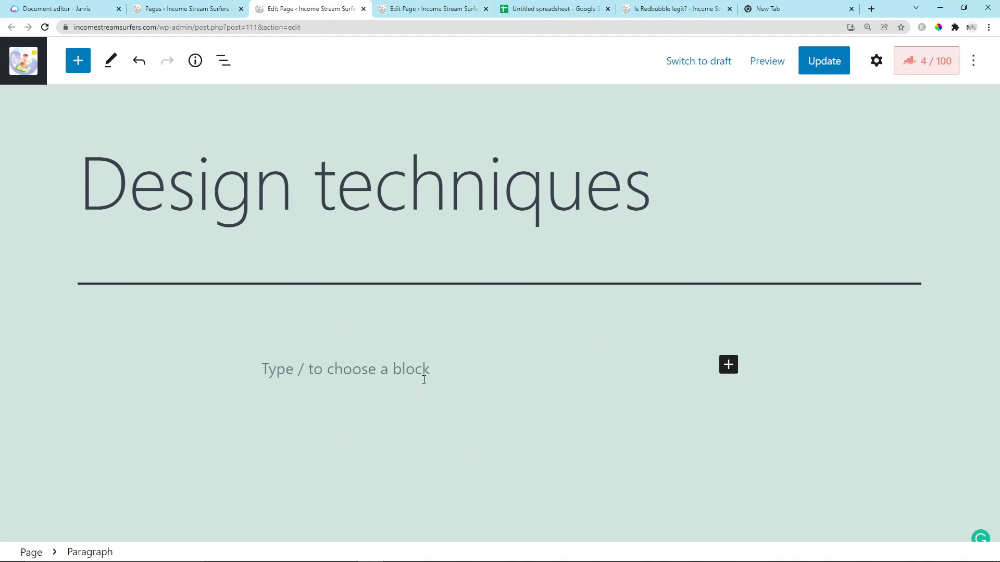
mouse_move(282, 466)
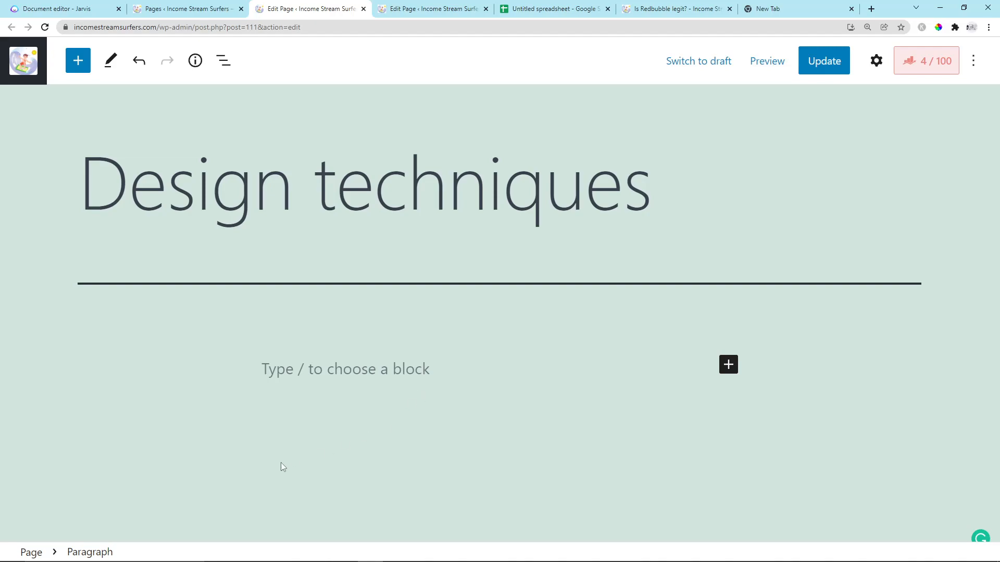
mouse_move(563, 482)
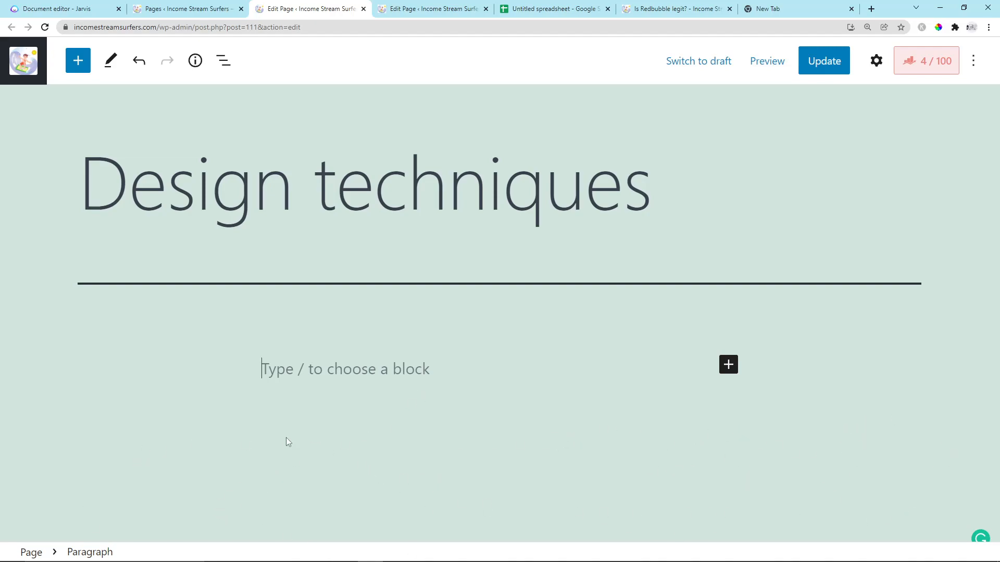
mouse_move(188, 8)
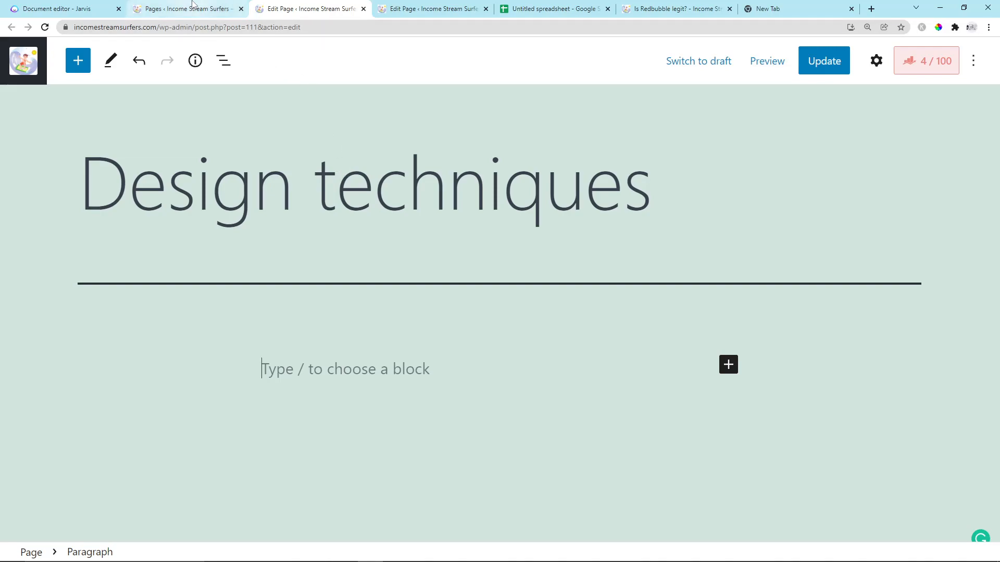
click(186, 8)
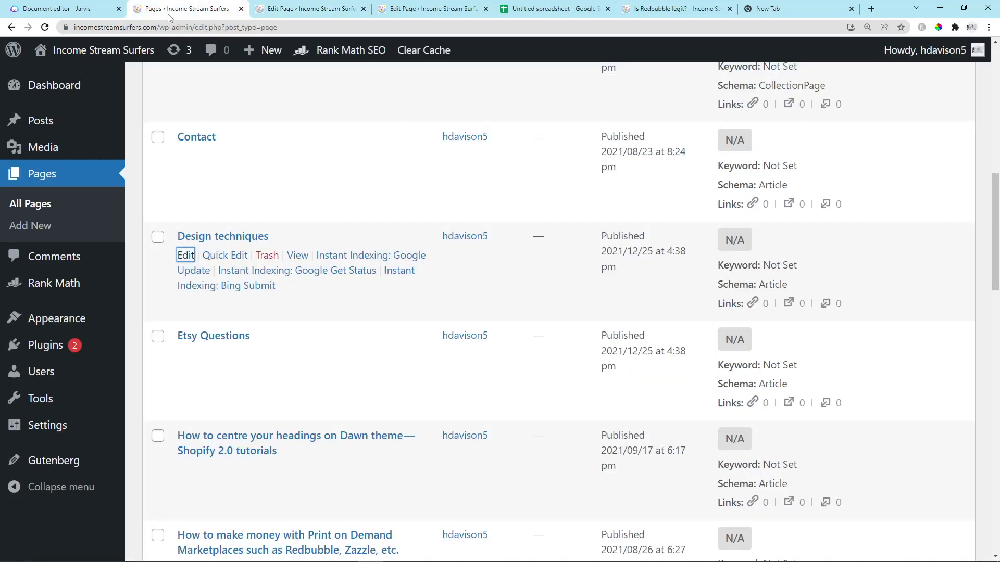
scroll(up, 3)
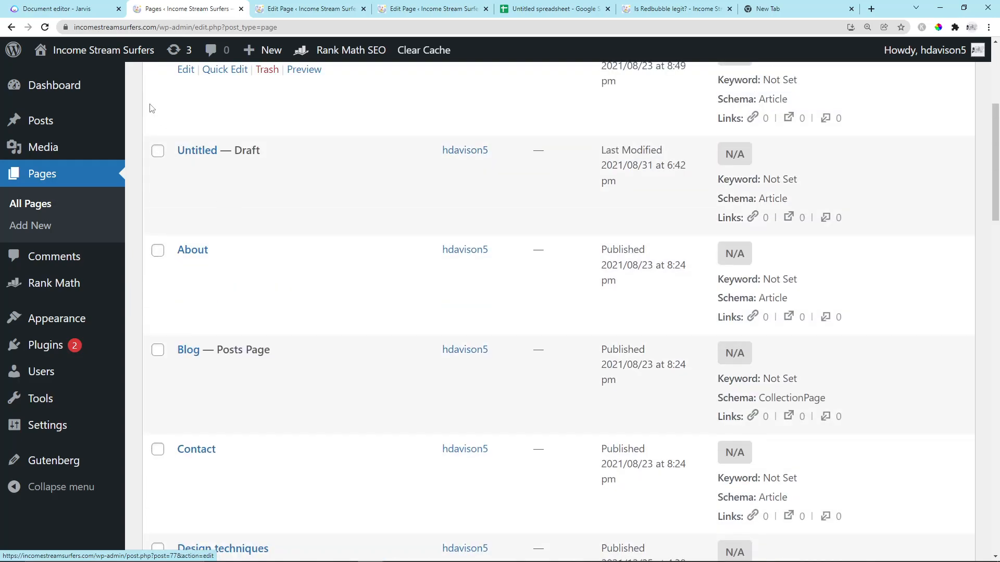
click(430, 8)
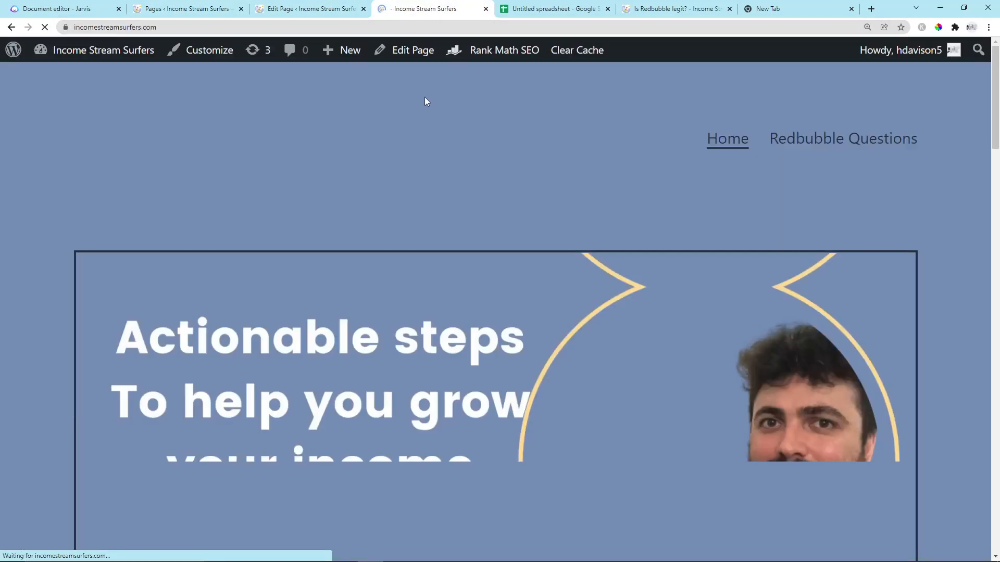
- View the live Redbubble Questions page and inspect its six child question links
click(841, 139)
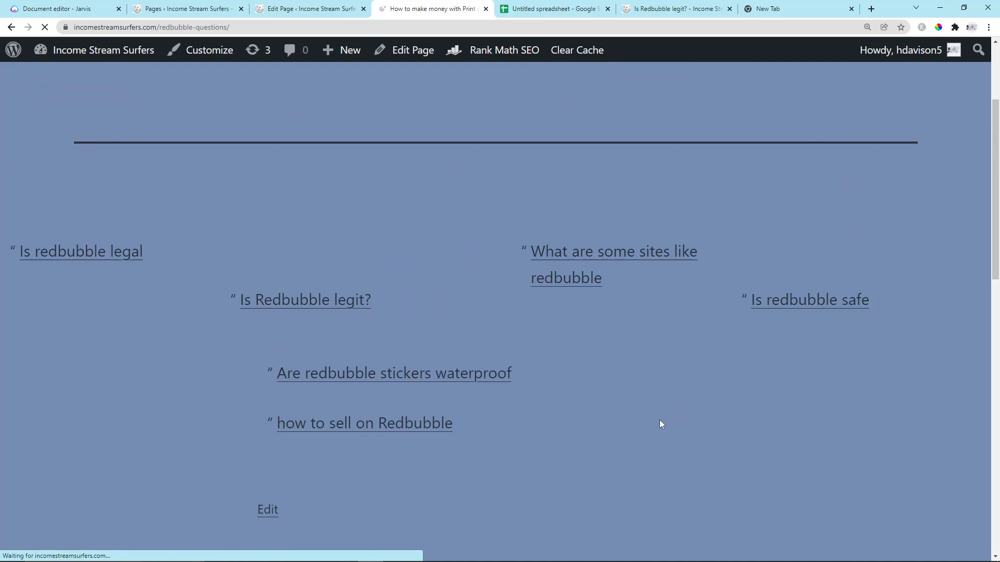
mouse_move(626, 390)
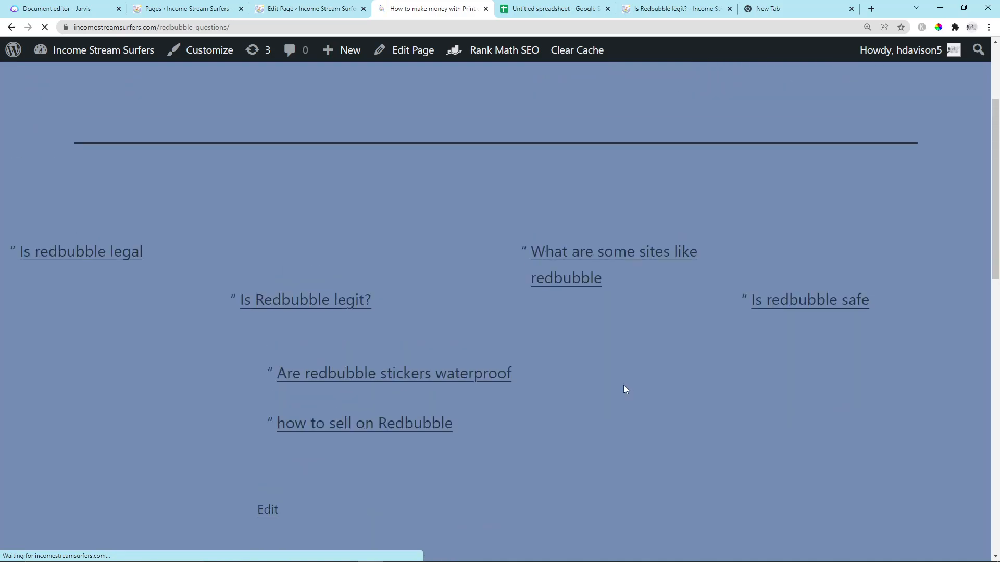
right_click(612, 251)
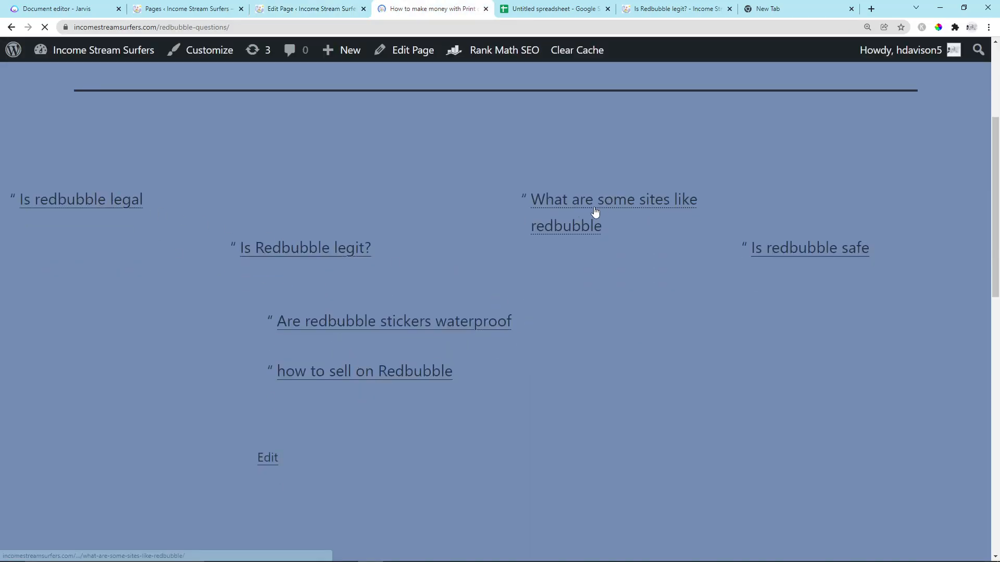
double_click(612, 199)
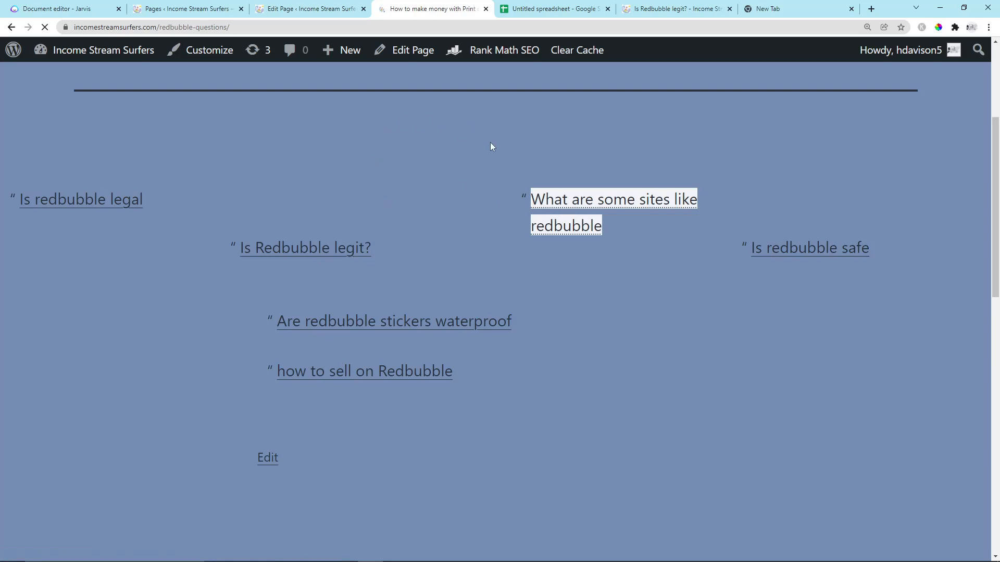
mouse_move(502, 211)
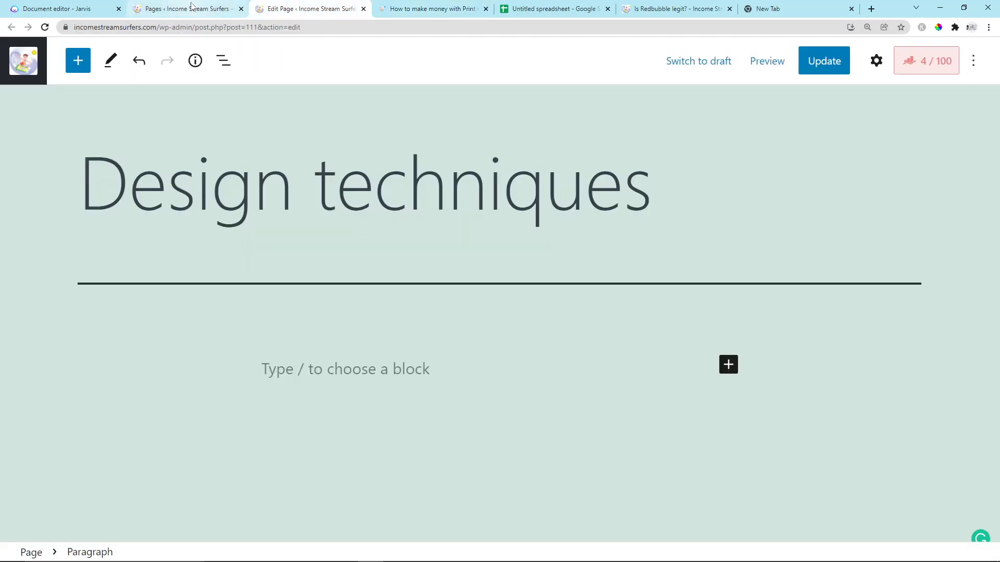
- Go to Appearance > Menus and tick the seven new parent pages under Most Recent
click(187, 8)
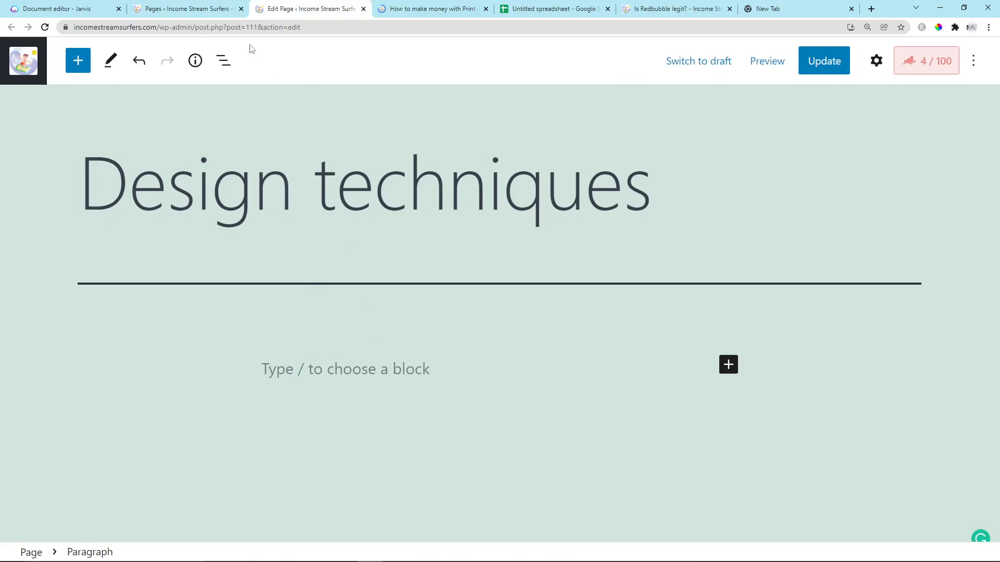
click(186, 8)
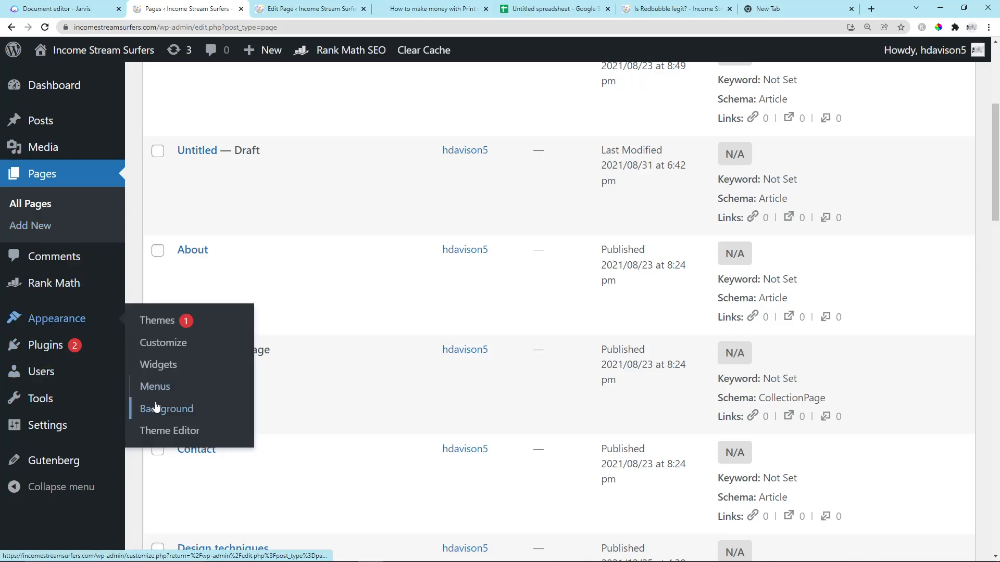
click(155, 386)
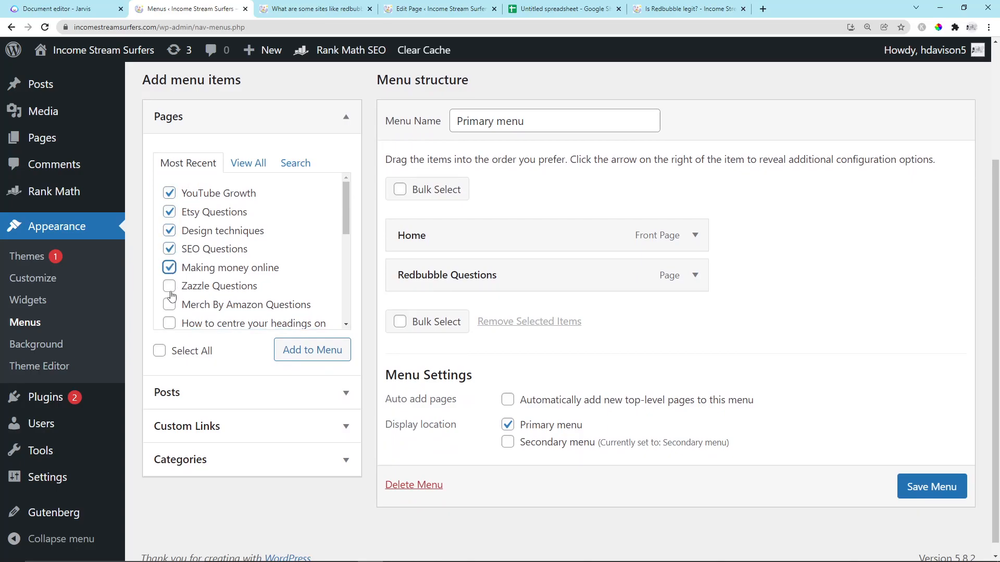
click(168, 304)
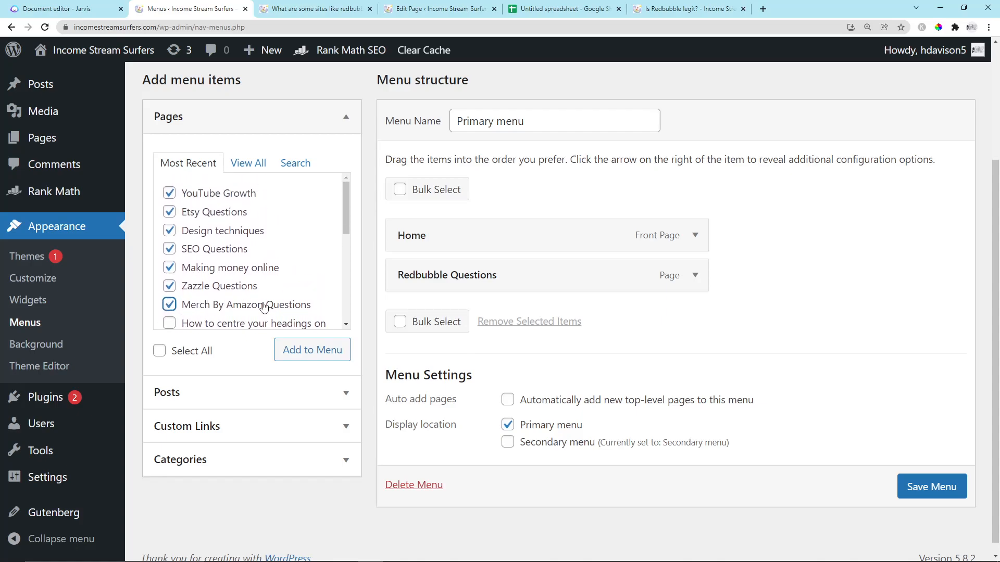
- Add the ticked pages to the primary menu and save it
scroll(up, 3)
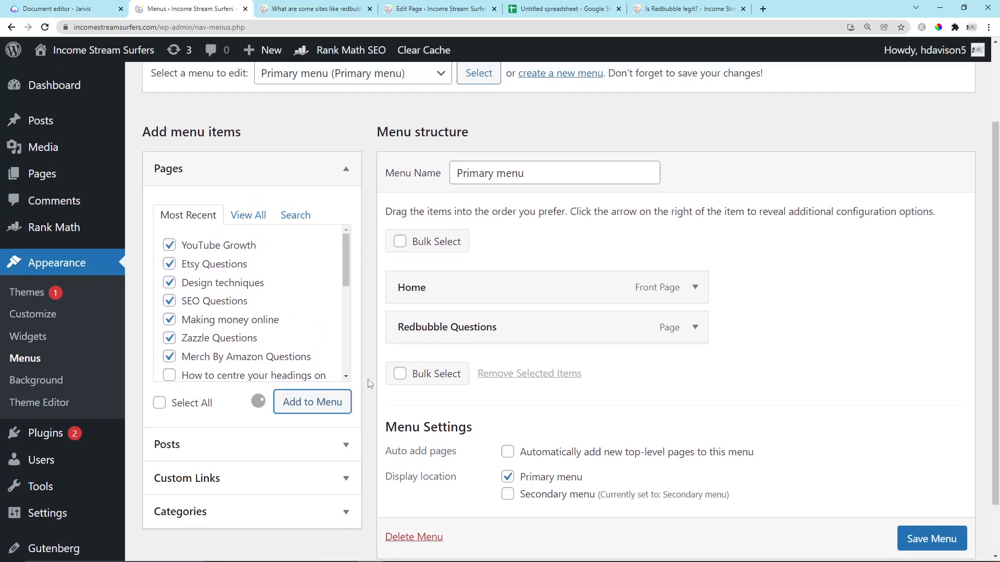
click(312, 402)
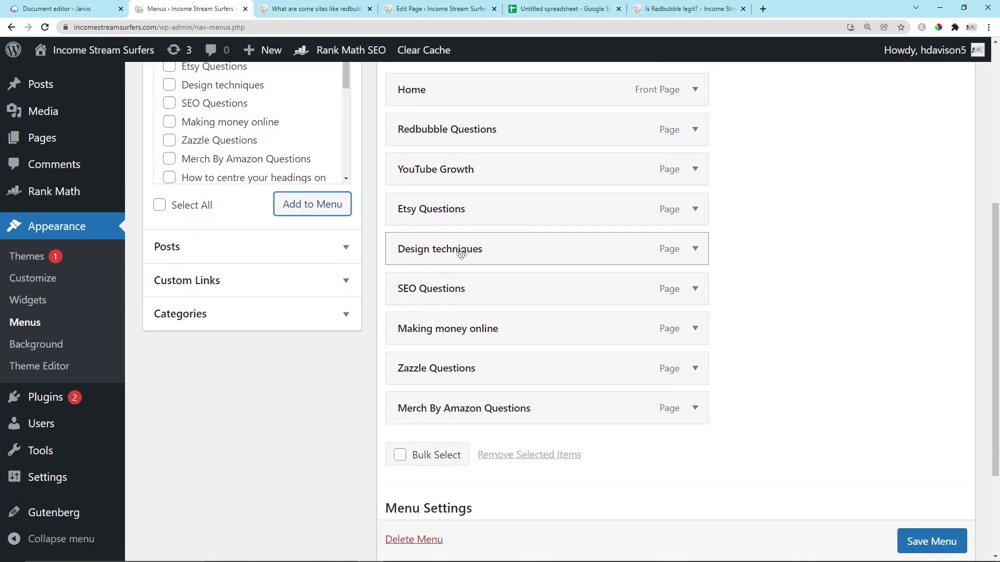
click(929, 540)
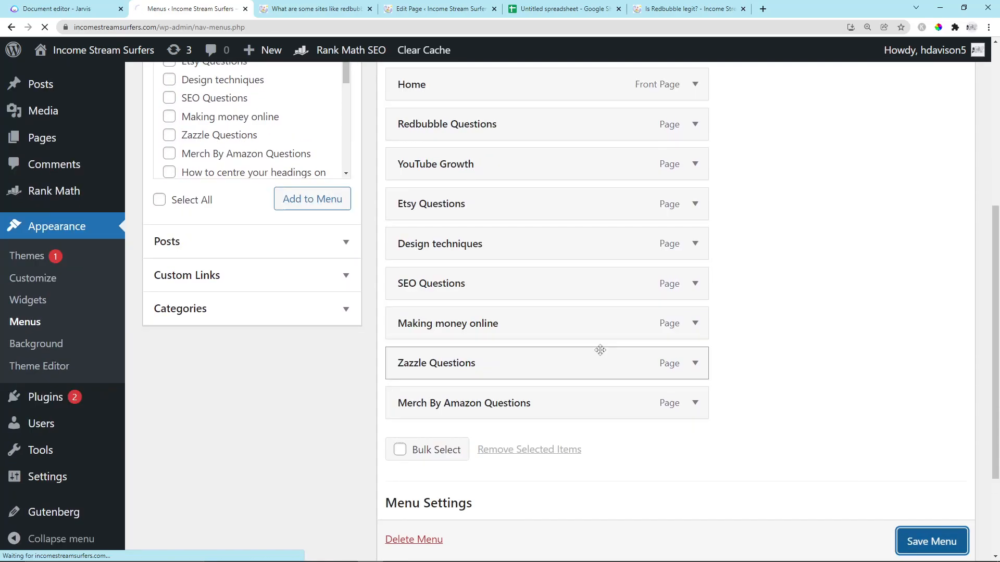
click(930, 540)
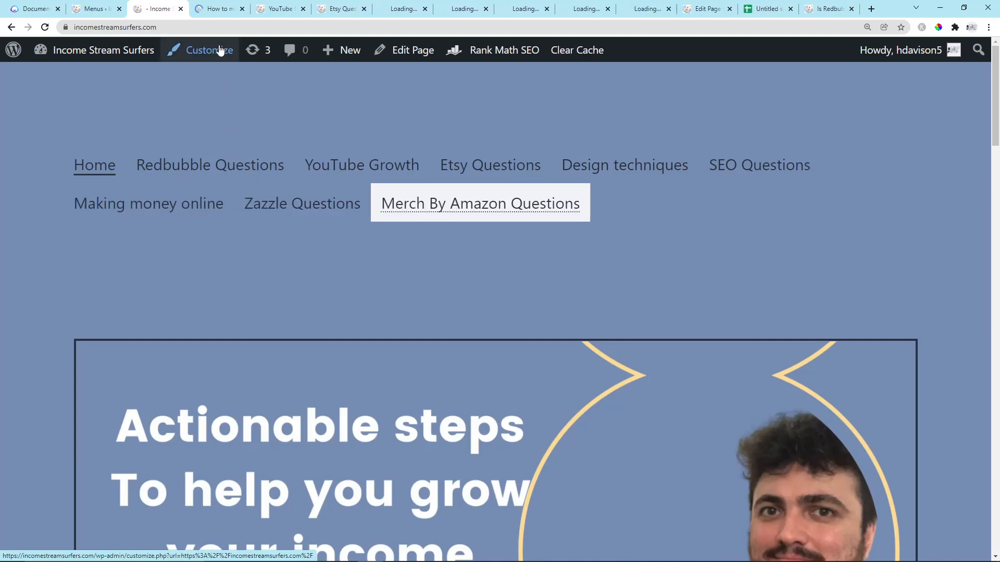
- Open the expanded navigation's pages in their own tabs, then return to the Menus settings
click(209, 165)
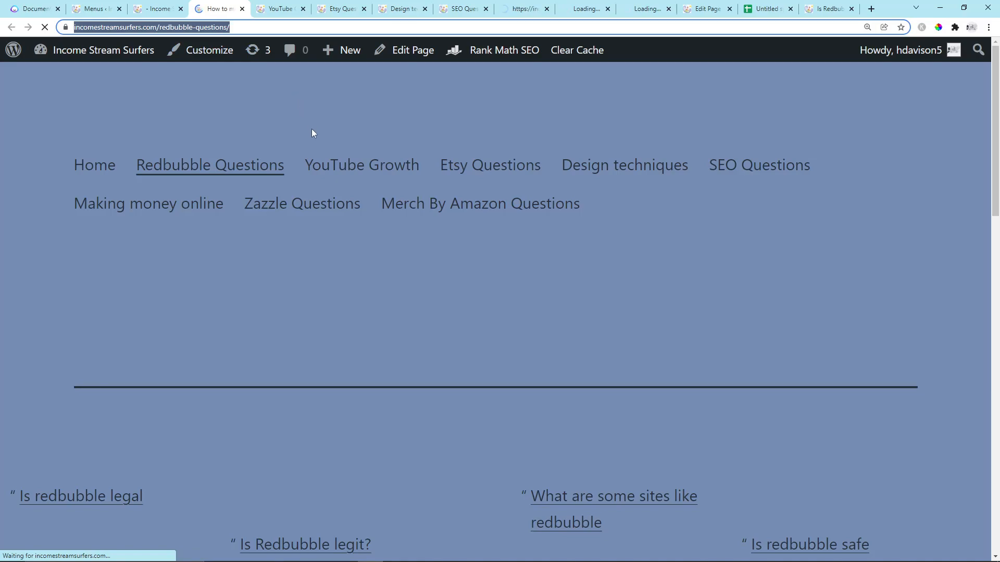
scroll(down, 3)
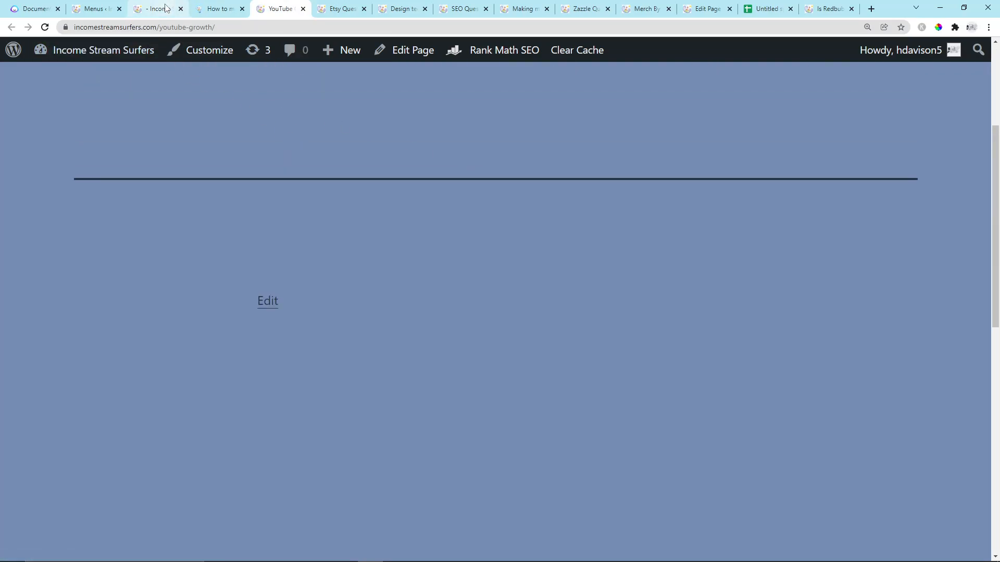
mouse_move(156, 8)
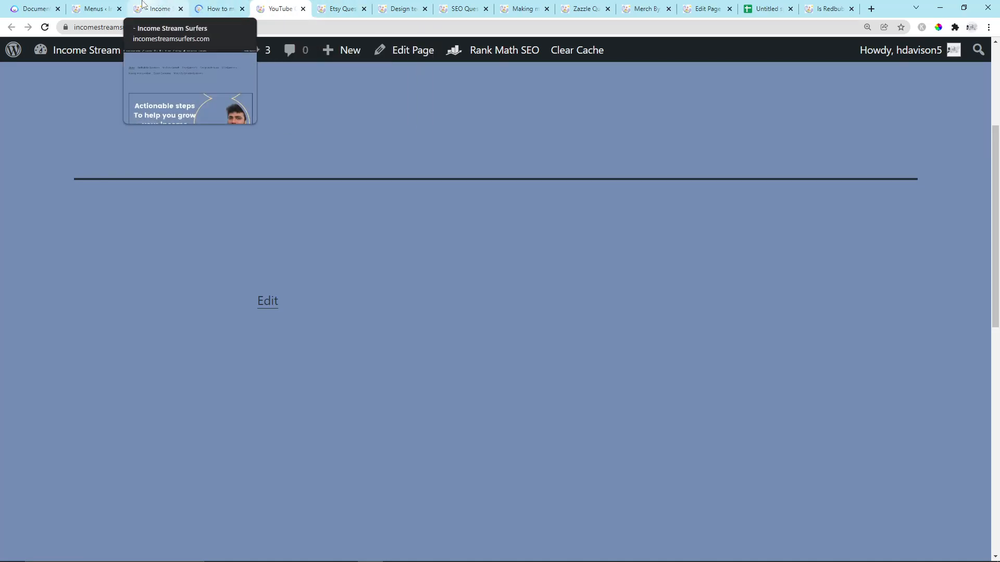
click(93, 9)
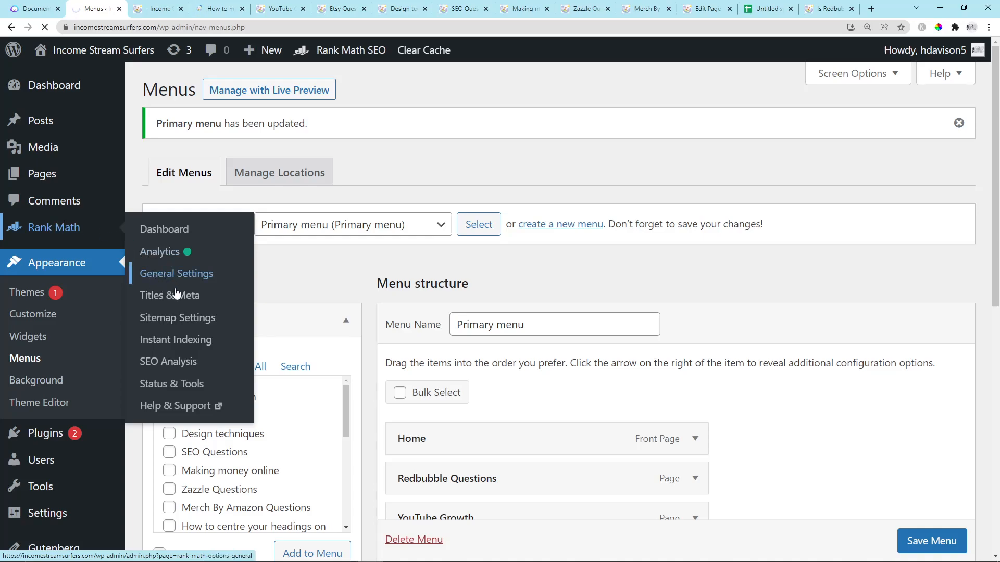
mouse_move(192, 334)
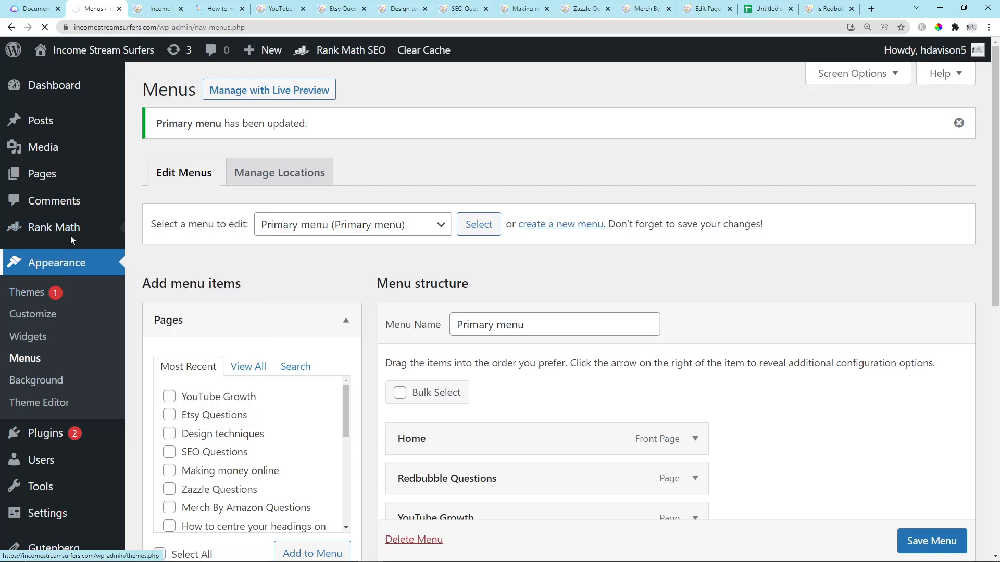
- Enter the question-page URLs, including incomestreamsurfers.com/youtube-growth/, into the Instant Indexing console
click(54, 227)
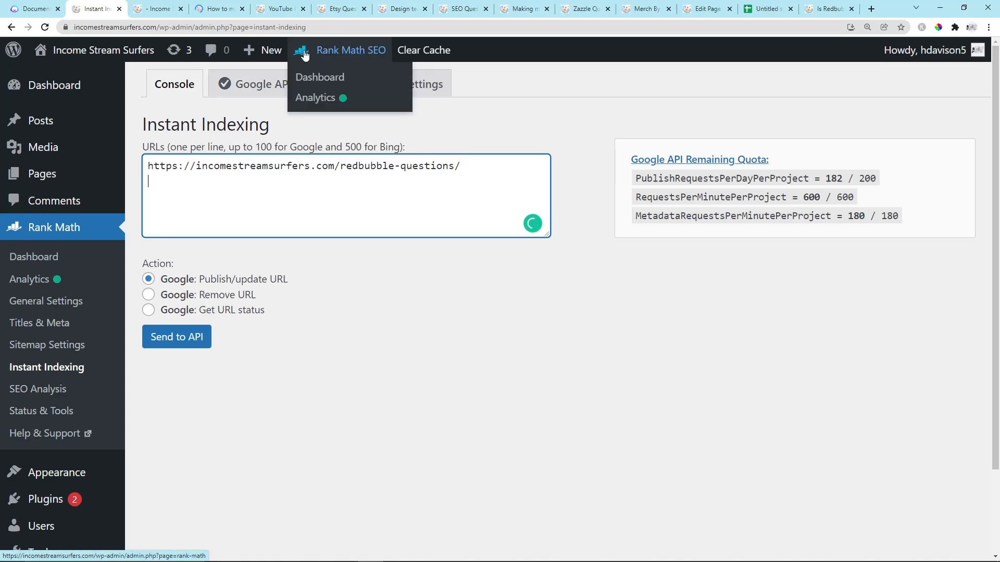
click(341, 10)
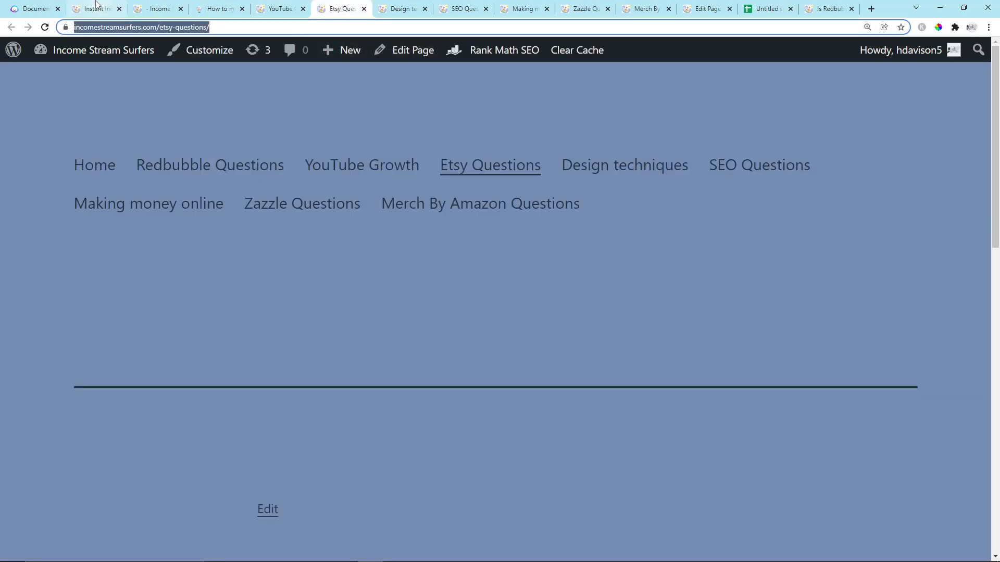
click(96, 8)
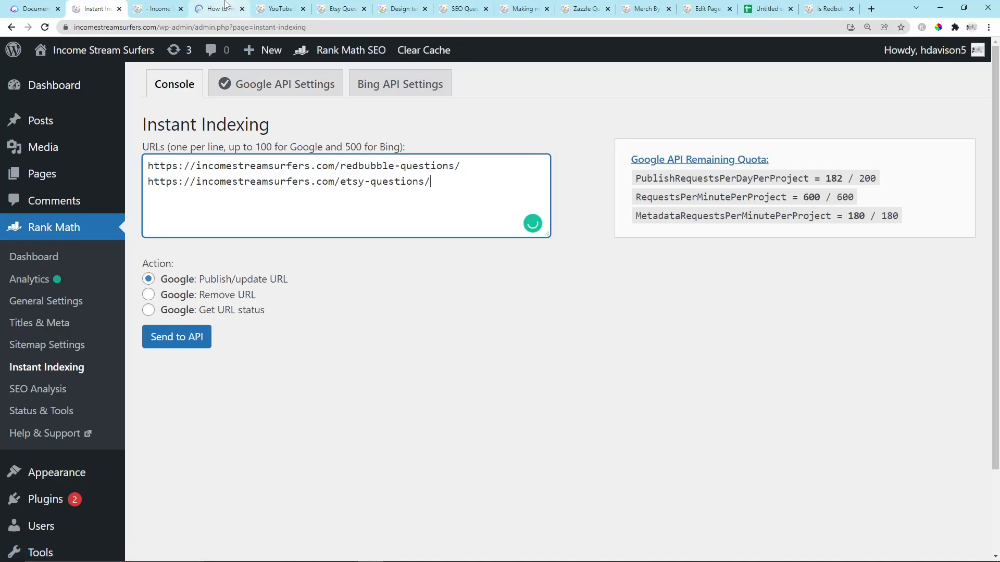
text(https://incomestreamsurfers.com/youtube-growth/)
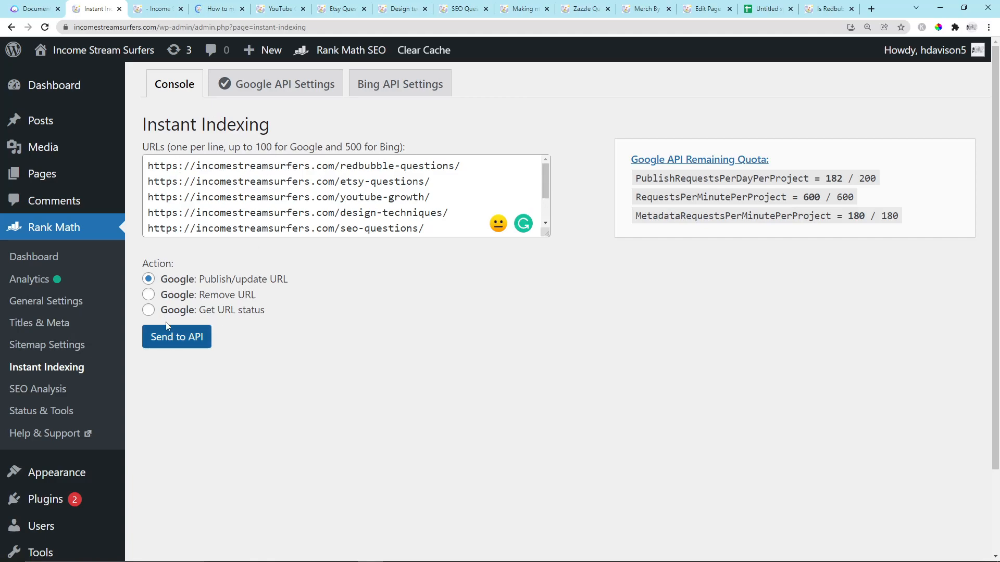
mouse_move(180, 342)
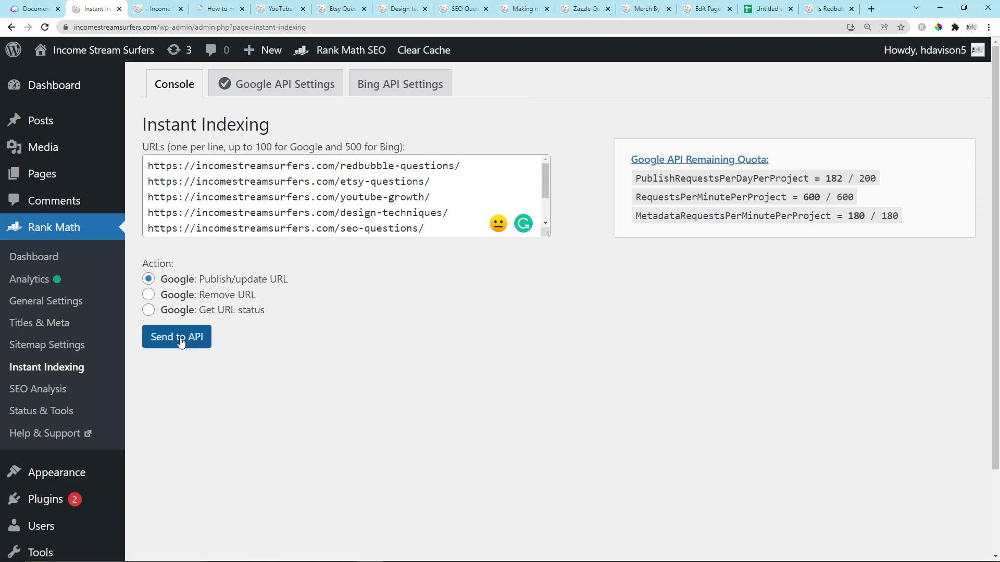
- Send the listed URLs to Google via Send to API, getting Success and quota 174 of 200
click(177, 336)
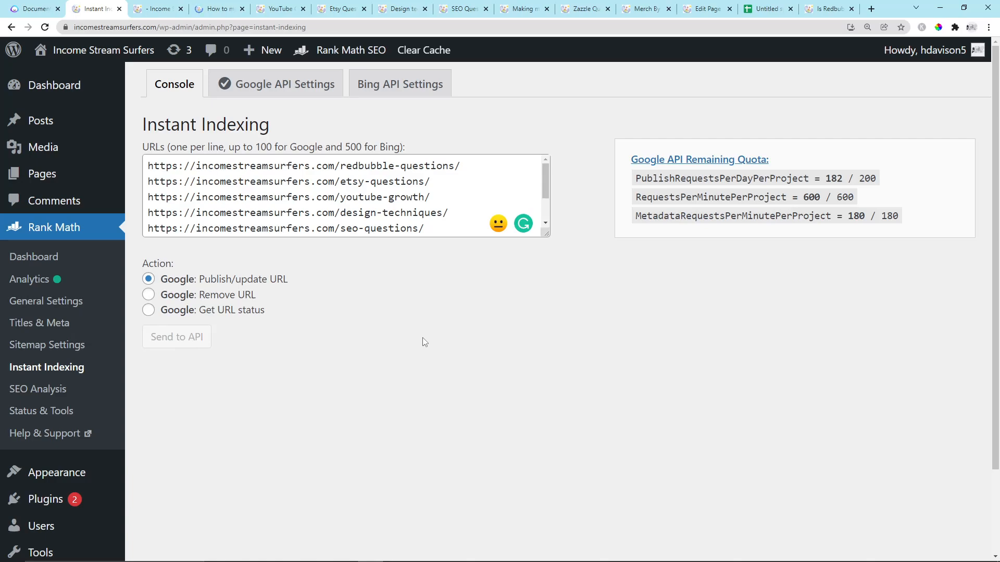
mouse_move(569, 506)
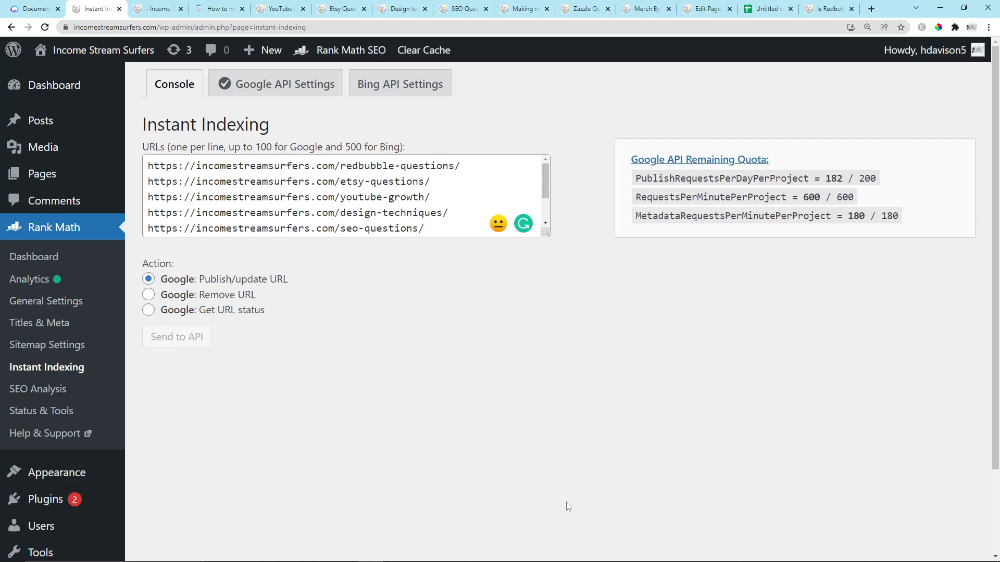
mouse_move(447, 312)
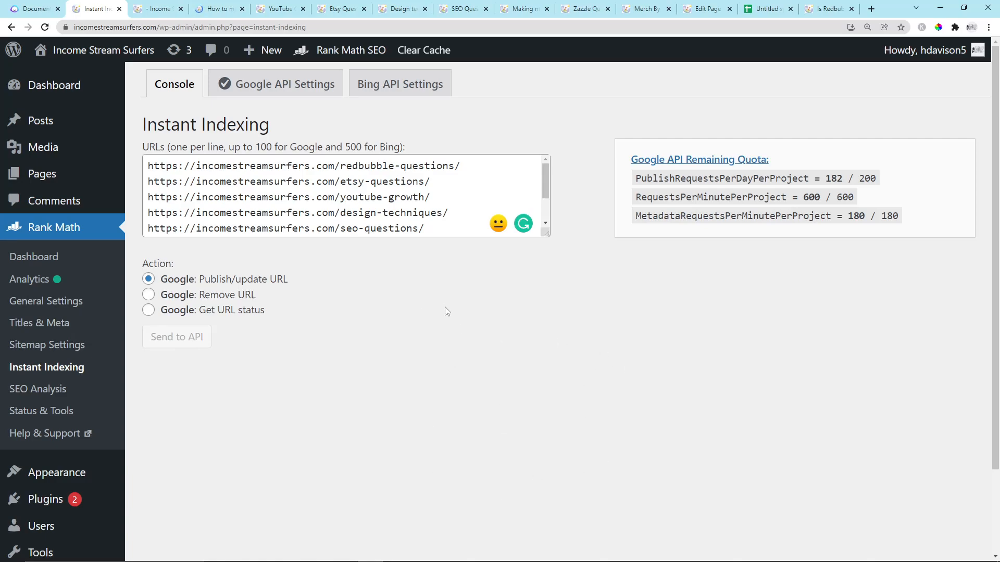
click(177, 336)
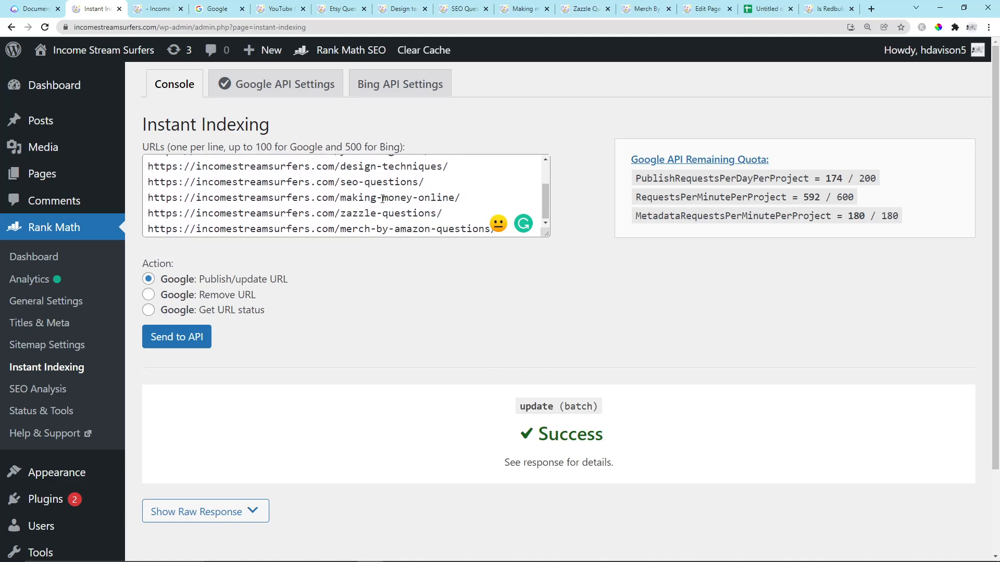
mouse_move(462, 132)
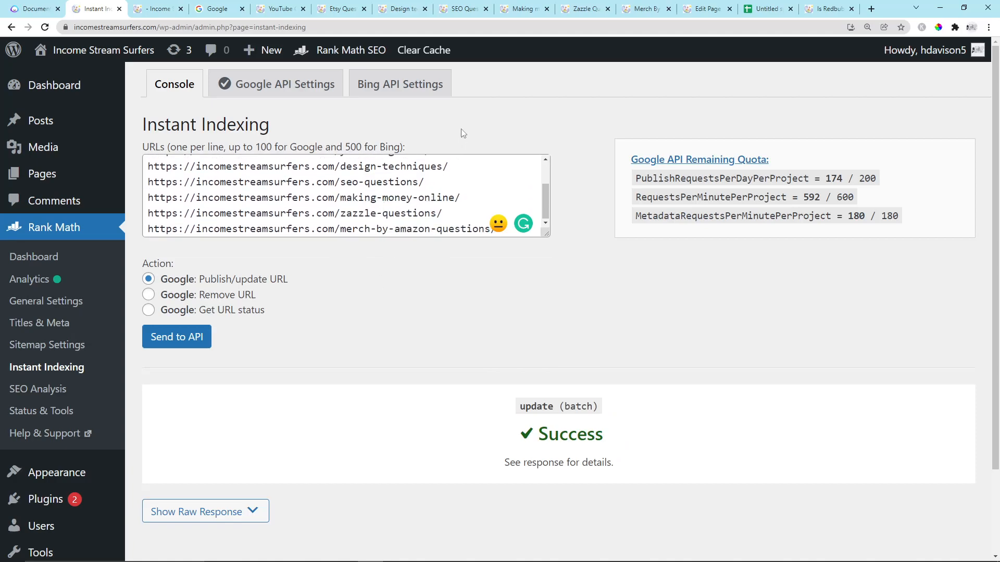
mouse_move(375, 157)
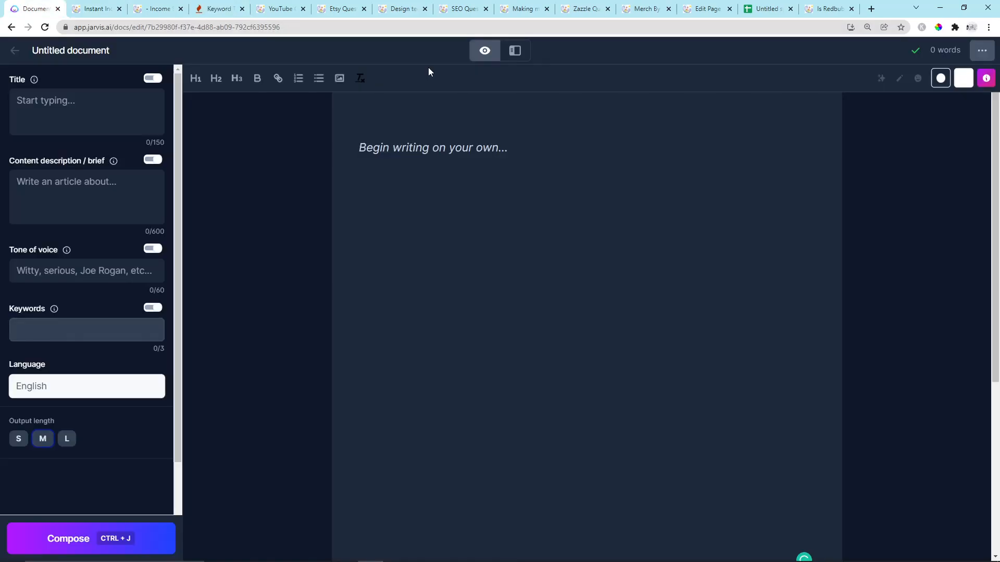
mouse_move(411, 75)
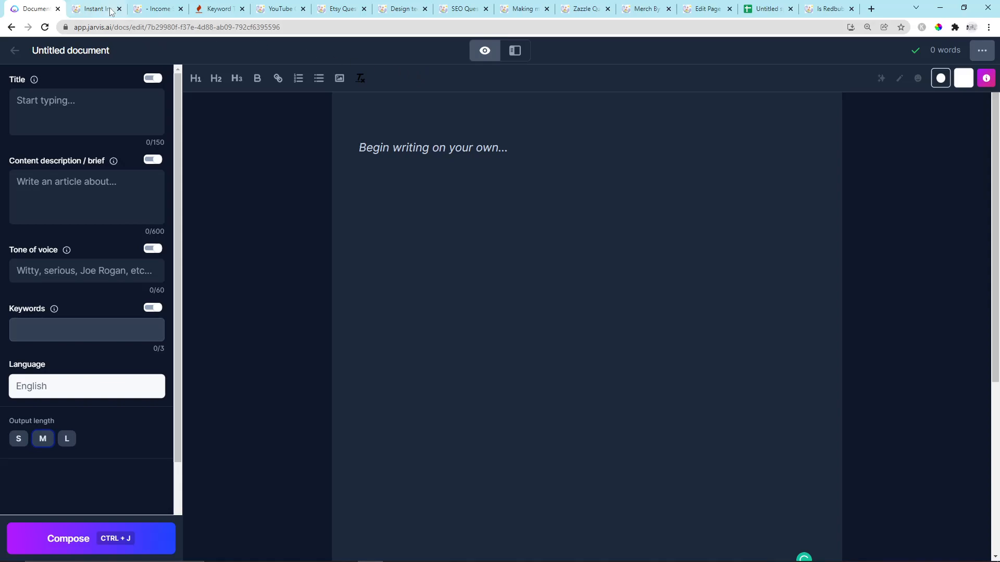
- Search 'redbubble' questions in Keyword Tool and pick 'are redbubble stickers good for cars'
click(219, 9)
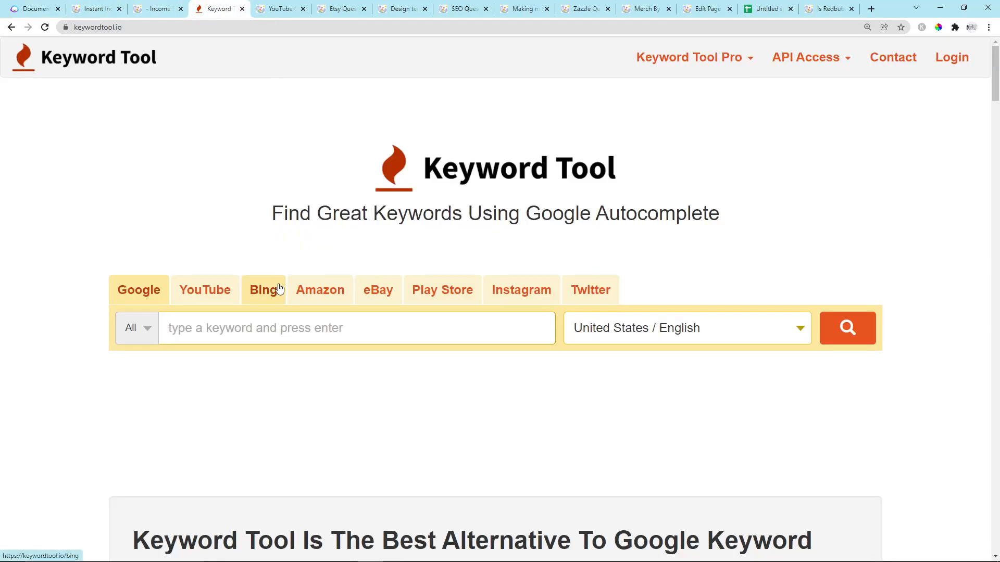
text(redbubble)
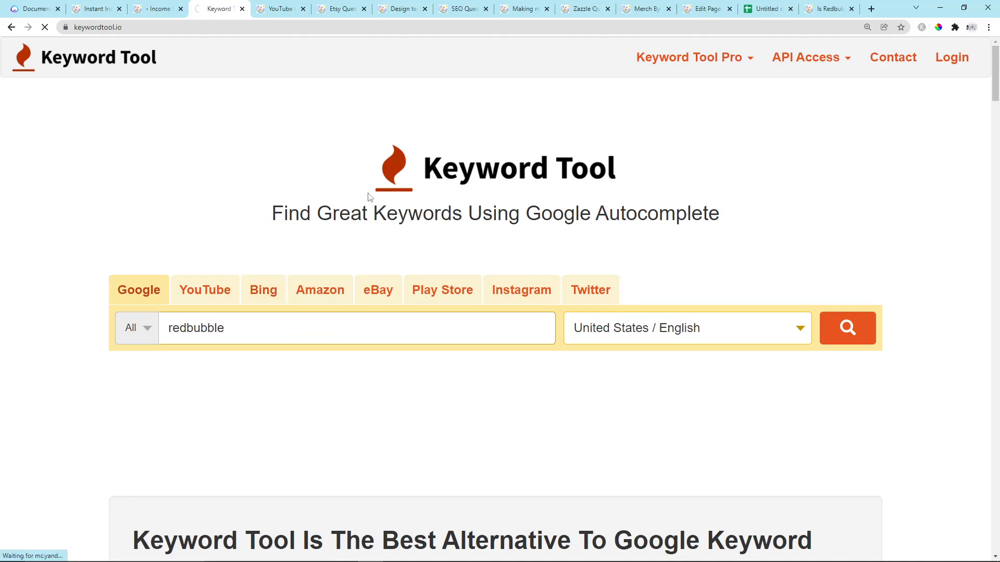
click(848, 328)
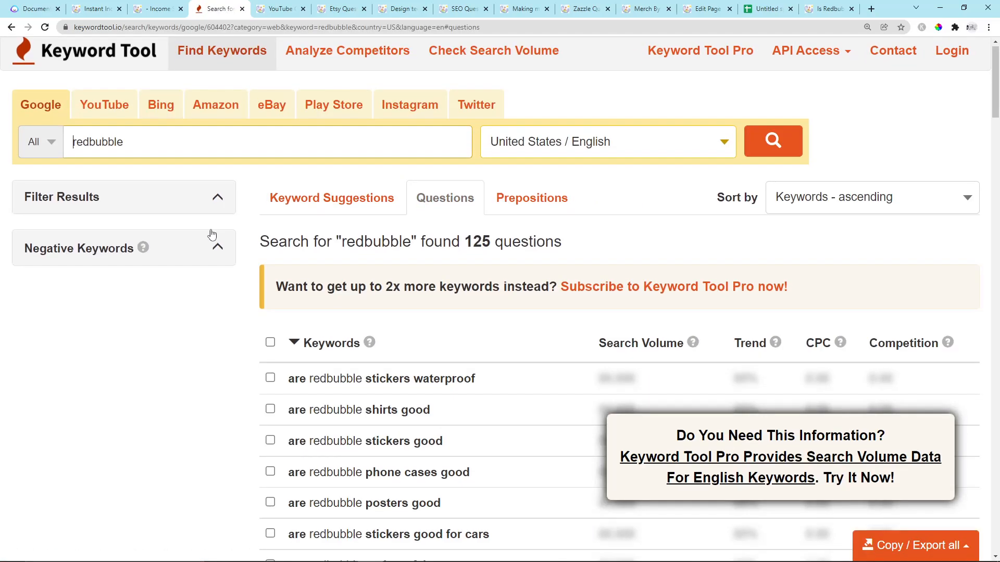
scroll(down, 3)
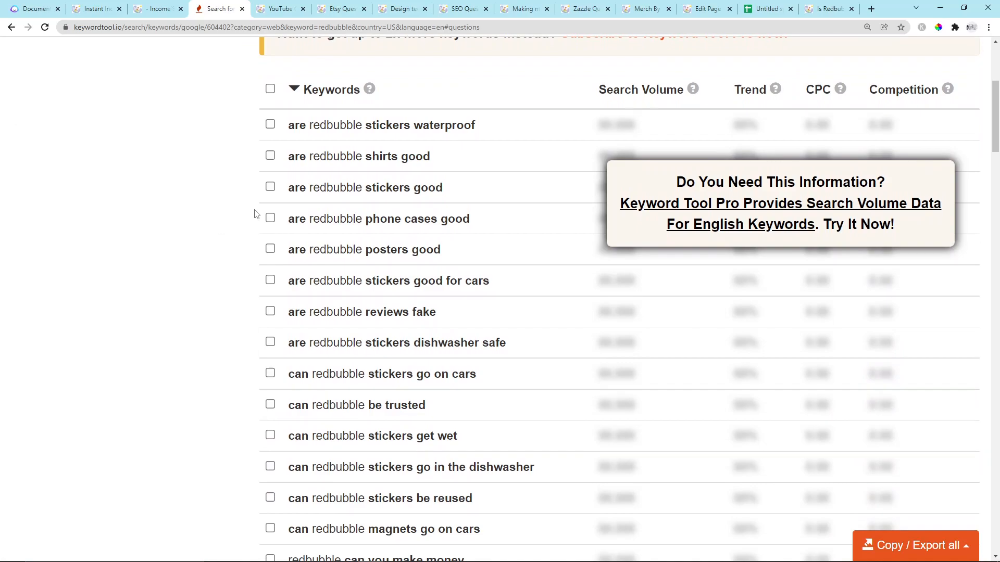
scroll(down, 3)
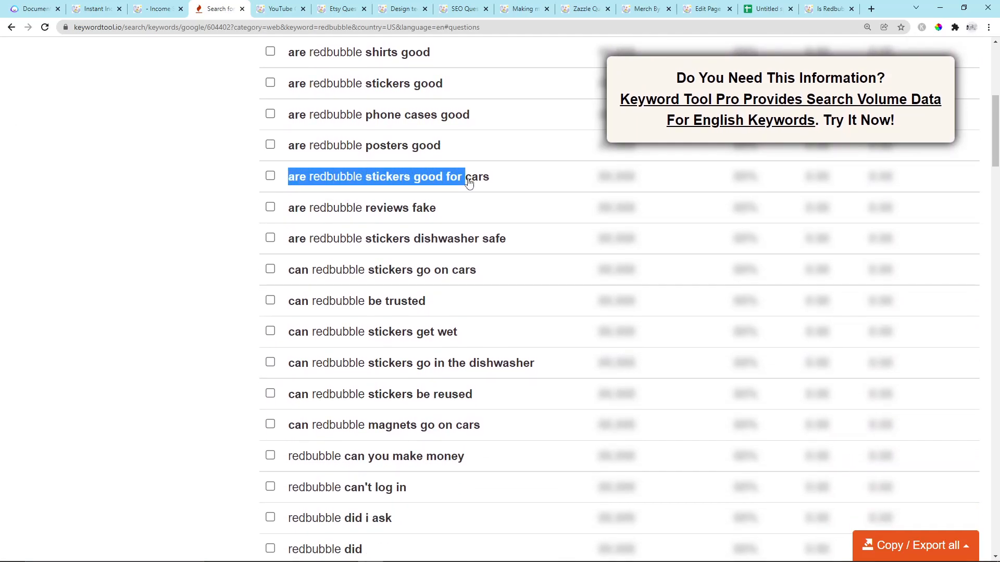
click(279, 8)
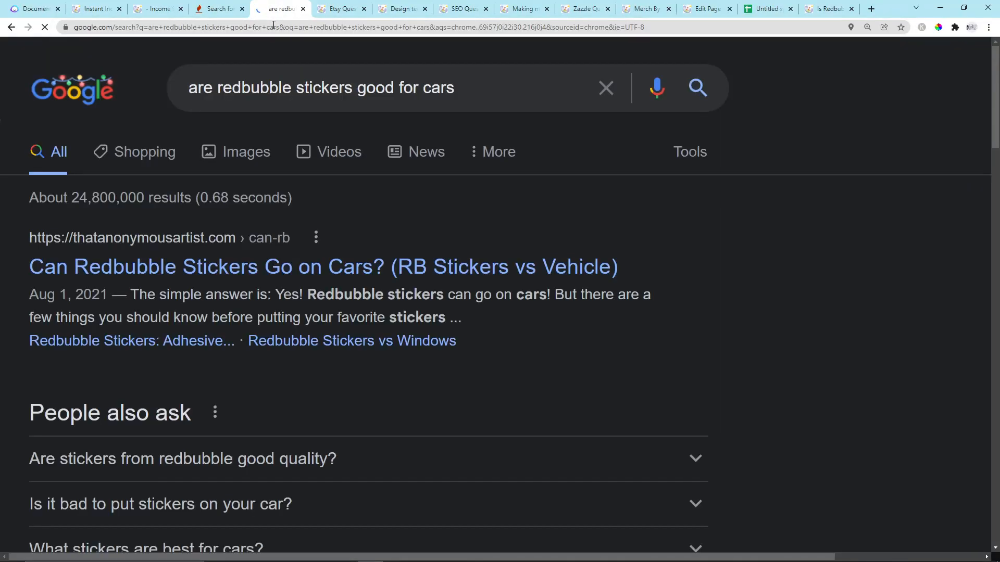
- Find the r/sticker Reddit thread on RedBubble opinions and read its car-sticker comments
text(reddit)
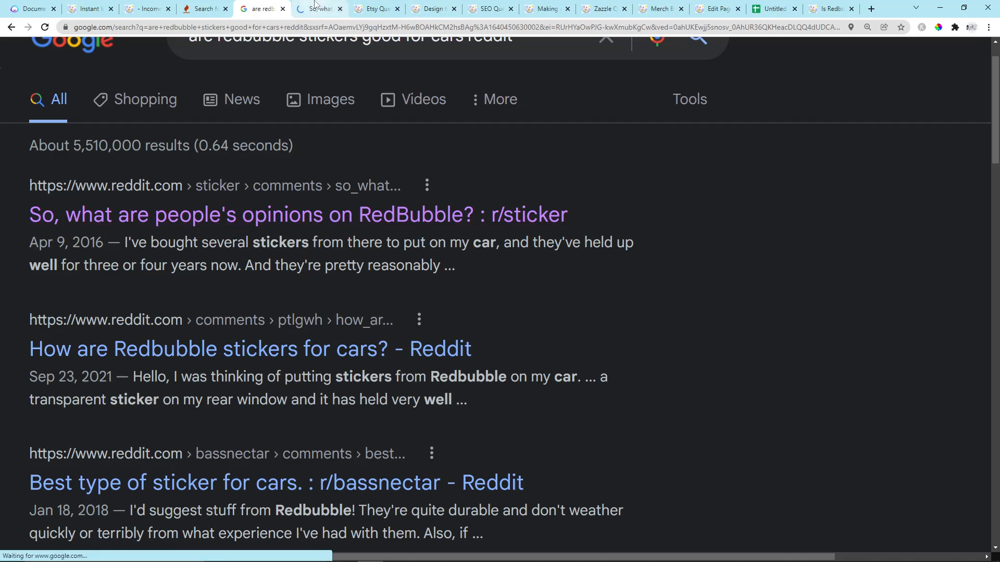
click(298, 214)
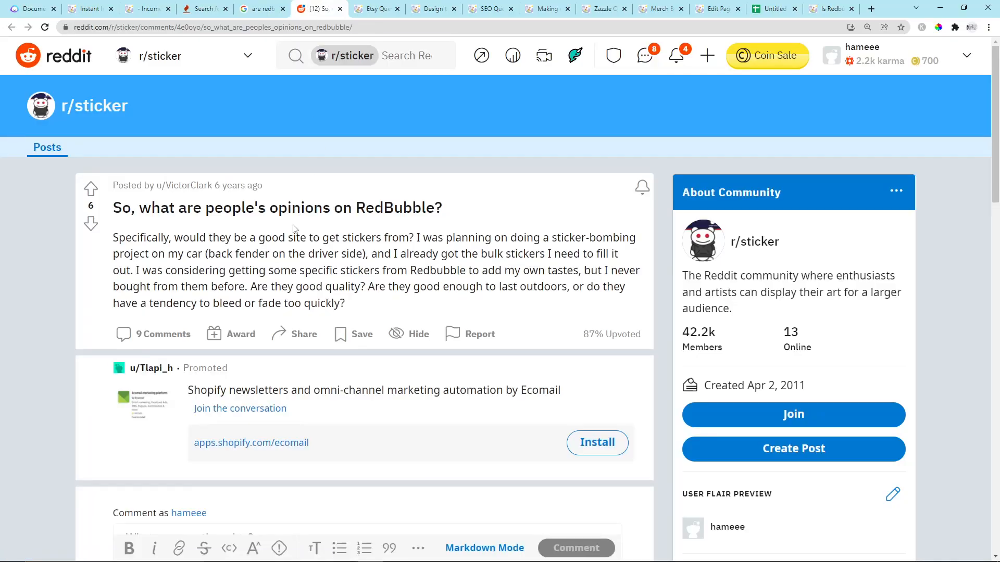
scroll(down, 3)
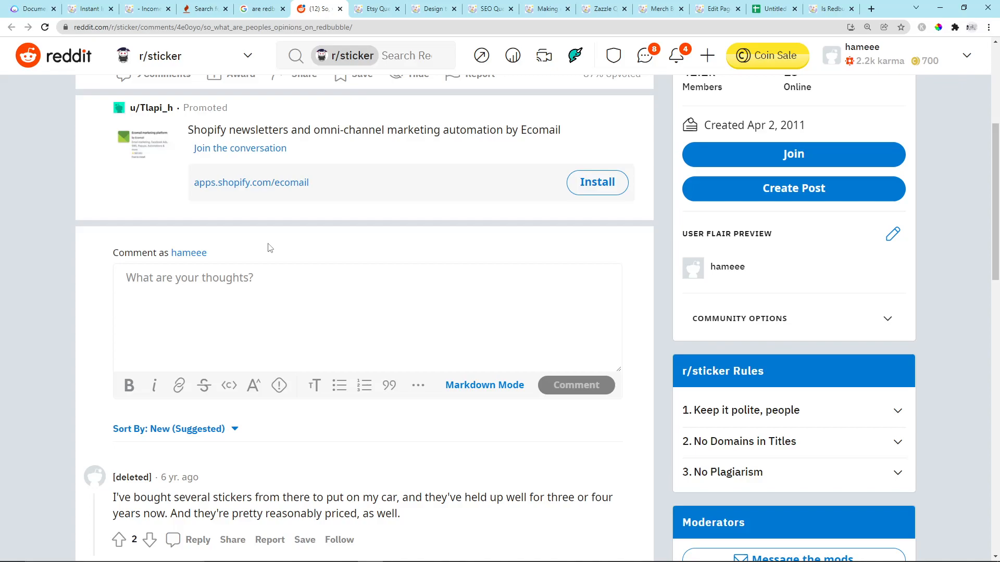
scroll(down, 3)
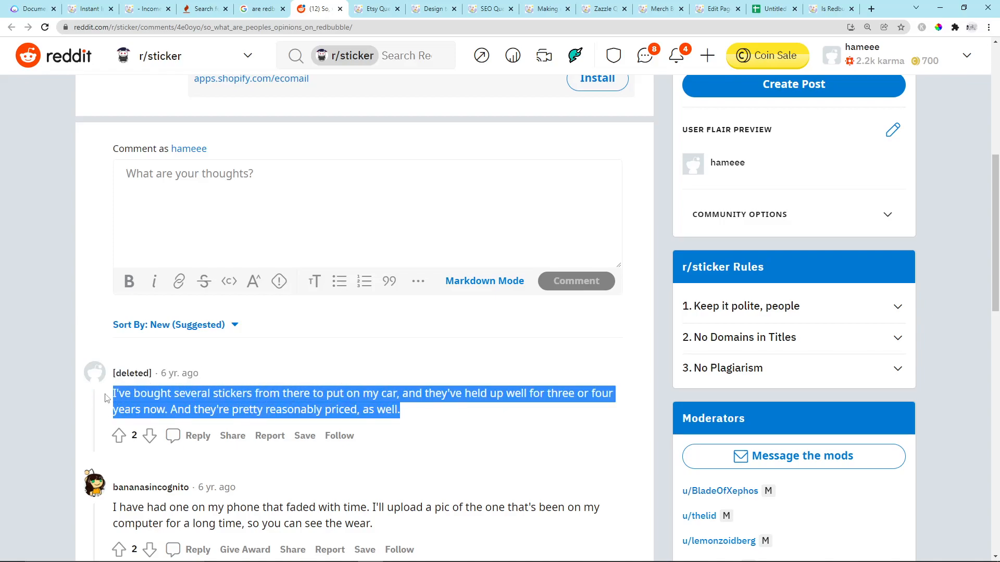
click(772, 8)
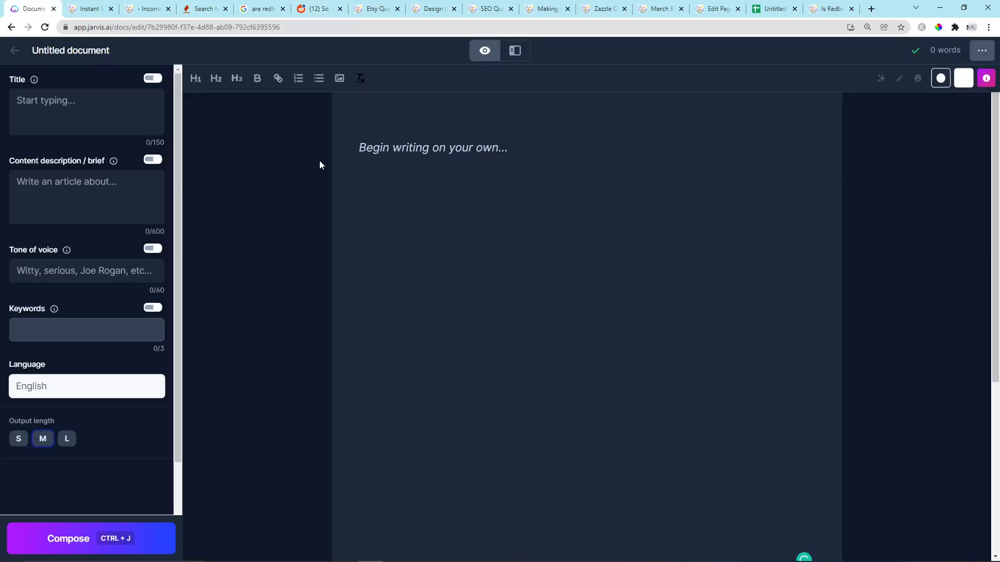
- Bring the car-sticker question and the Reddit comment into the Jarvis document and brief
click(255, 9)
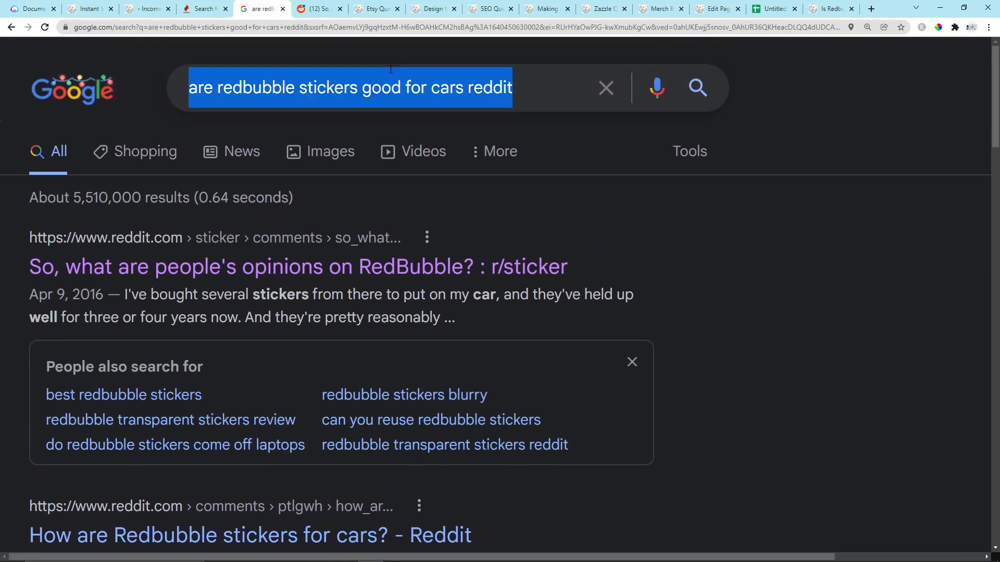
click(350, 88)
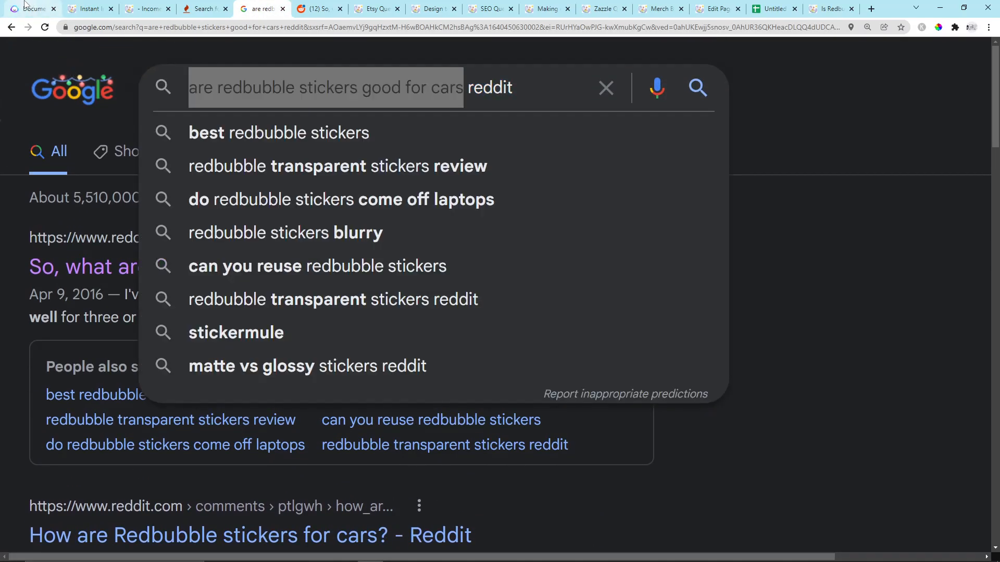
click(771, 8)
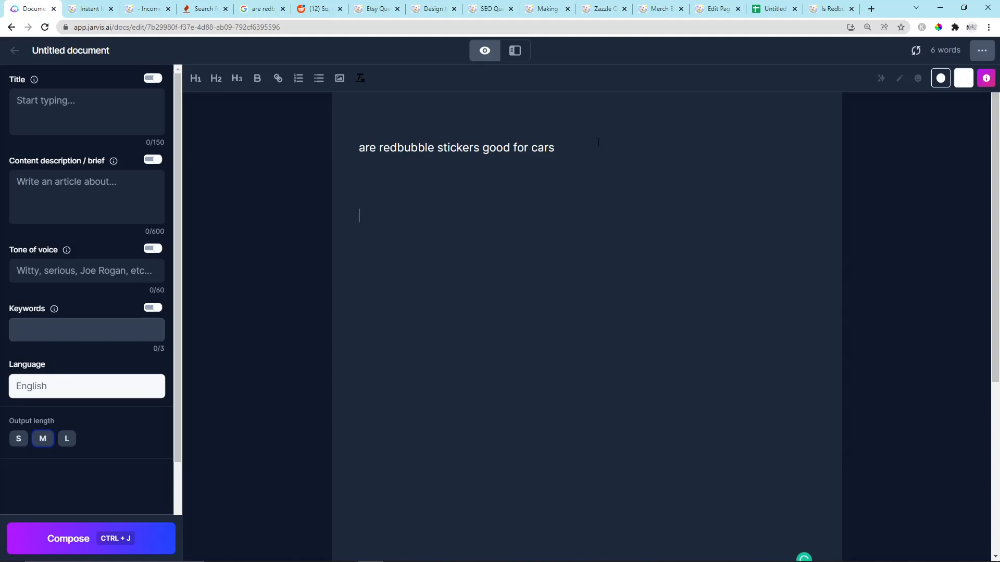
click(317, 8)
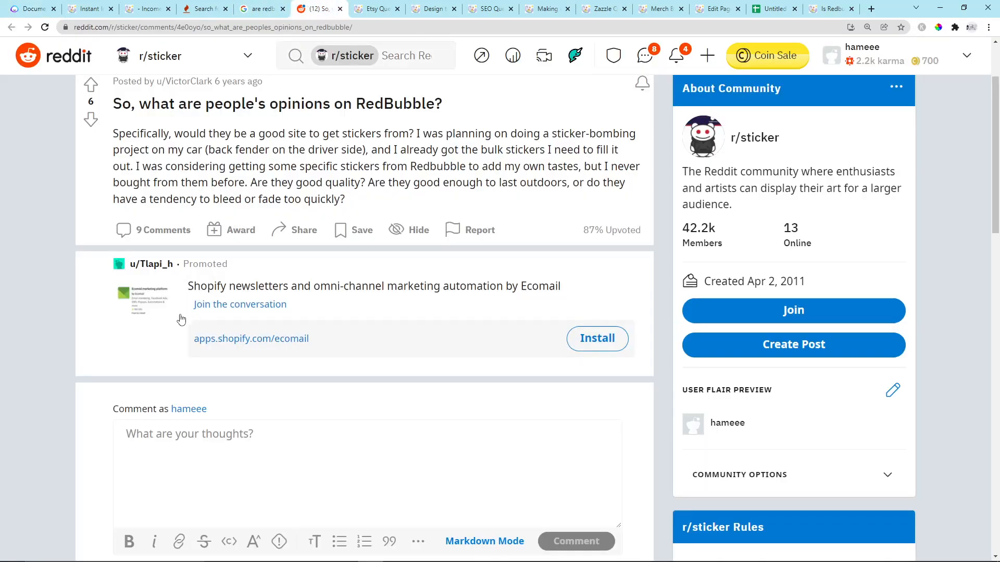
click(772, 8)
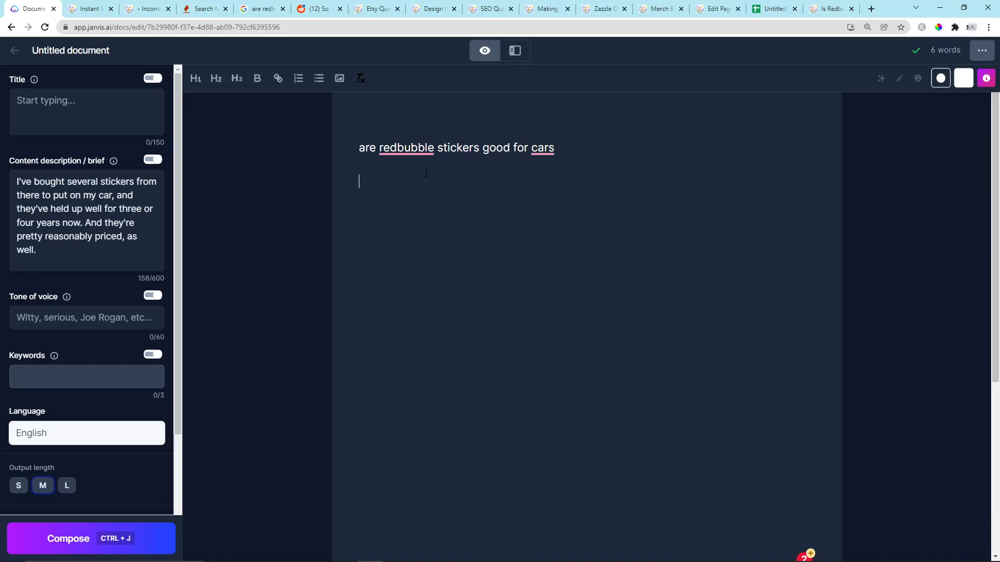
- Compose repeatedly so Jarvis generates draft passages, reaching about 123 words
click(69, 538)
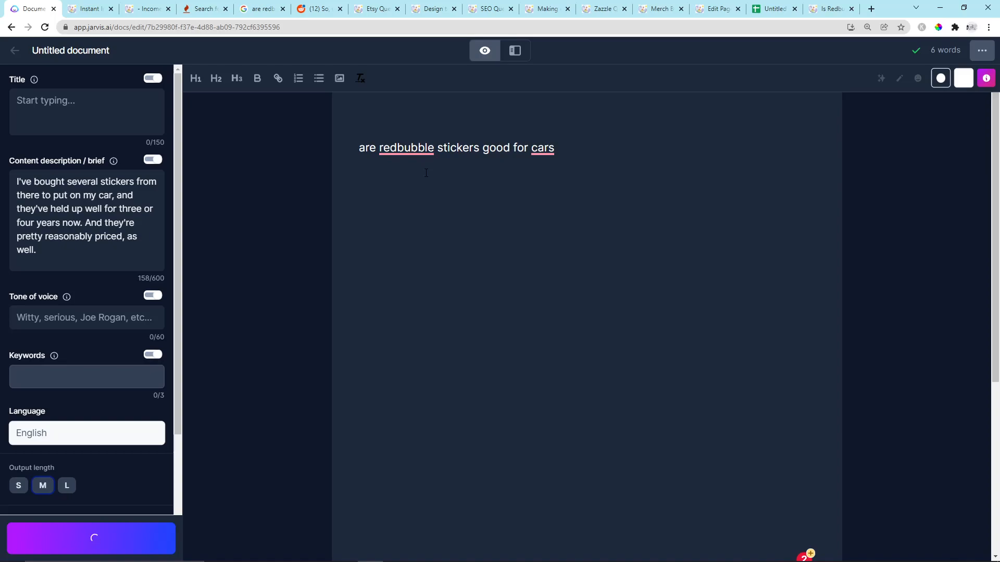
click(91, 538)
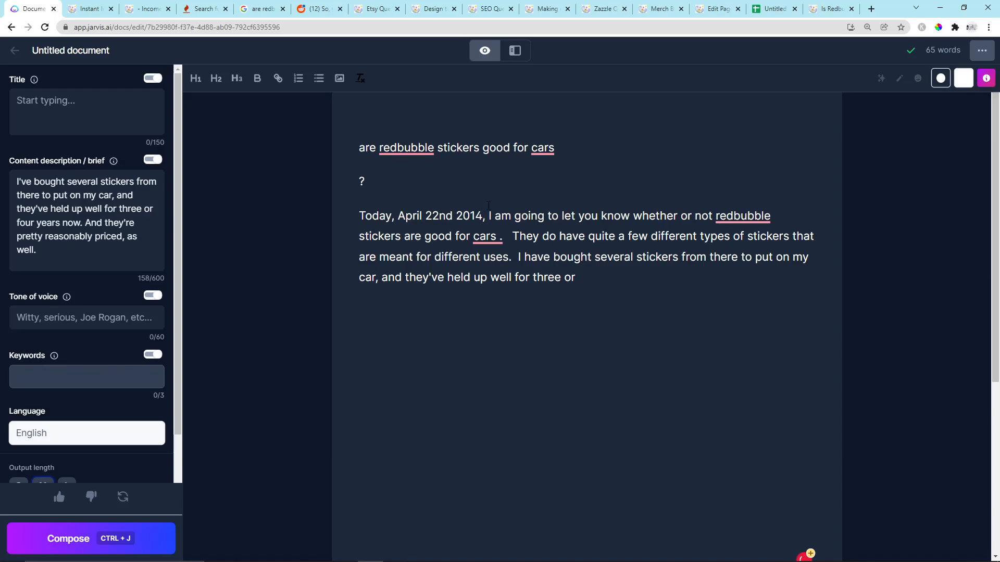
click(91, 538)
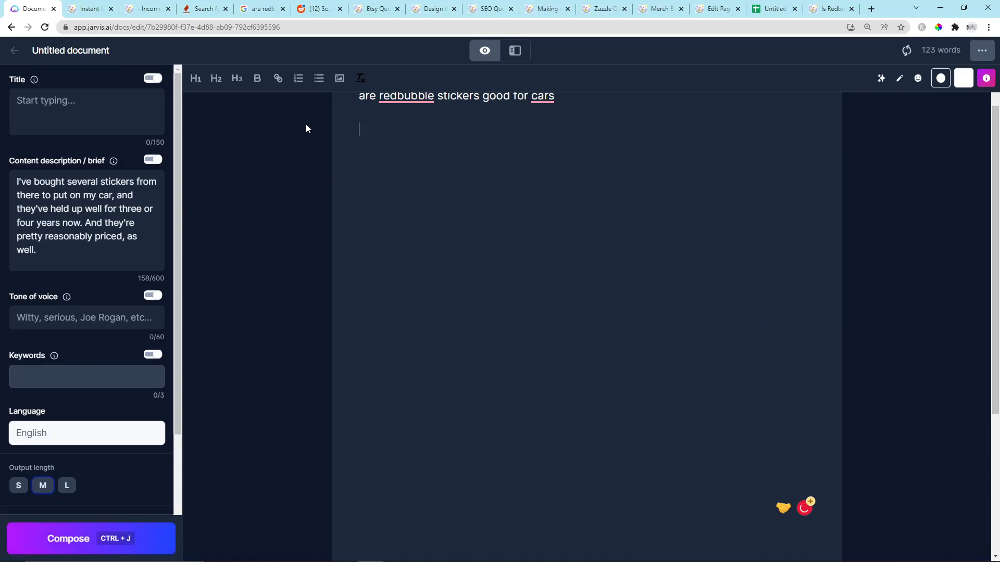
click(91, 538)
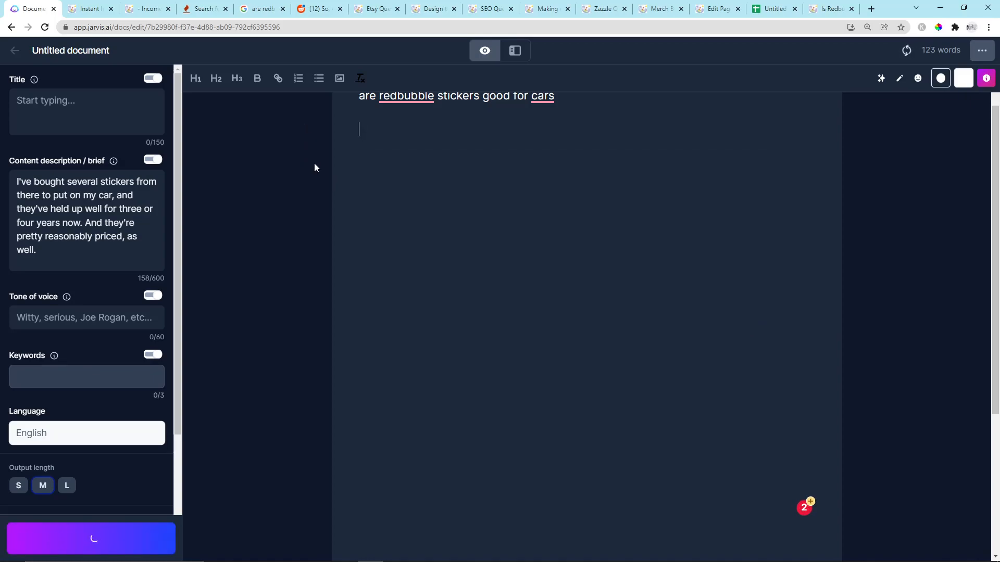
mouse_move(305, 191)
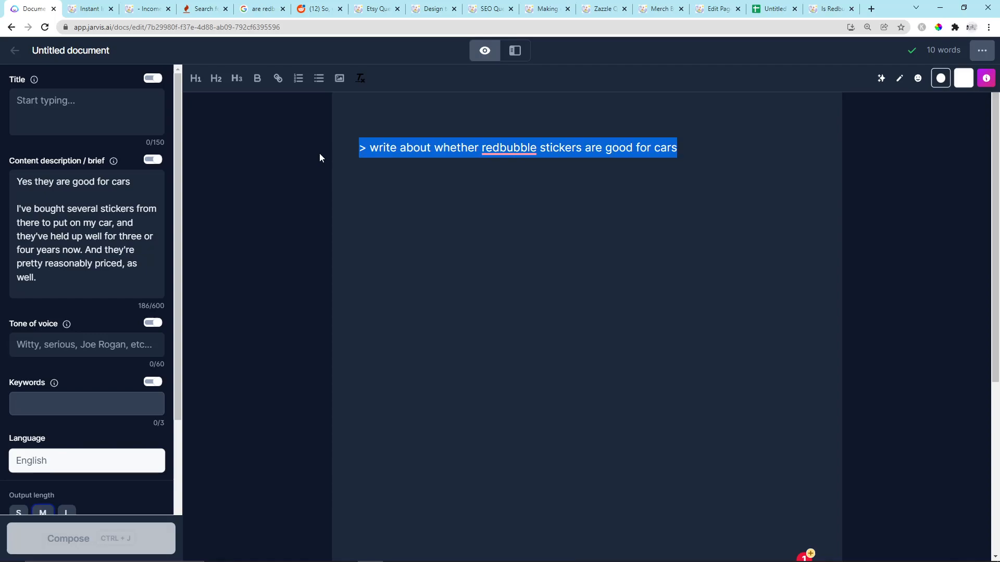
- Generate the final passages and select all of the three-paragraph draft to copy
click(90, 538)
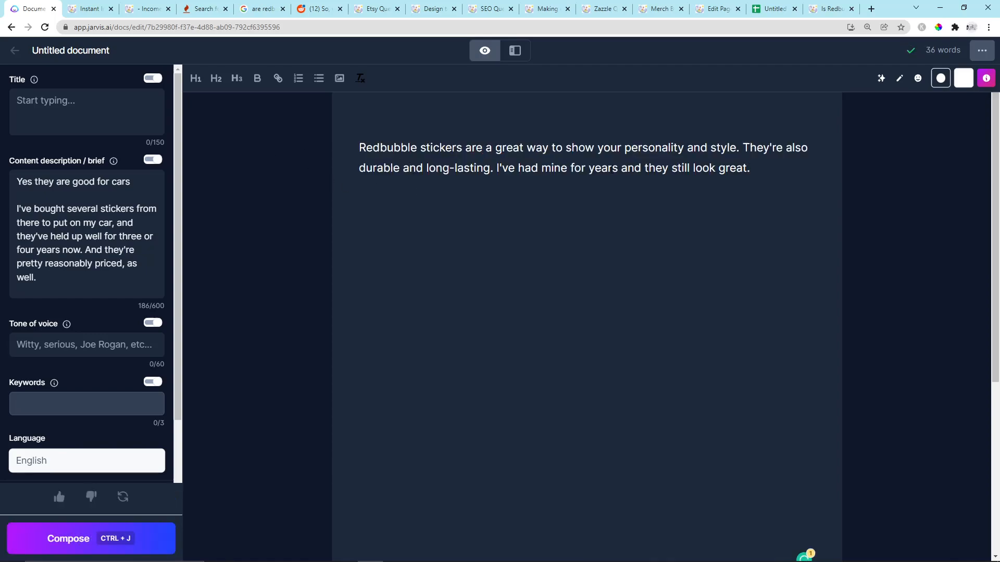
click(69, 538)
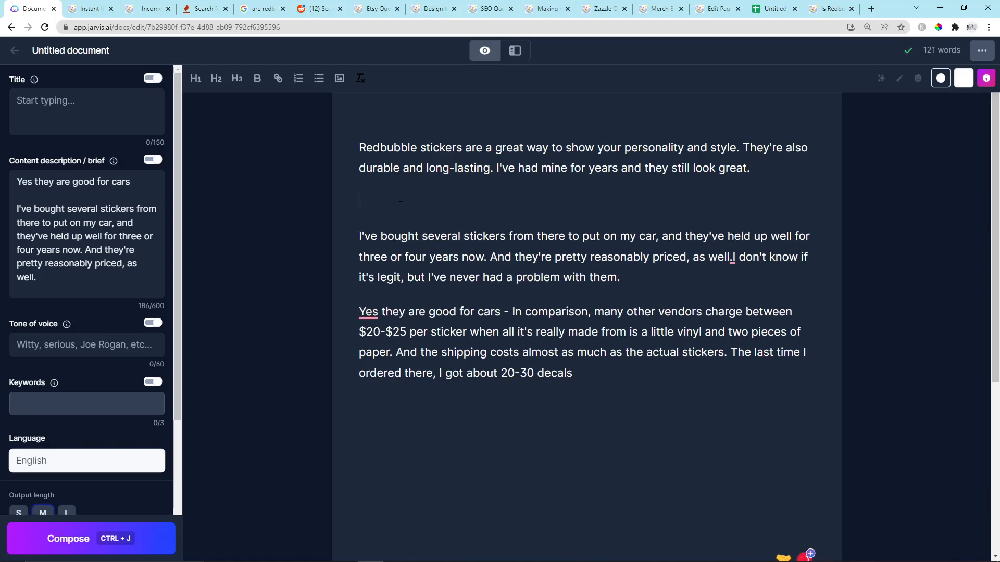
key(ctrl+a)
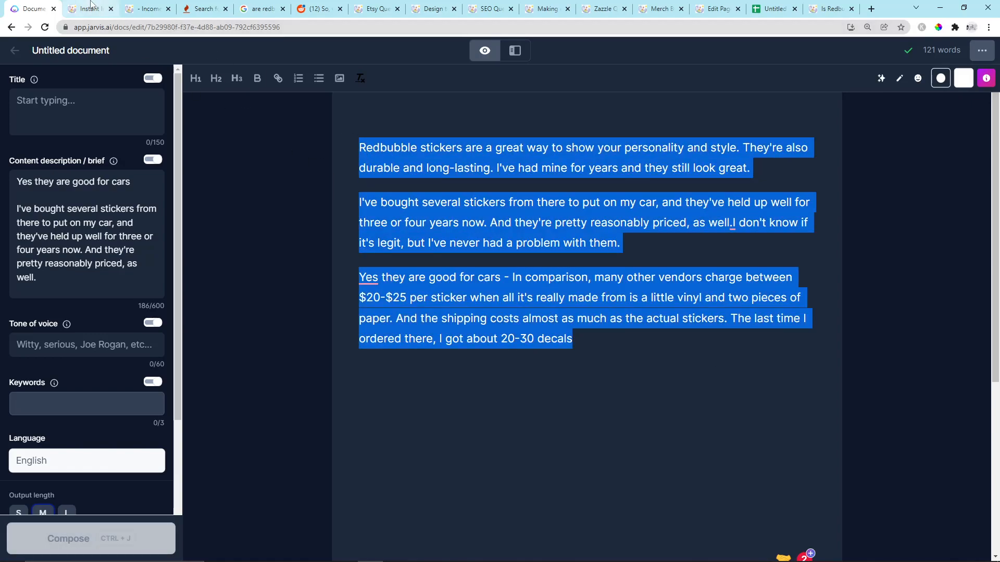
- Start a brand-new page from the site's Pages list
click(147, 9)
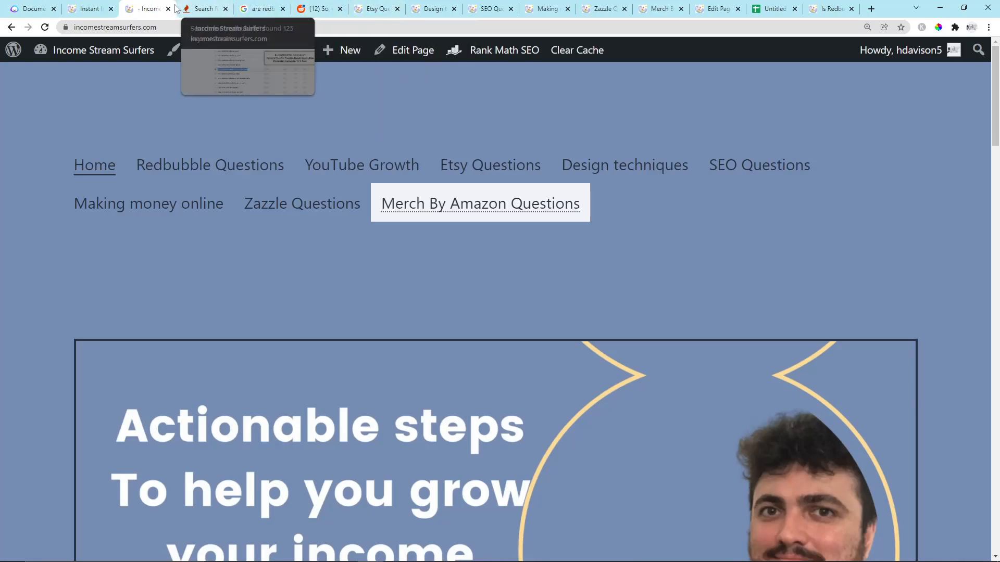
click(90, 9)
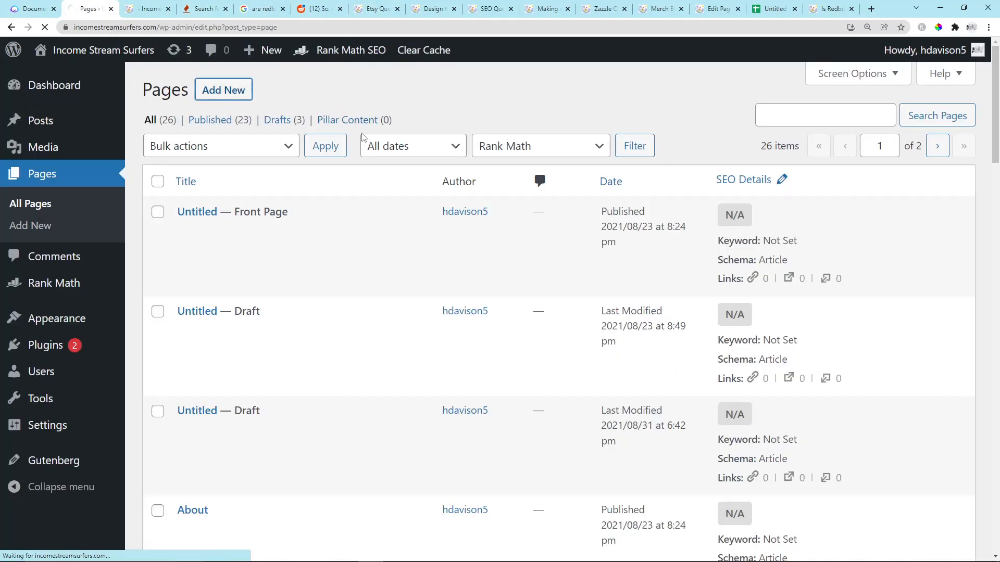
click(223, 89)
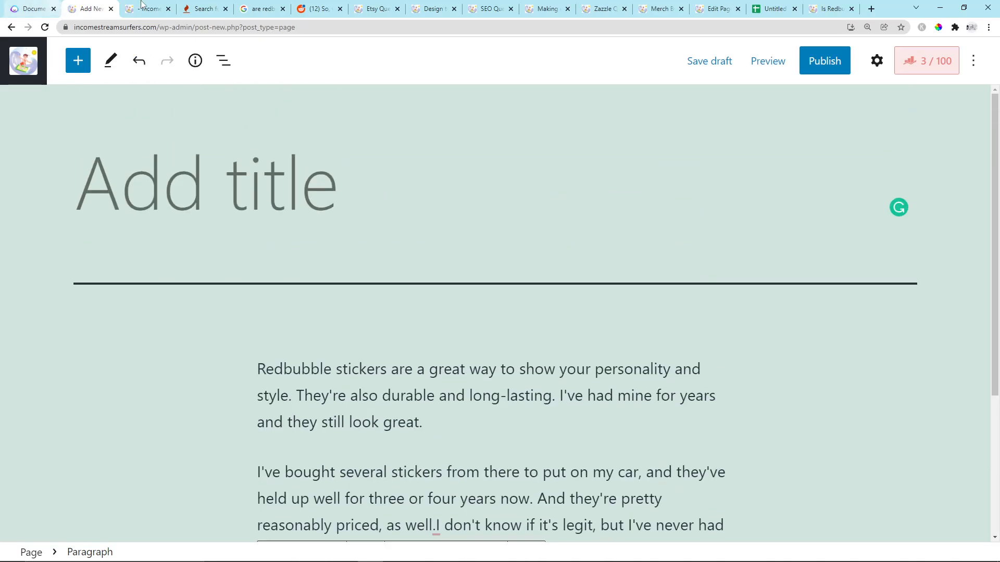
- Title the page 'Are redbubble stickers good for cars?' with the Jarvis draft as body
click(262, 8)
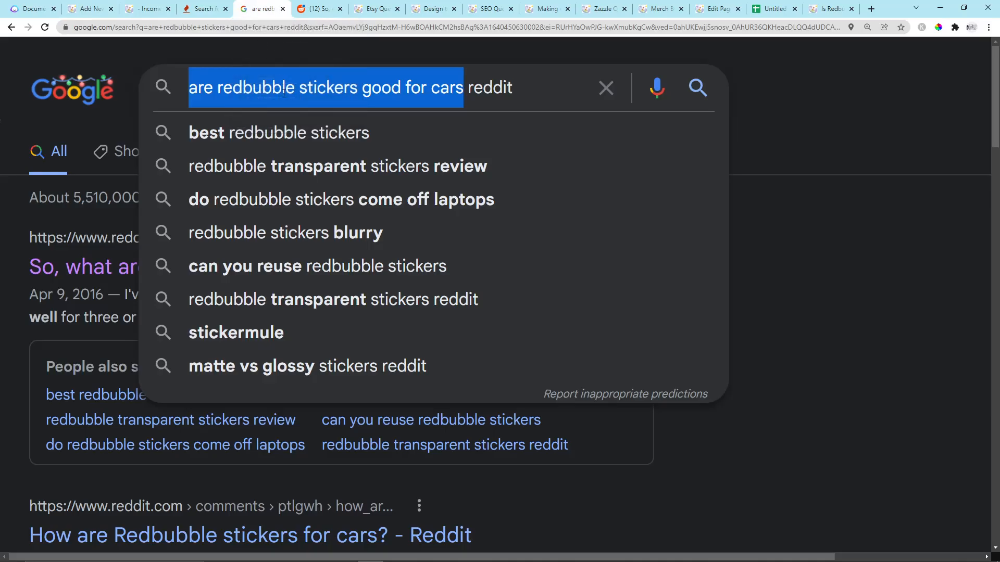
click(89, 8)
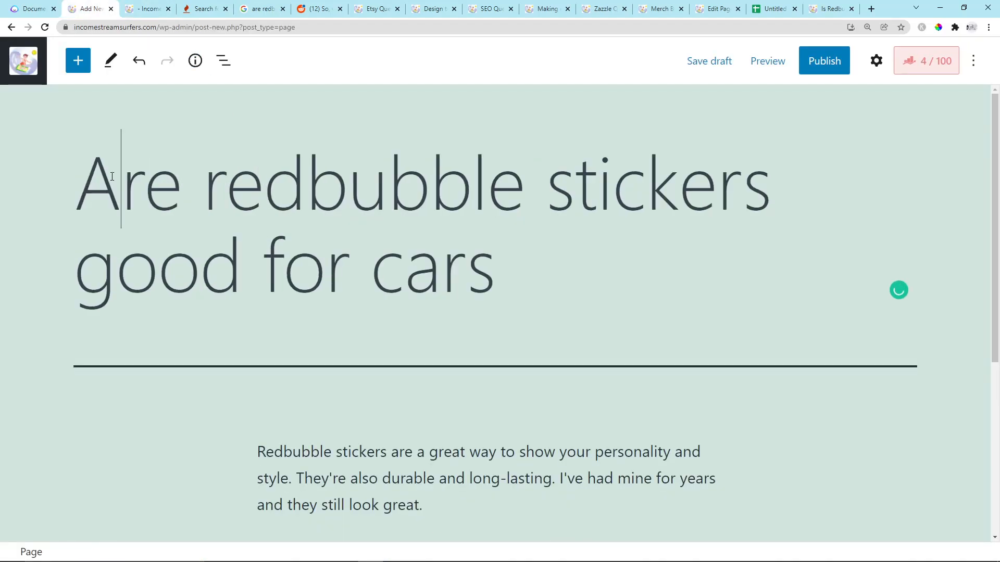
text(?)
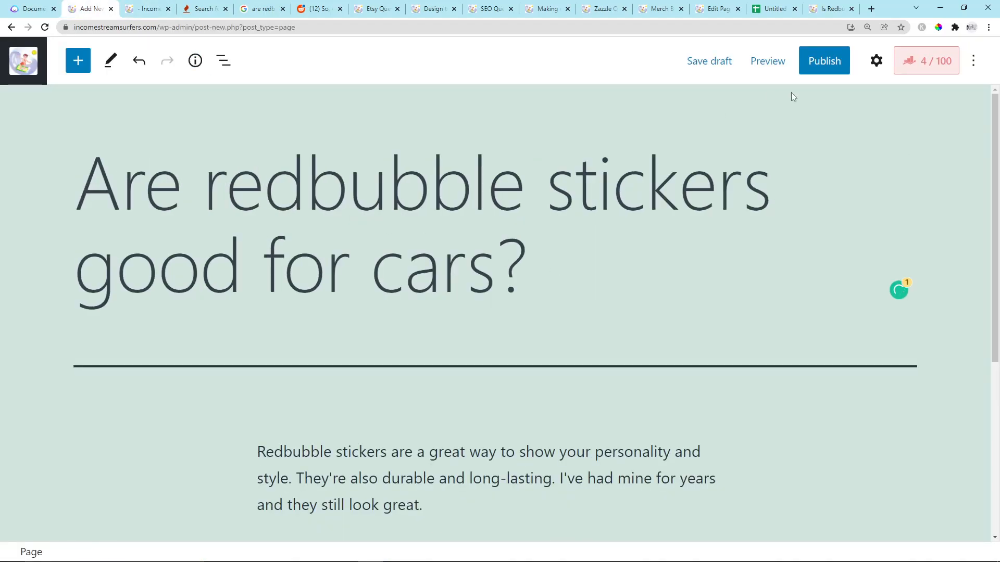
click(876, 60)
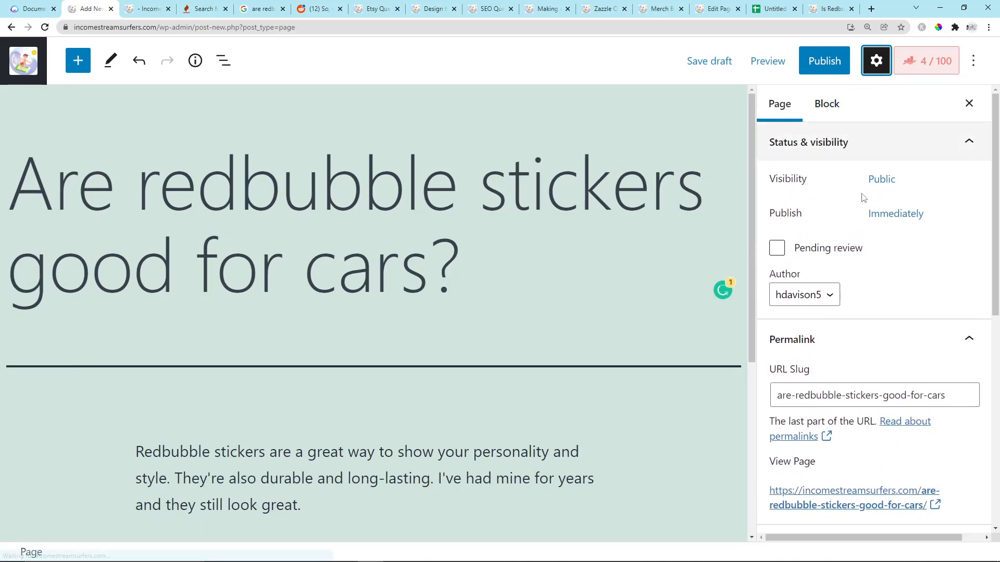
- Set Parent Page to 'How to make money with Print on Demand Marketplaces such as Redbubble, Zazzle, etc.'
scroll(down, 3)
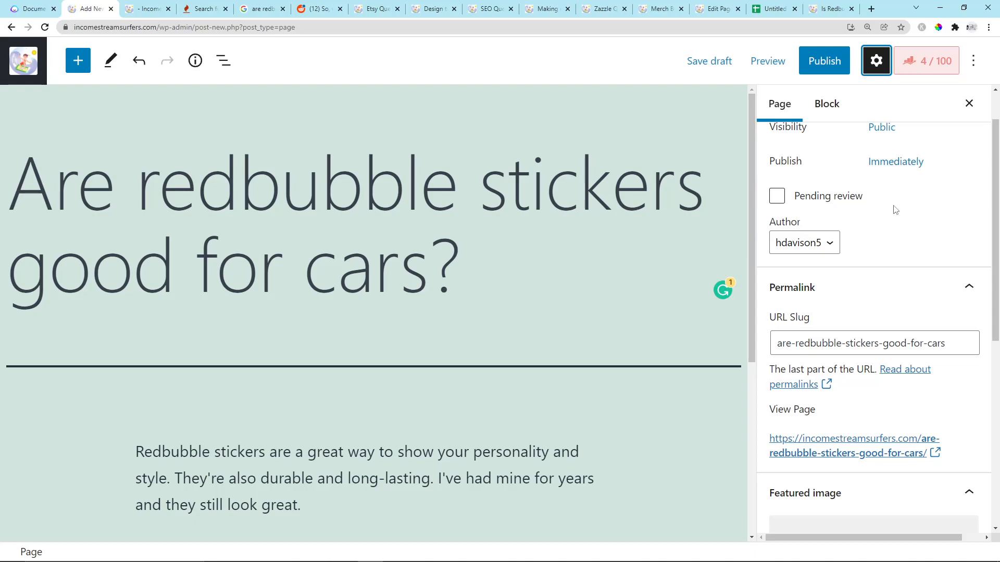
scroll(down, 3)
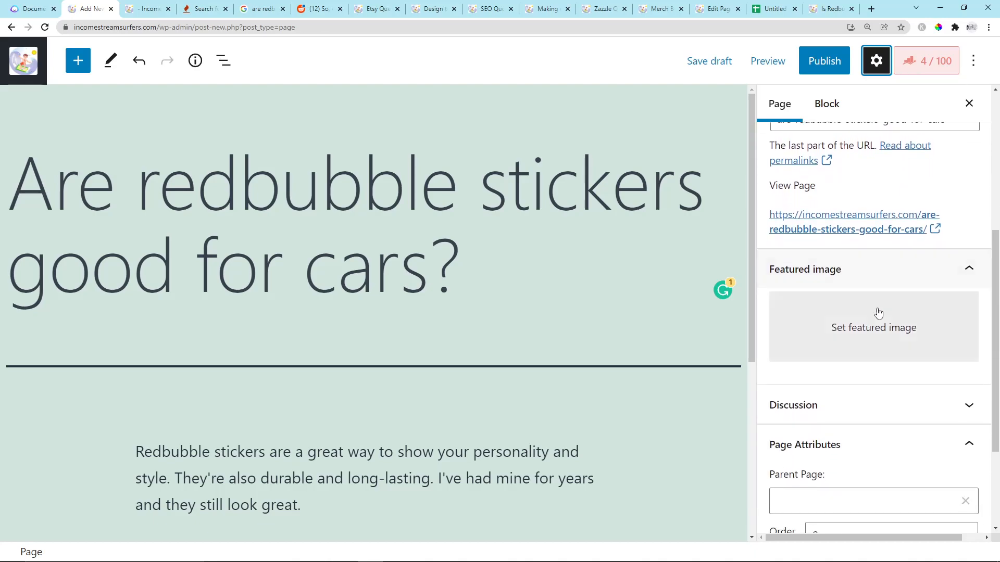
scroll(down, 3)
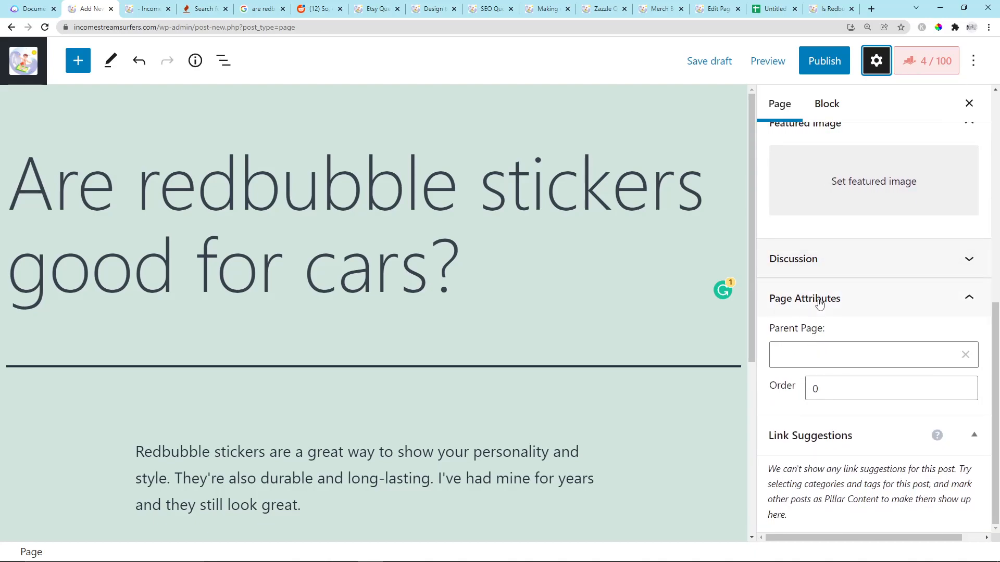
click(868, 355)
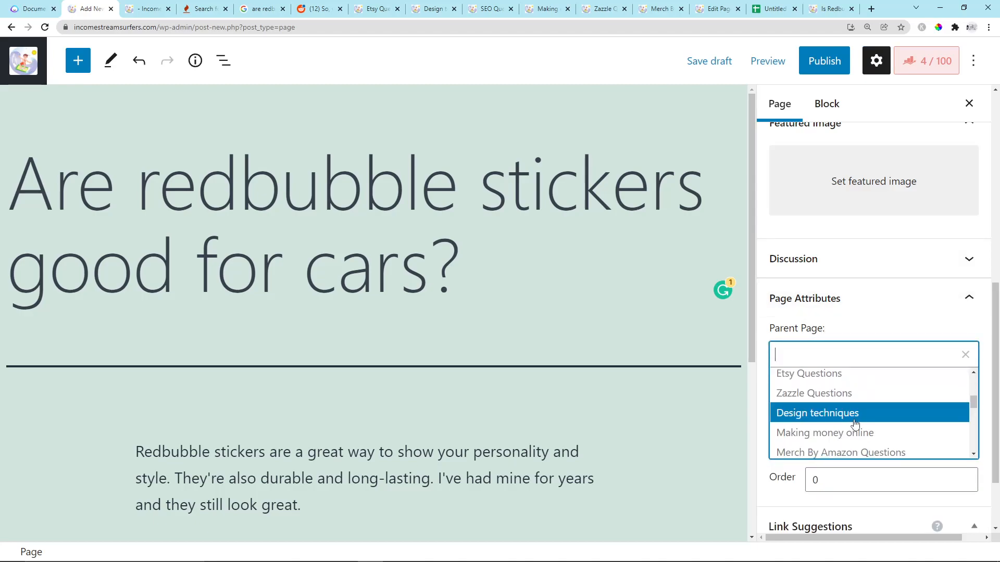
scroll(down, 3)
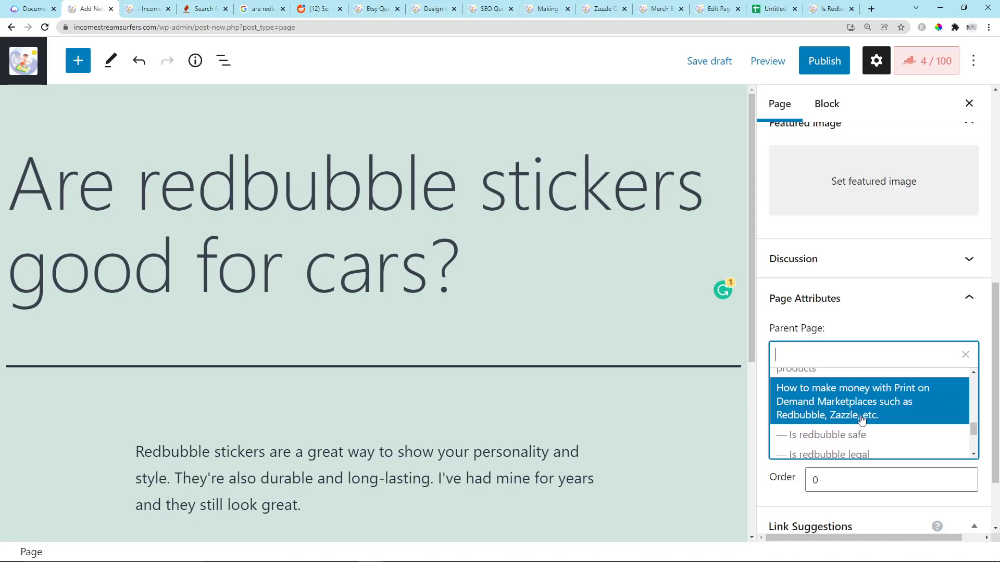
mouse_move(847, 408)
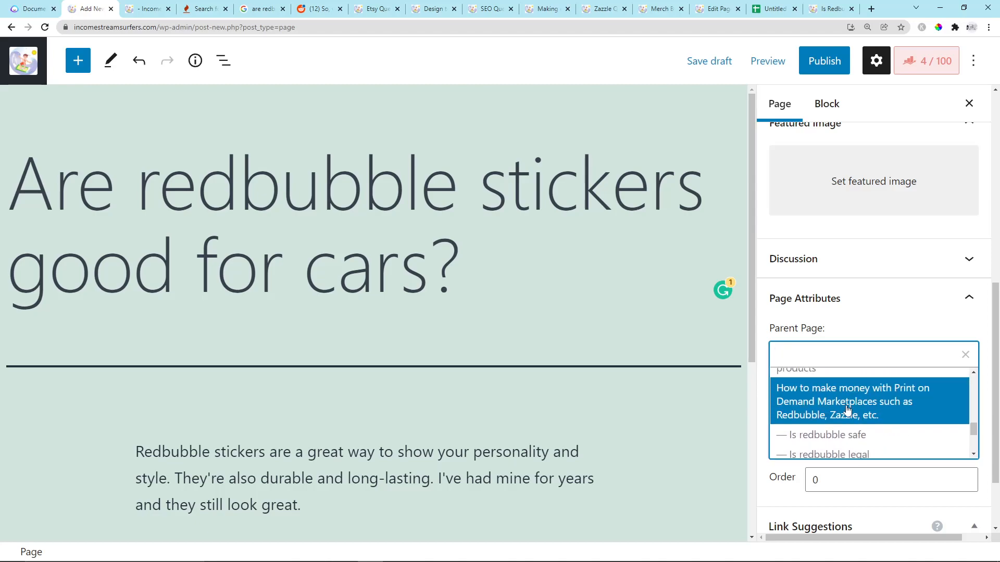
click(848, 401)
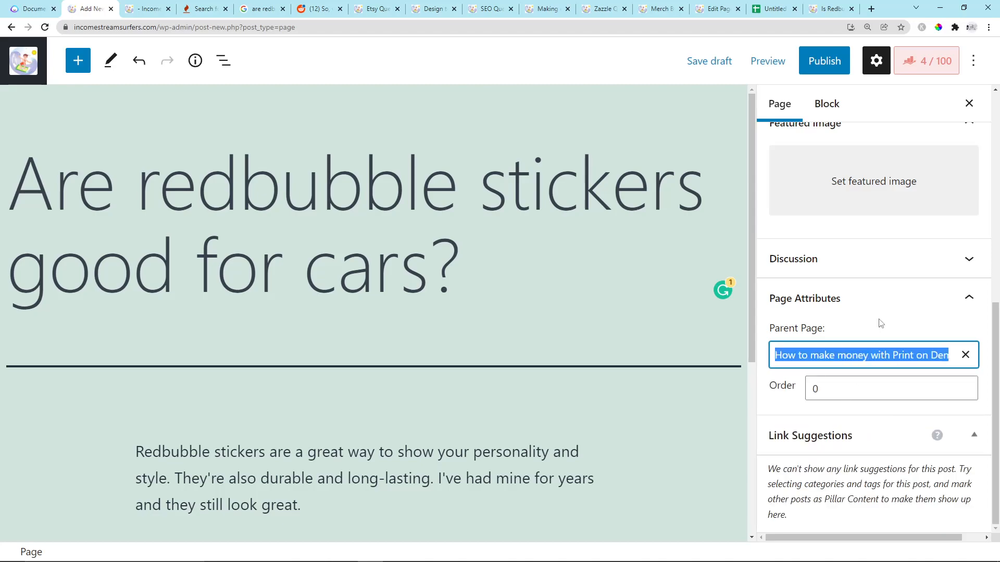
click(823, 61)
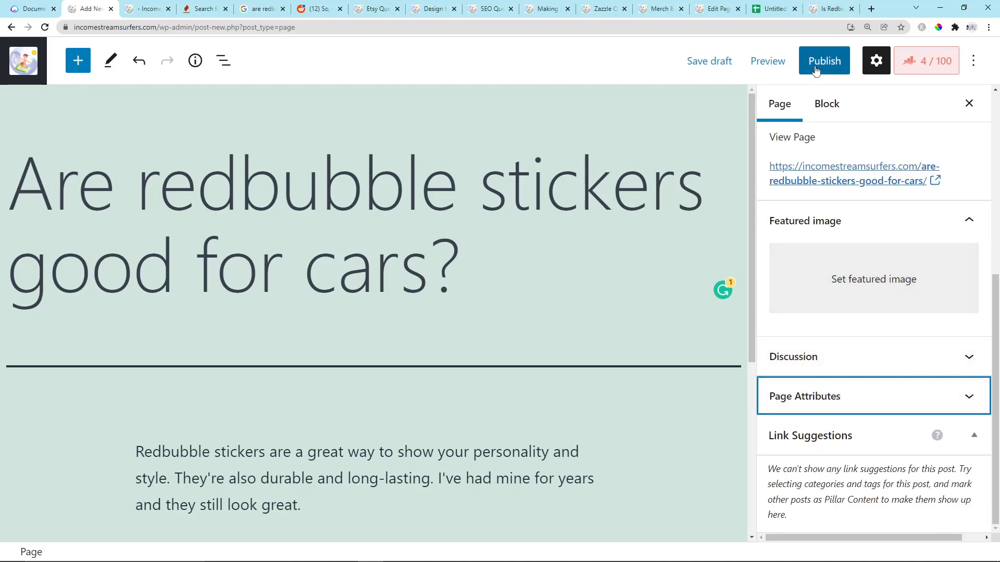
- Publish the car-stickers page, view it live, and navigate to the Redbubble Questions page
click(822, 61)
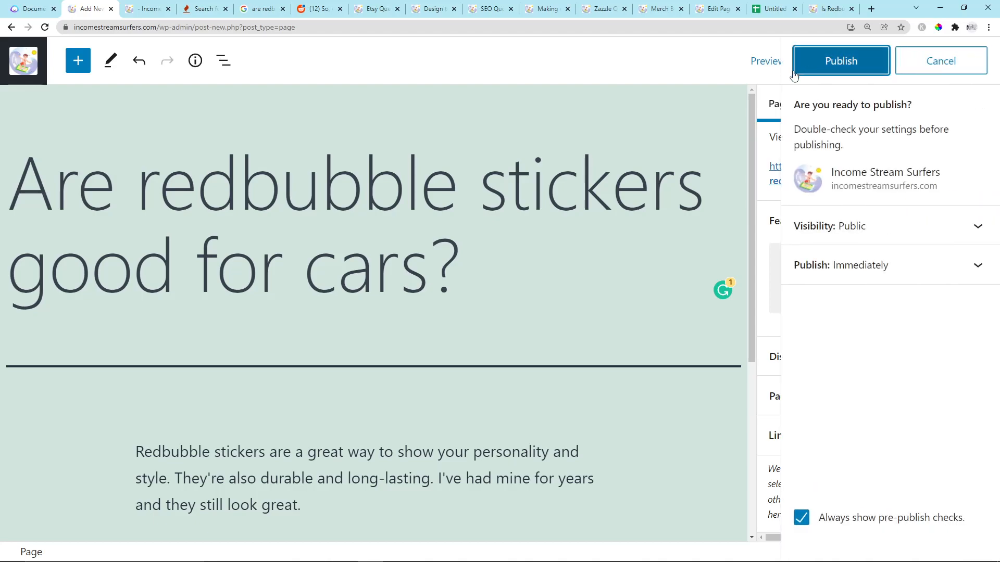
click(840, 60)
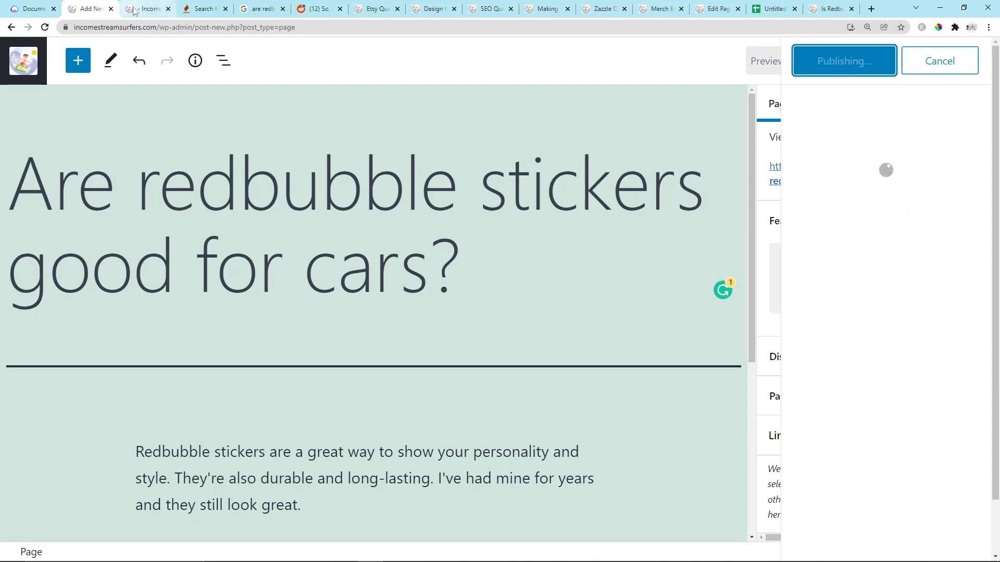
click(843, 60)
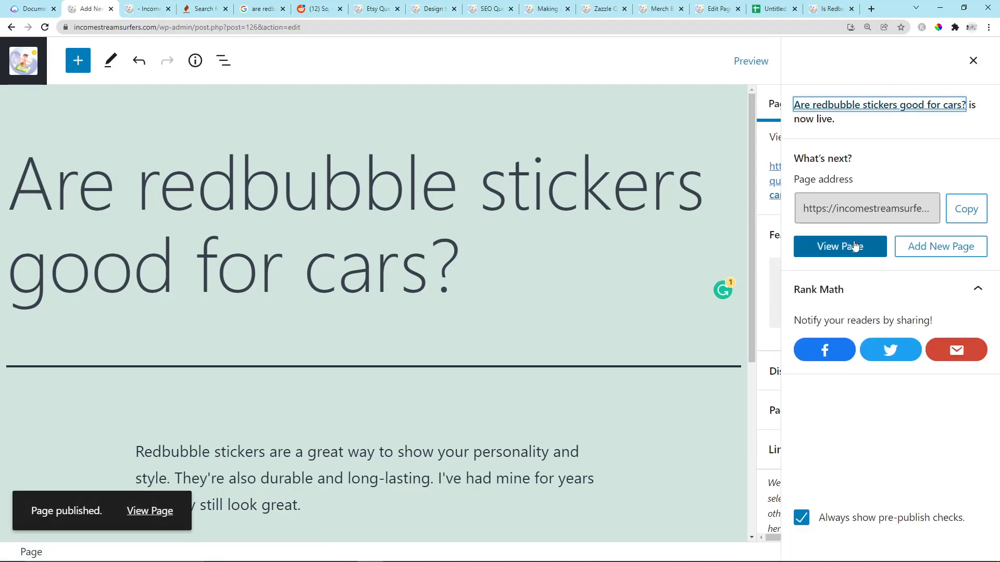
click(839, 247)
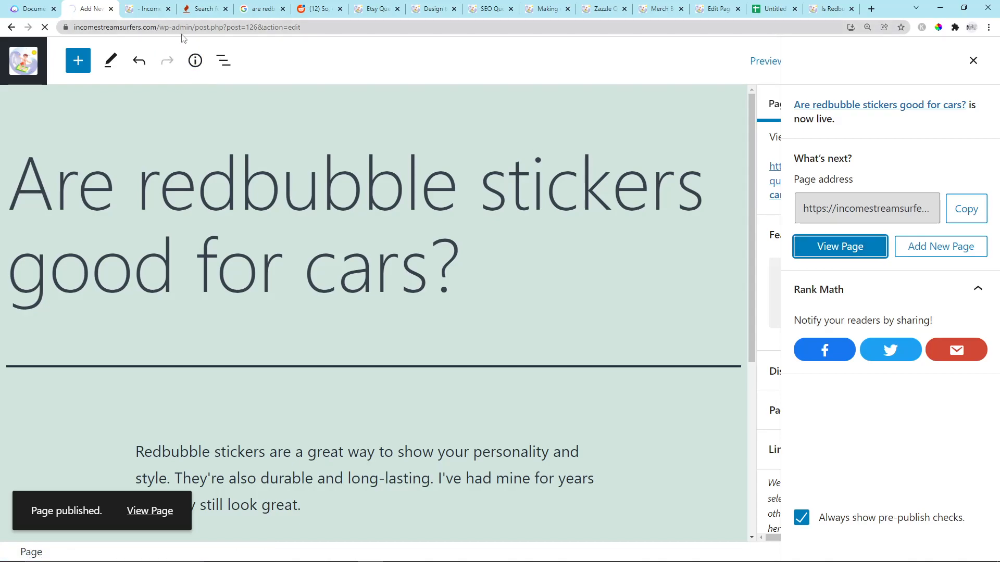
click(840, 247)
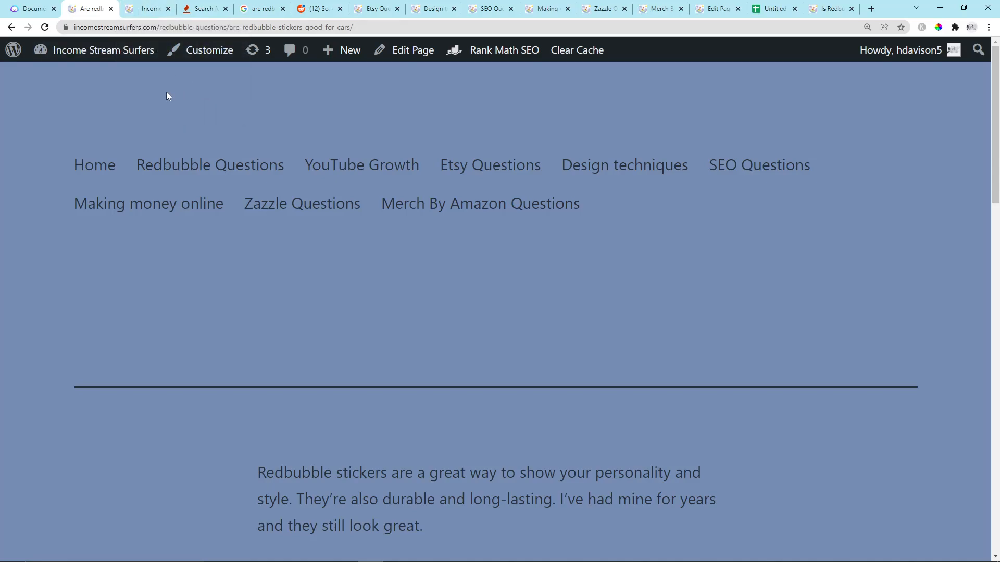
click(209, 165)
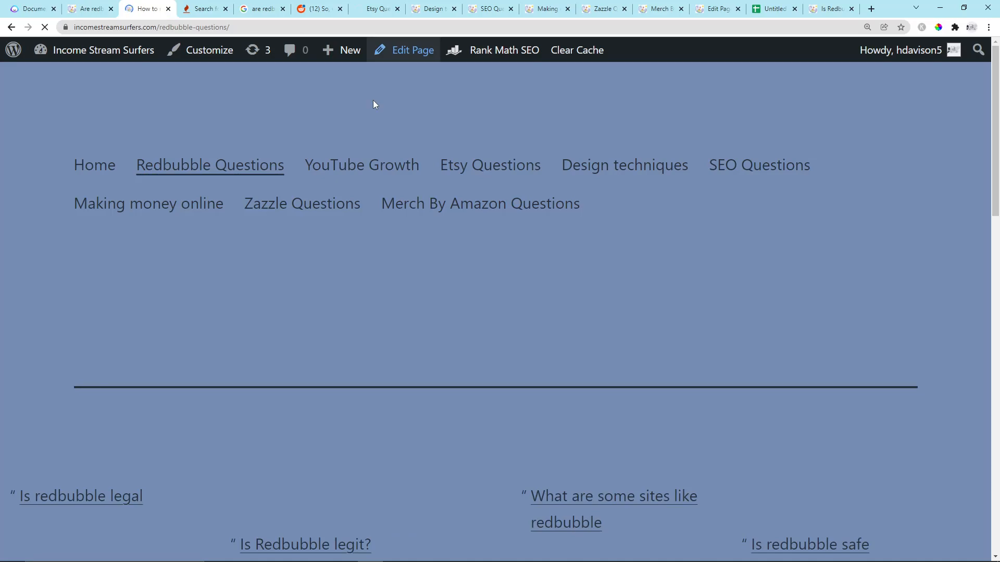
- Add an Embed block to Redbubble Questions pointing at the new car-stickers article URL
scroll(up, 3)
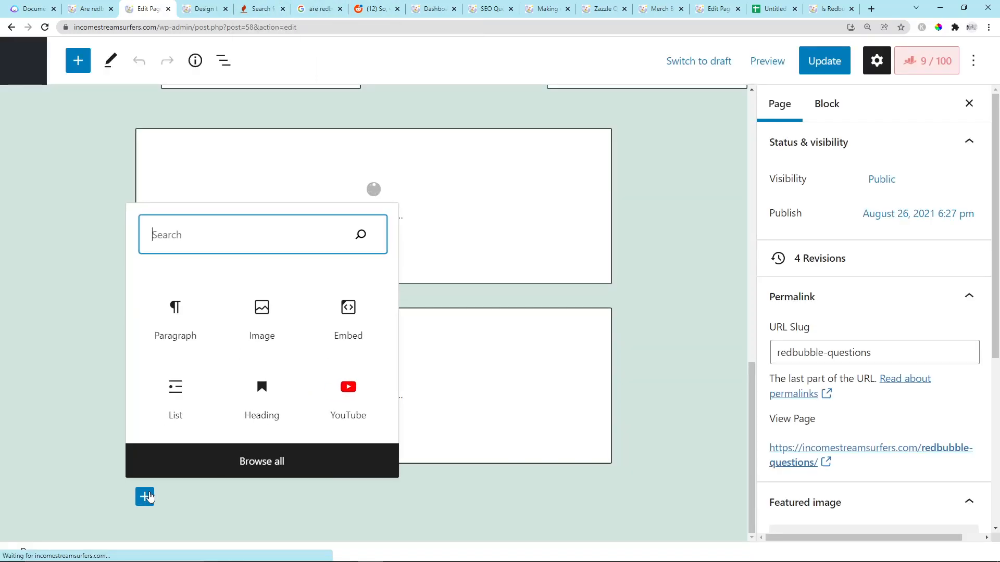
text(embe)
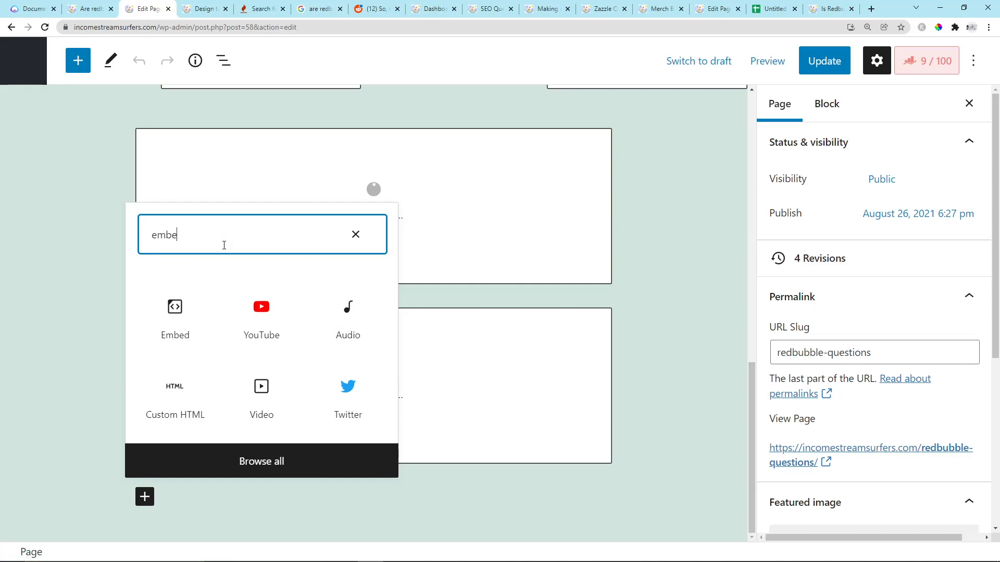
click(175, 306)
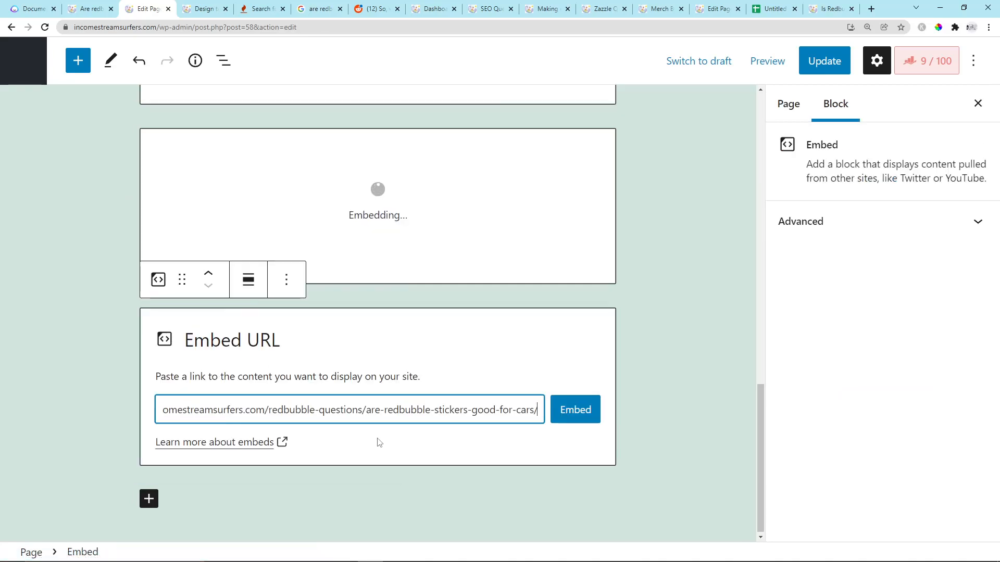
click(573, 409)
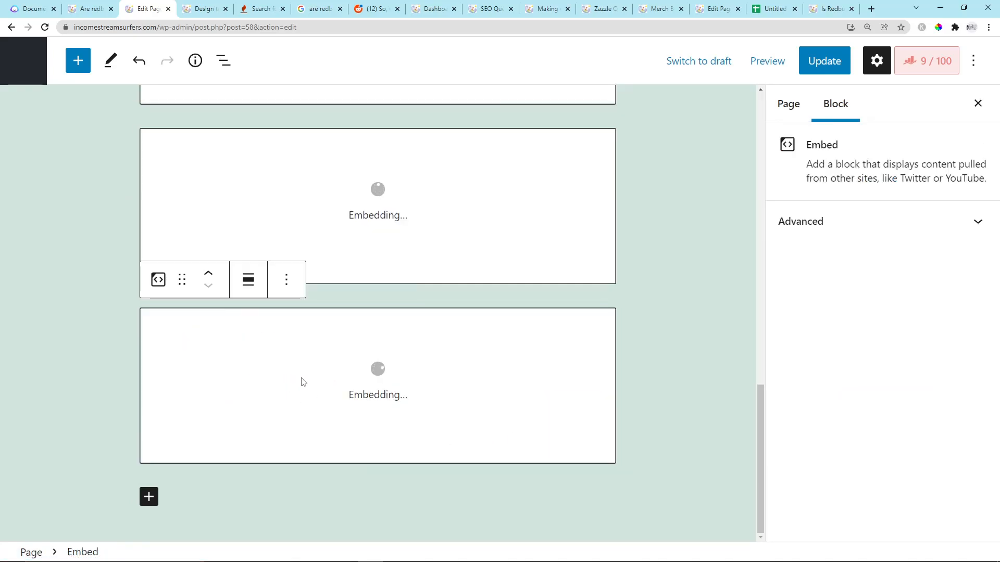
scroll(up, 3)
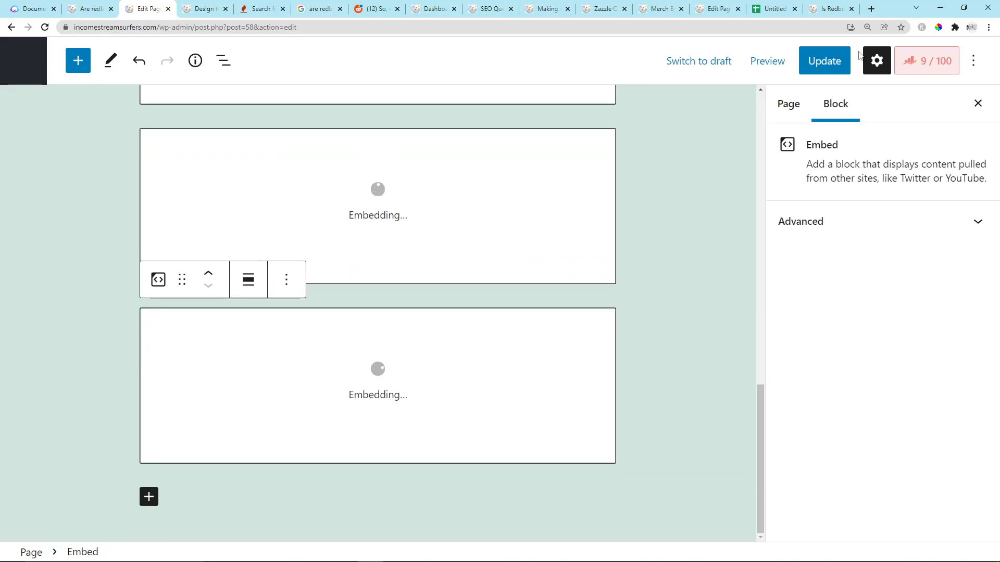
- Update the Redbubble Questions page and review its article embed blocks
click(824, 60)
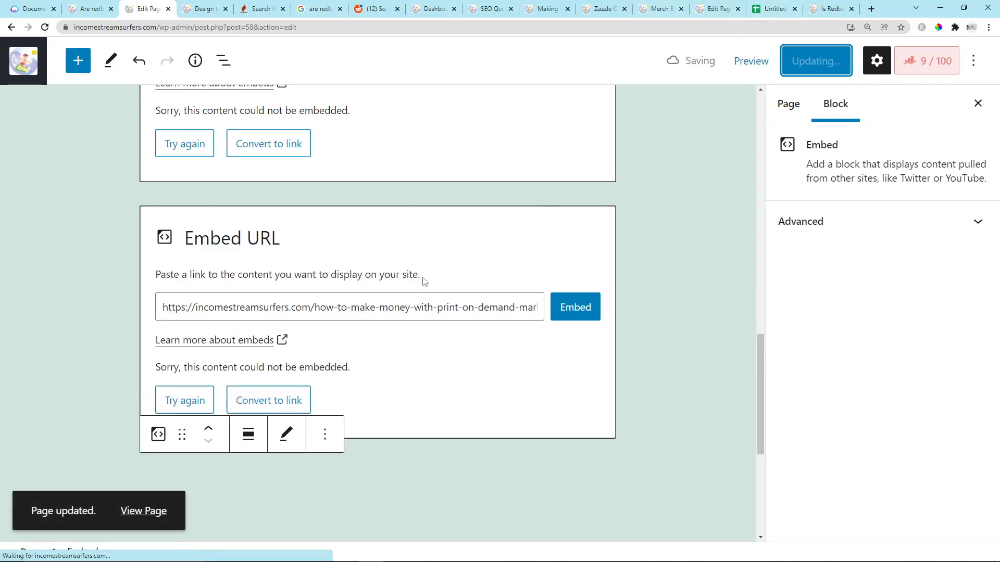
scroll(down, 3)
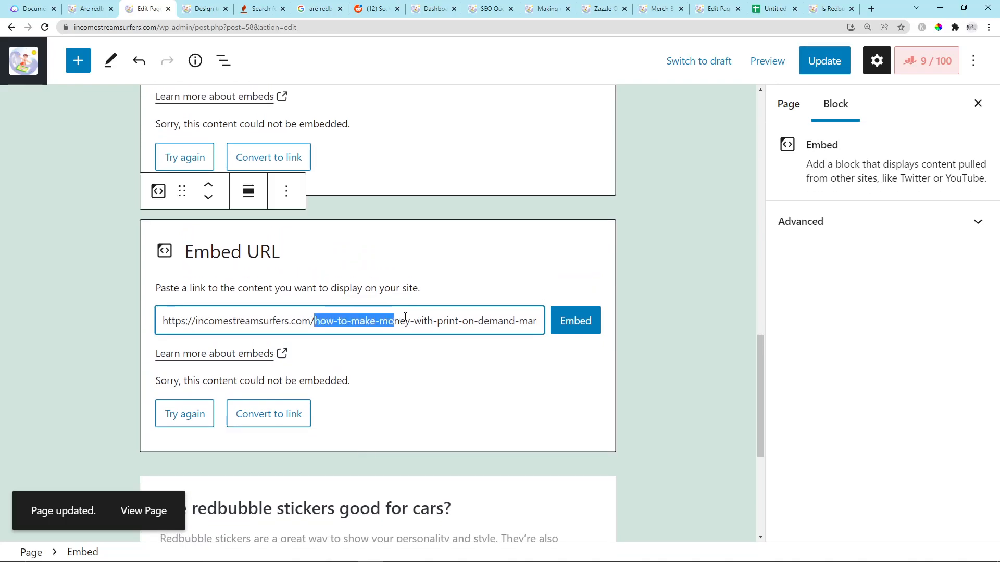
click(788, 103)
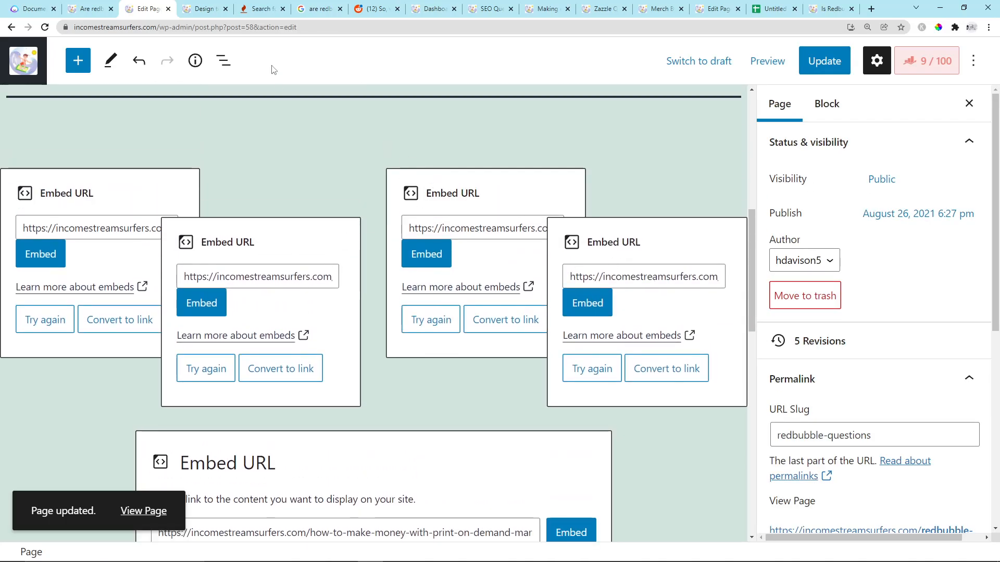